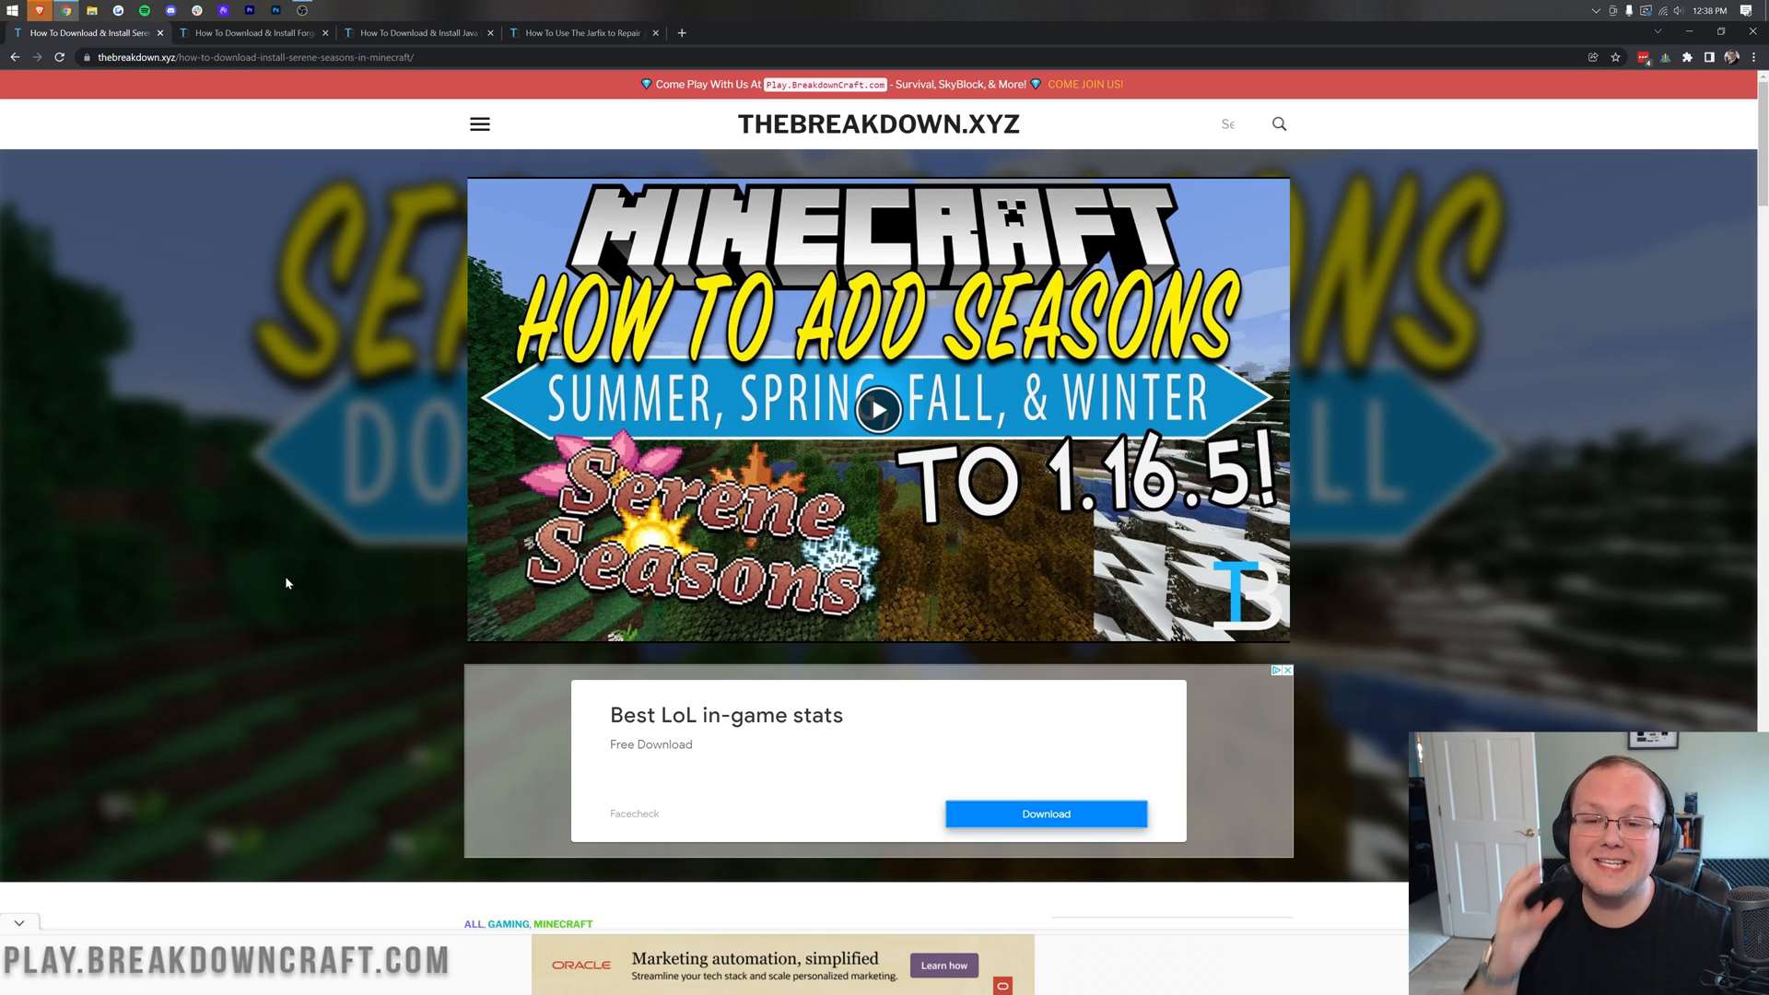
{"action": "mouse_move", "coordinate": [445, 479]}
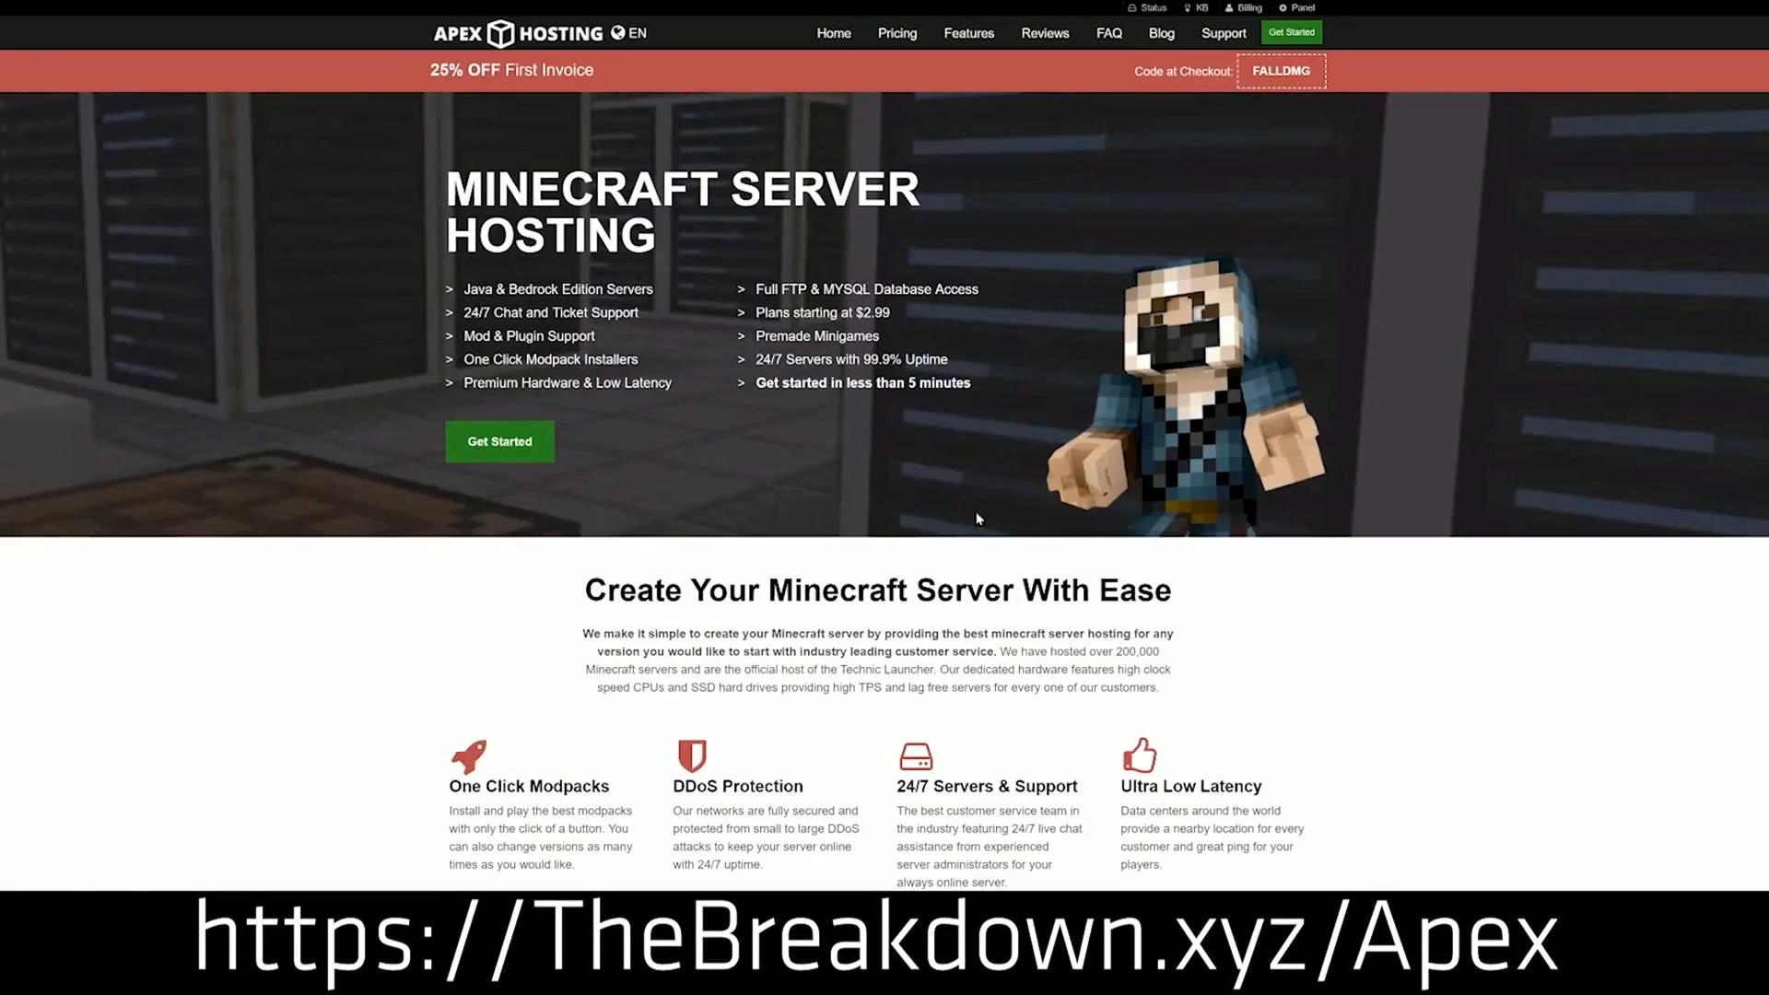
{"action": "mouse_move", "coordinate": [1028, 249]}
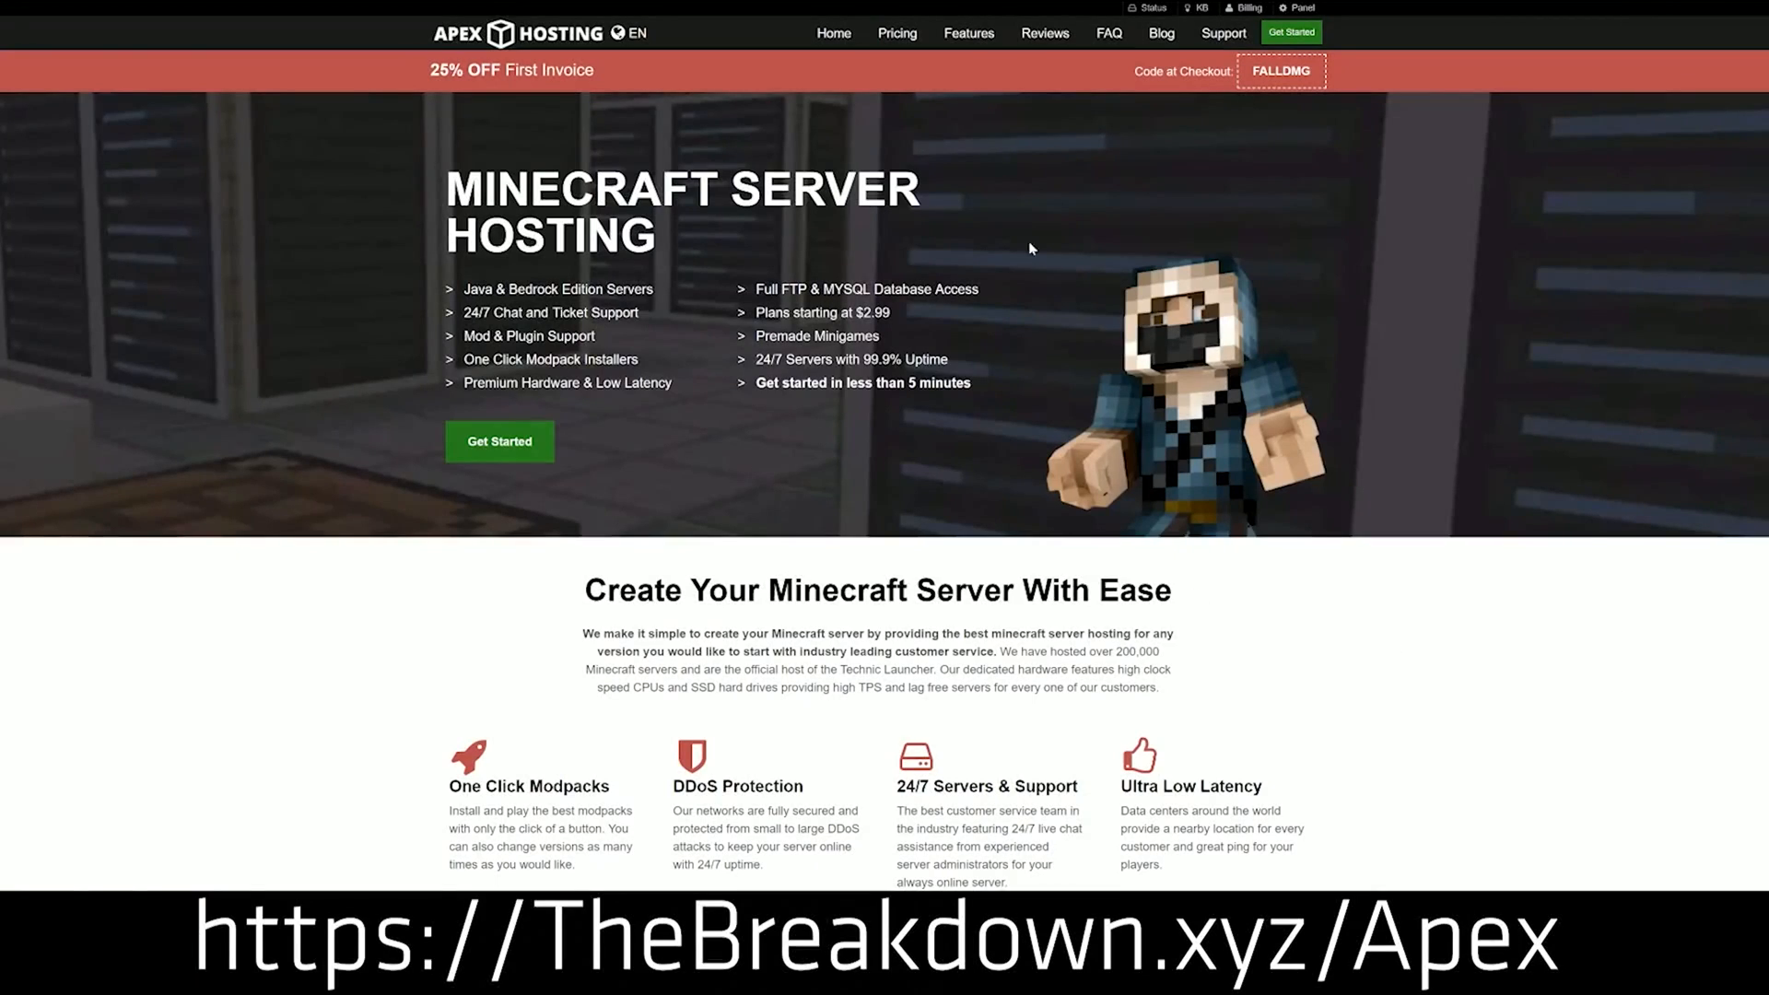
{"action": "mouse_move", "coordinate": [500, 440]}
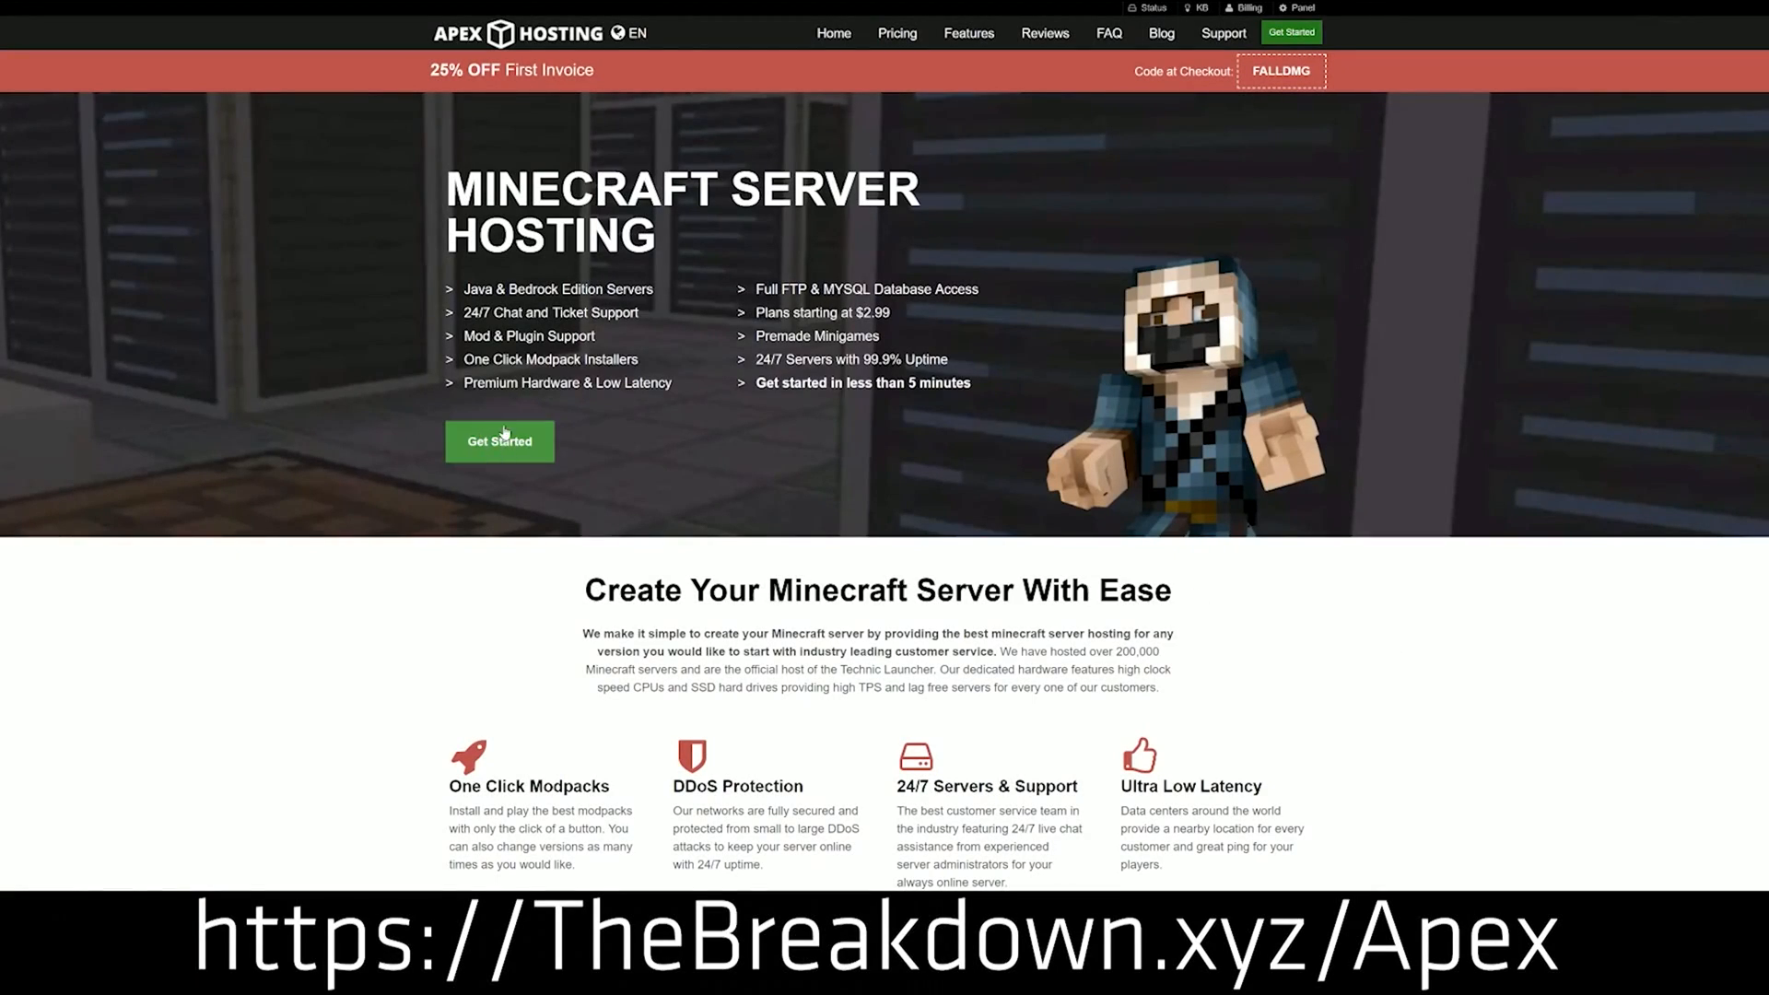
- Reach the article's yellow DOWNLOAD Serene Seasons button and open the mod's CurseForge page
{"action": "scroll", "scroll_direction": "down", "scroll_amount": 3}
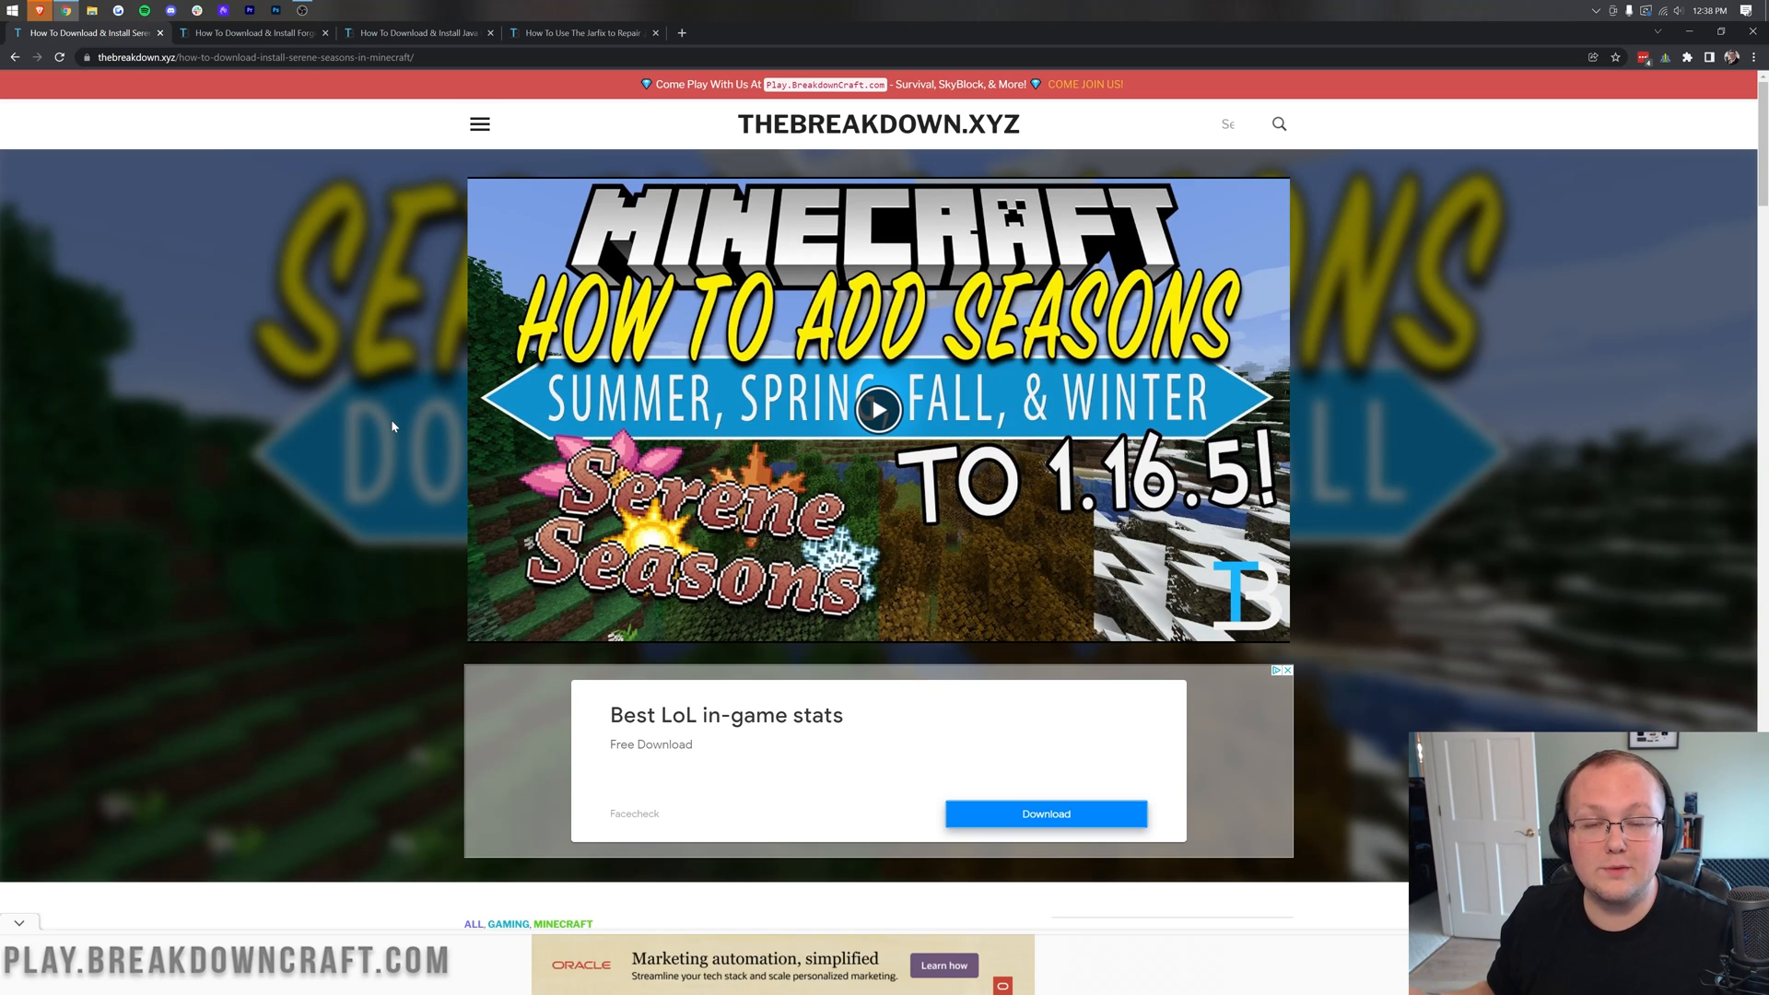
{"action": "mouse_move", "coordinate": [363, 482]}
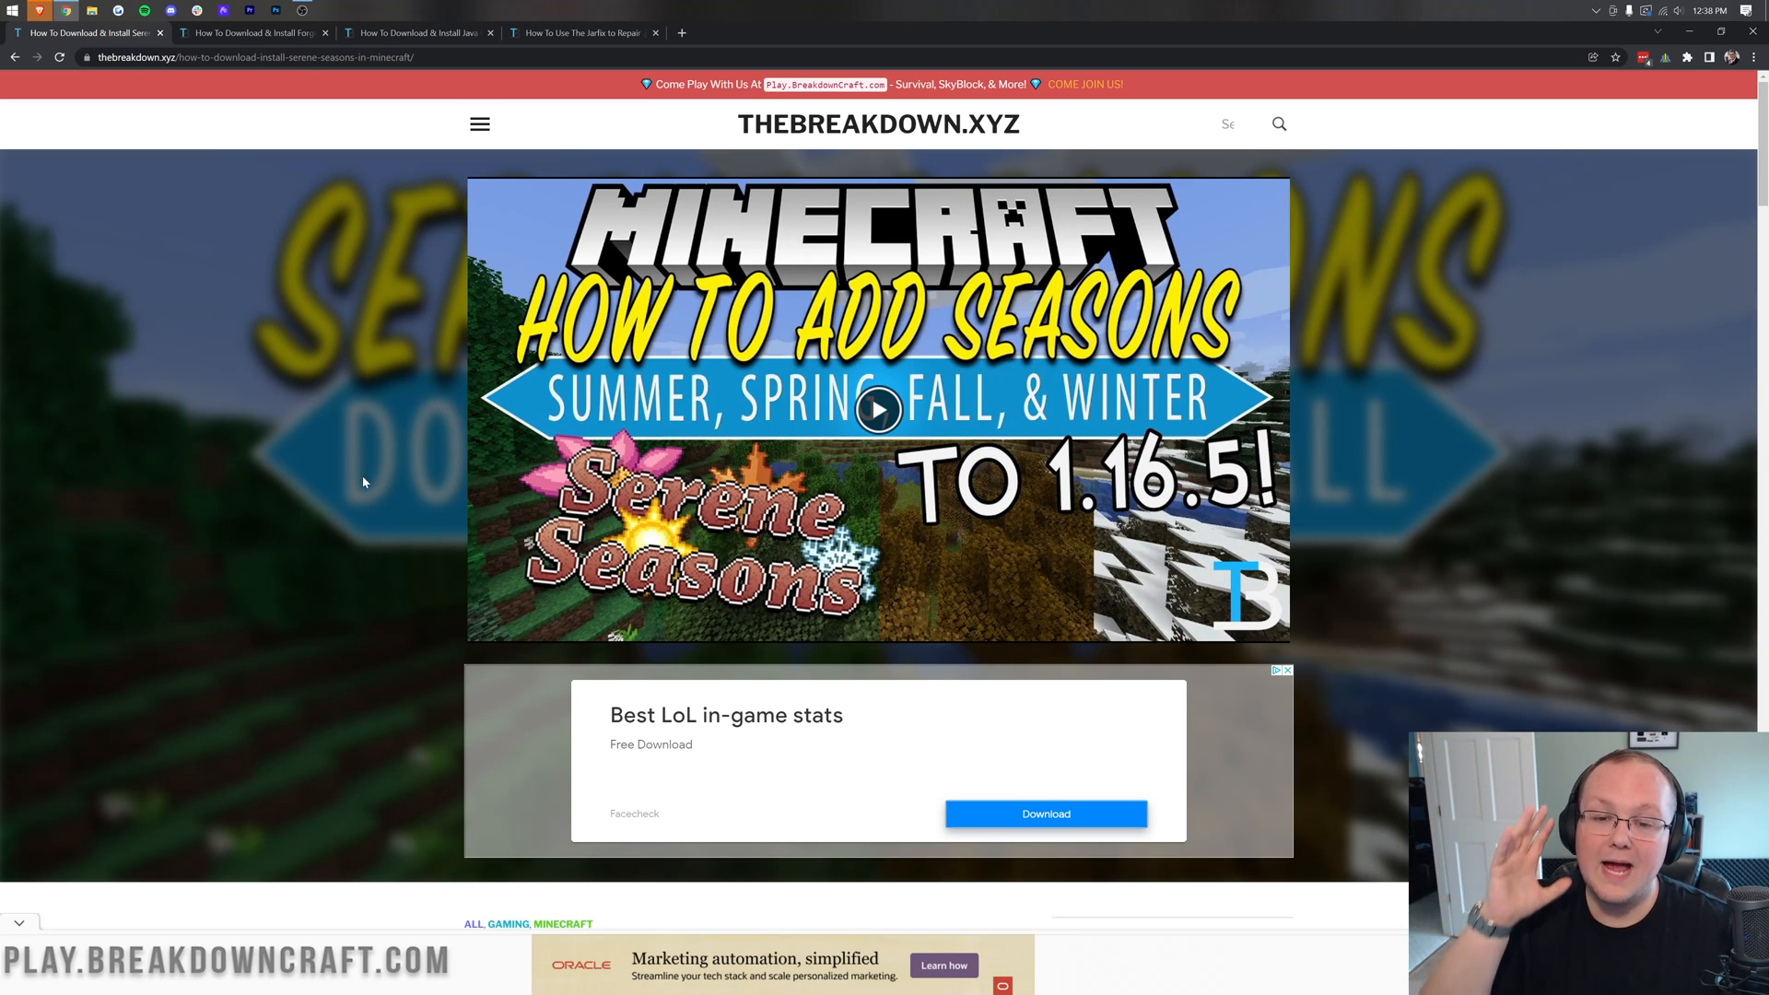
{"action": "scroll", "scroll_direction": "down", "scroll_amount": 3}
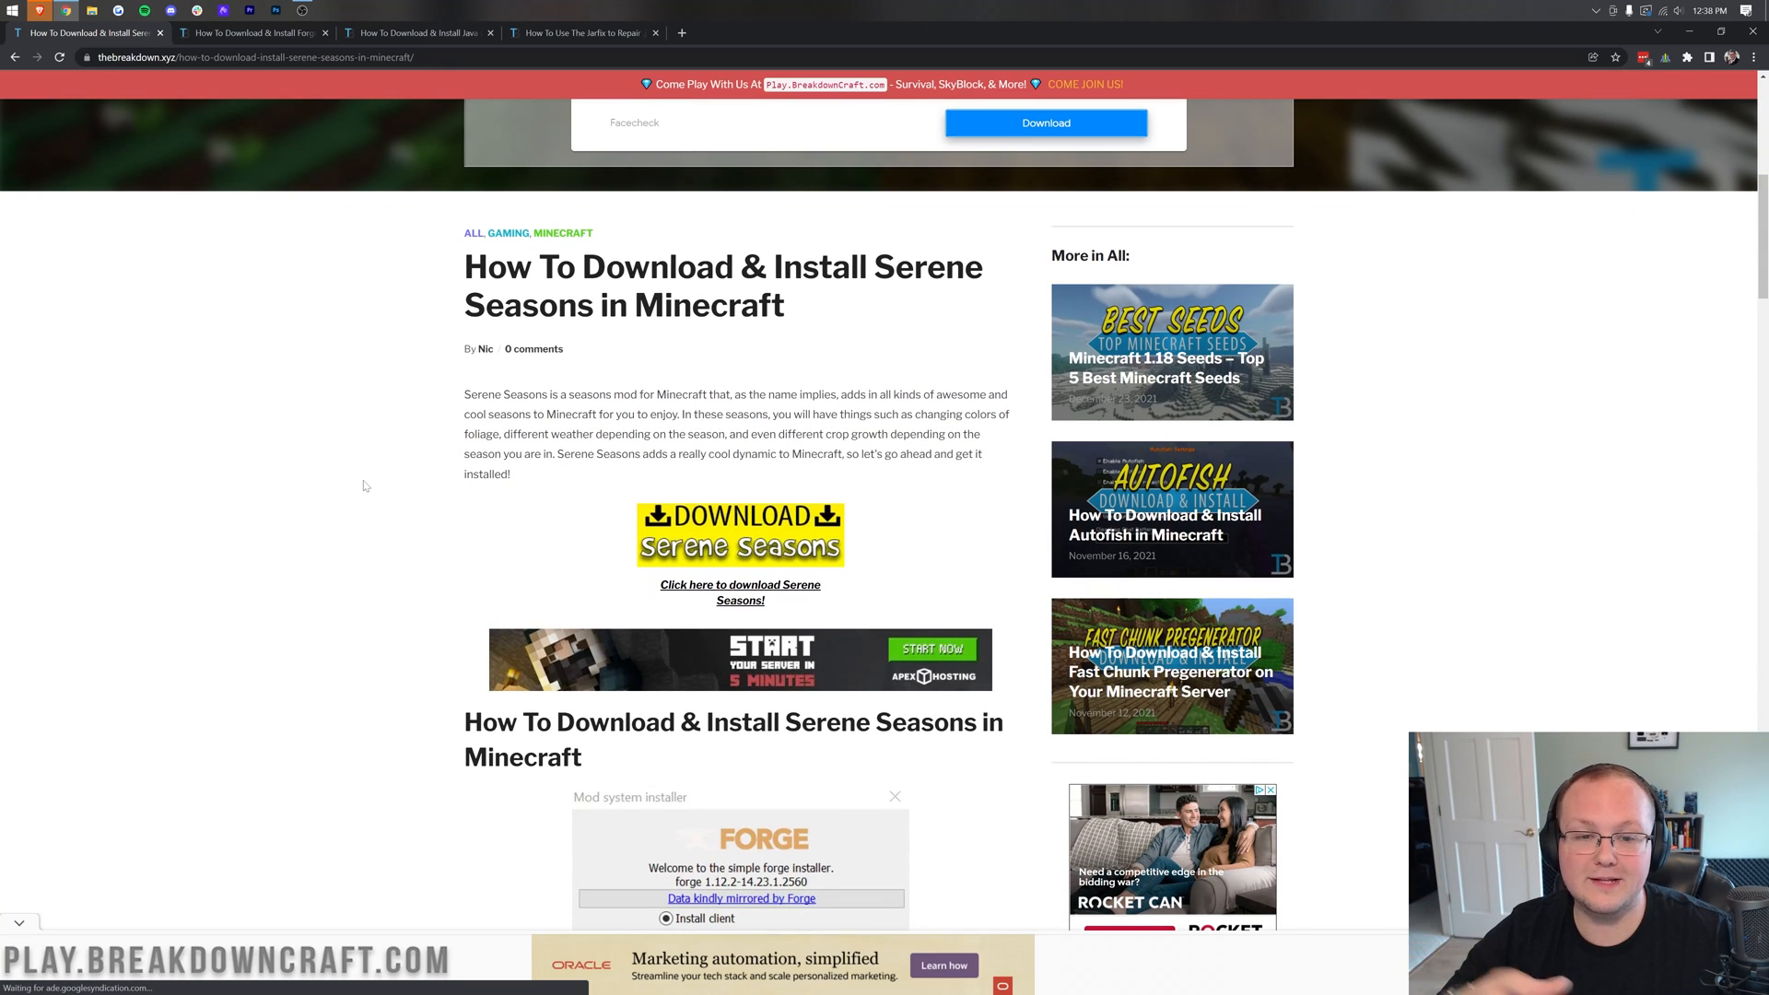
{"action": "scroll", "scroll_direction": "down", "scroll_amount": 3}
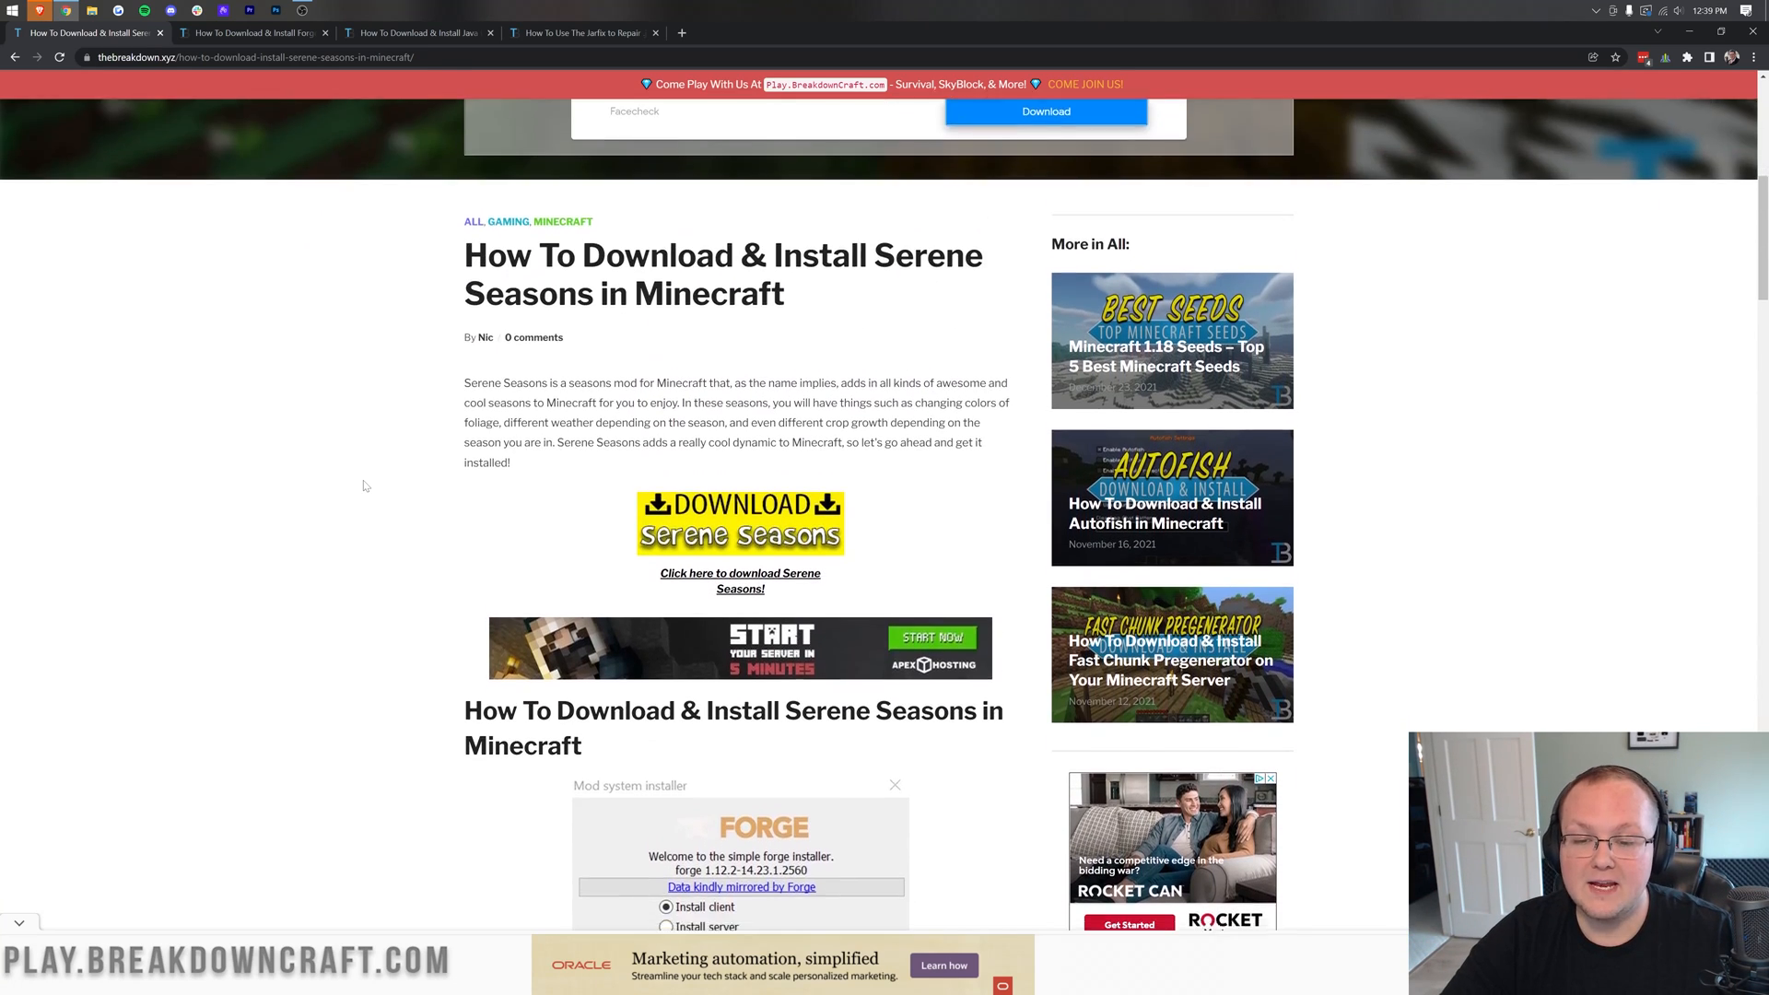
{"action": "left_click", "coordinate": [738, 522]}
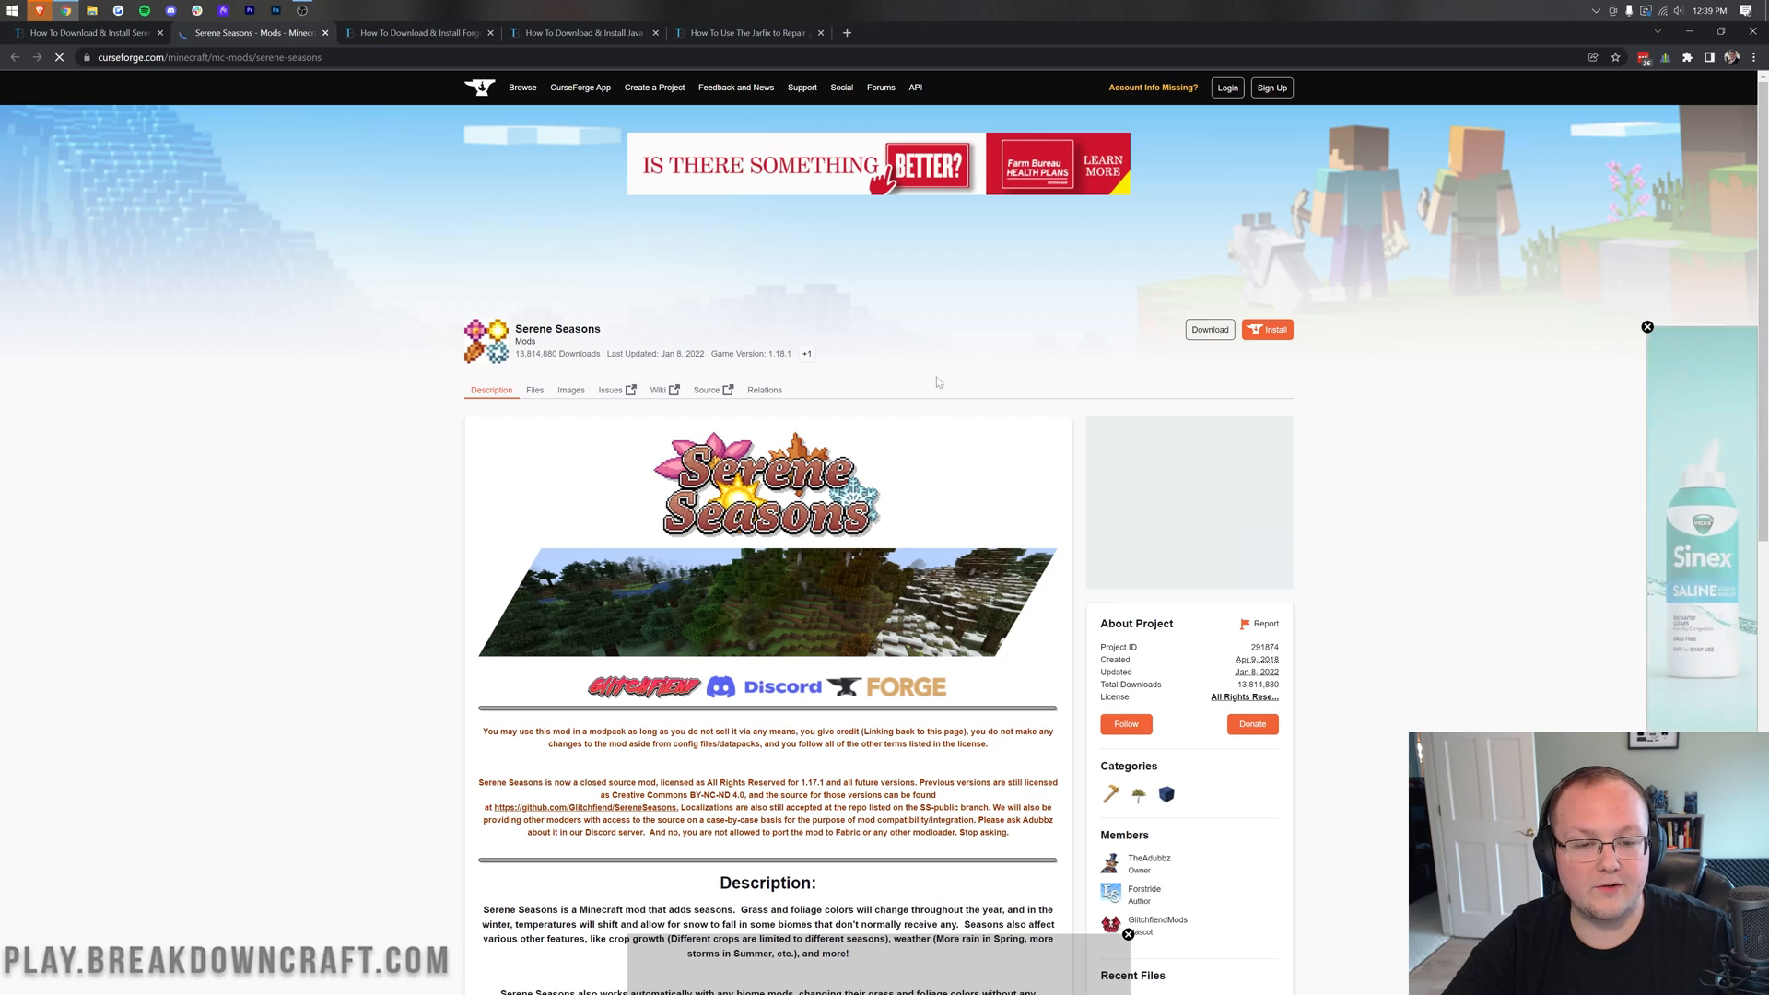
- Download the Serene Seasons jar for Minecraft 1.18 from Recent Files, then return to the Forge guide
{"action": "scroll", "scroll_direction": "down", "scroll_amount": 3}
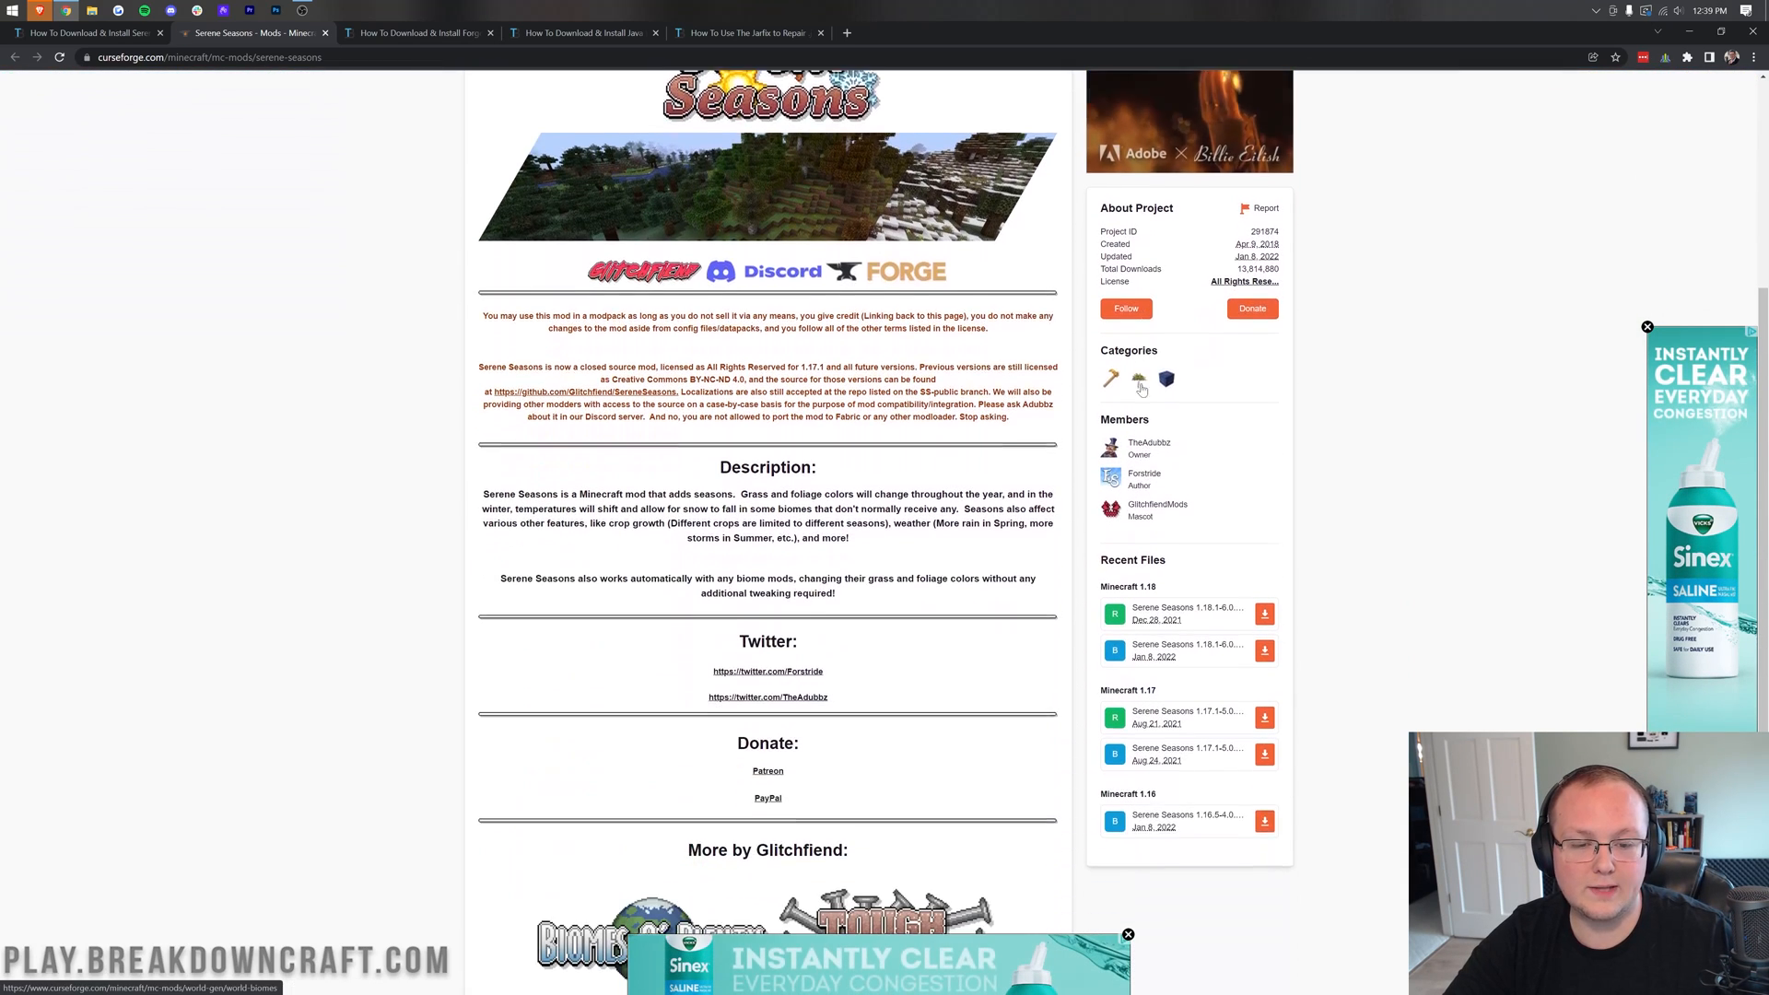
{"action": "scroll", "scroll_direction": "down", "scroll_amount": 3}
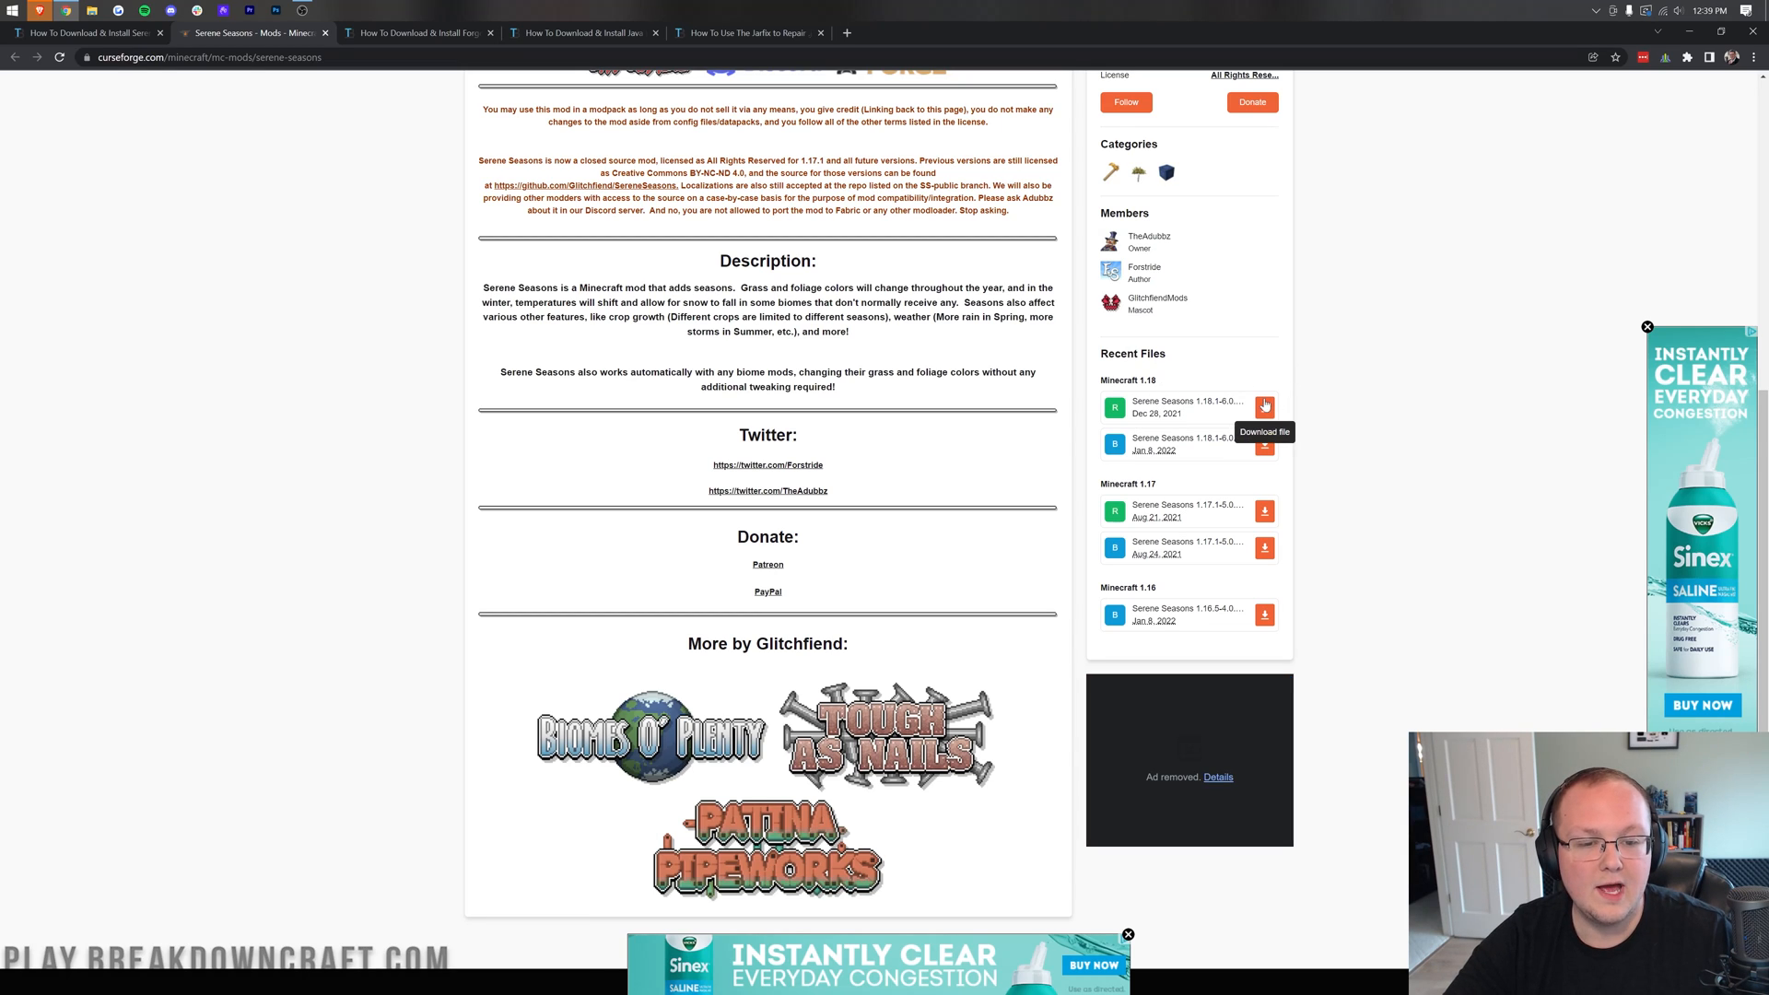
{"action": "left_click", "coordinate": [1264, 403]}
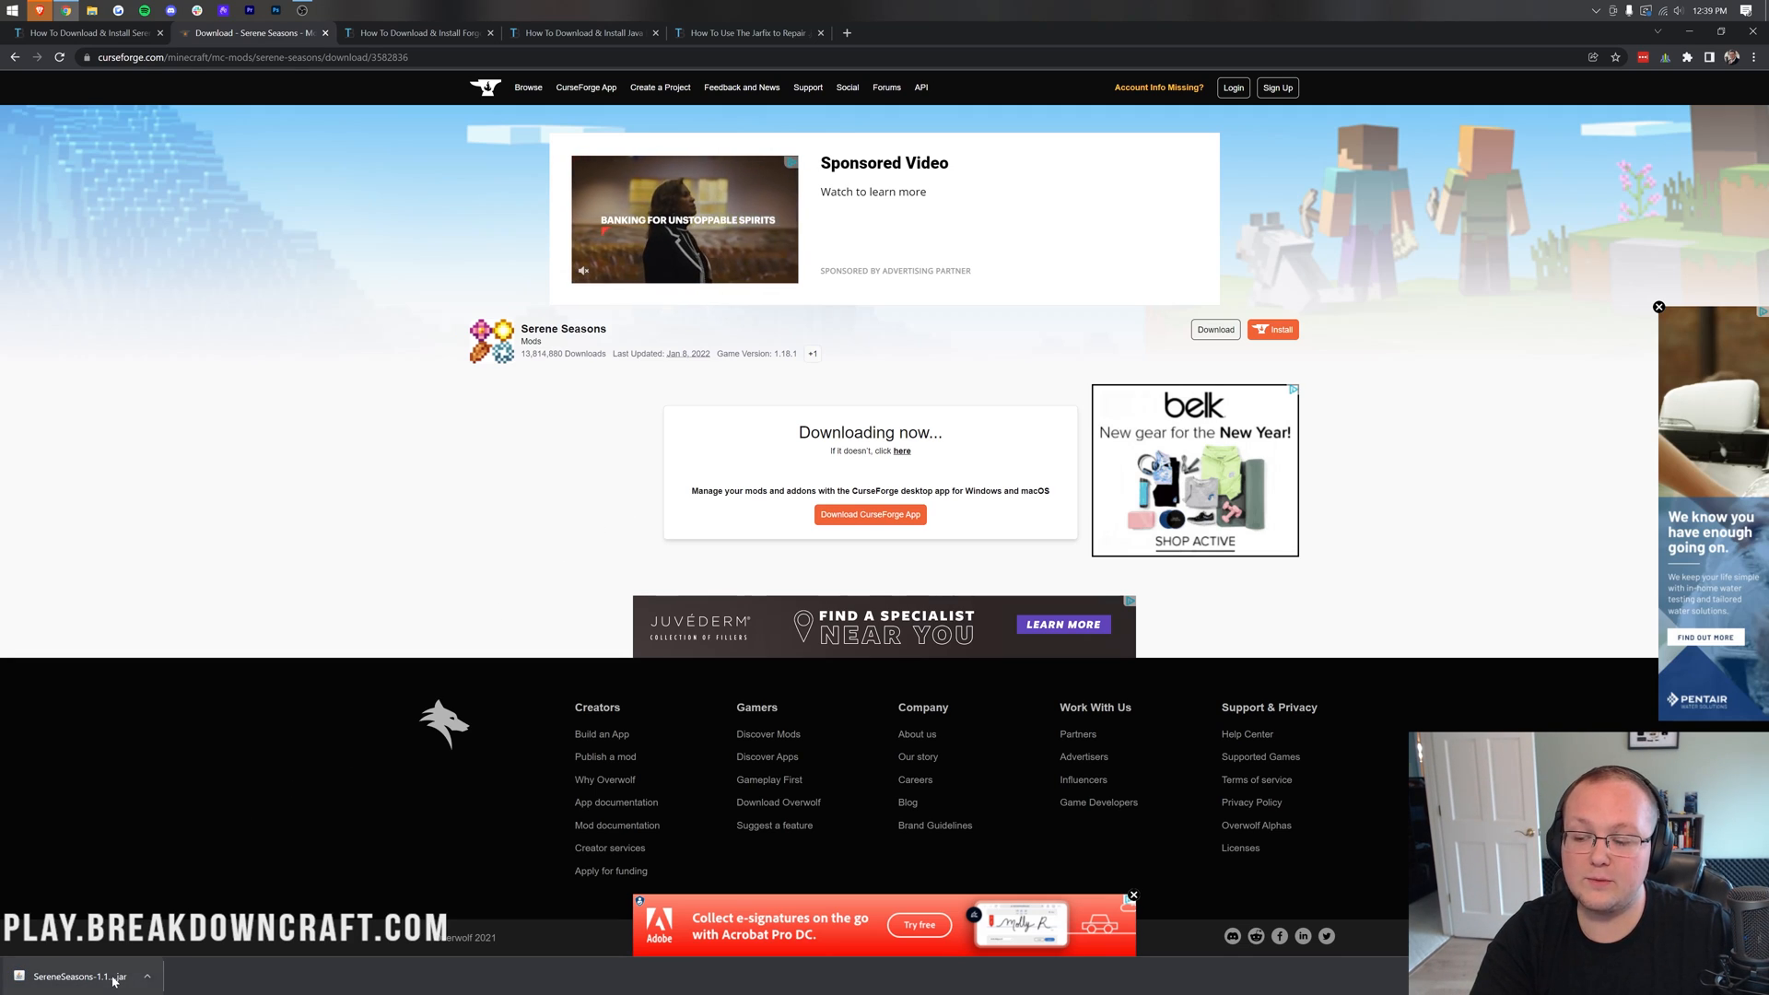
{"action": "mouse_move", "coordinate": [188, 851]}
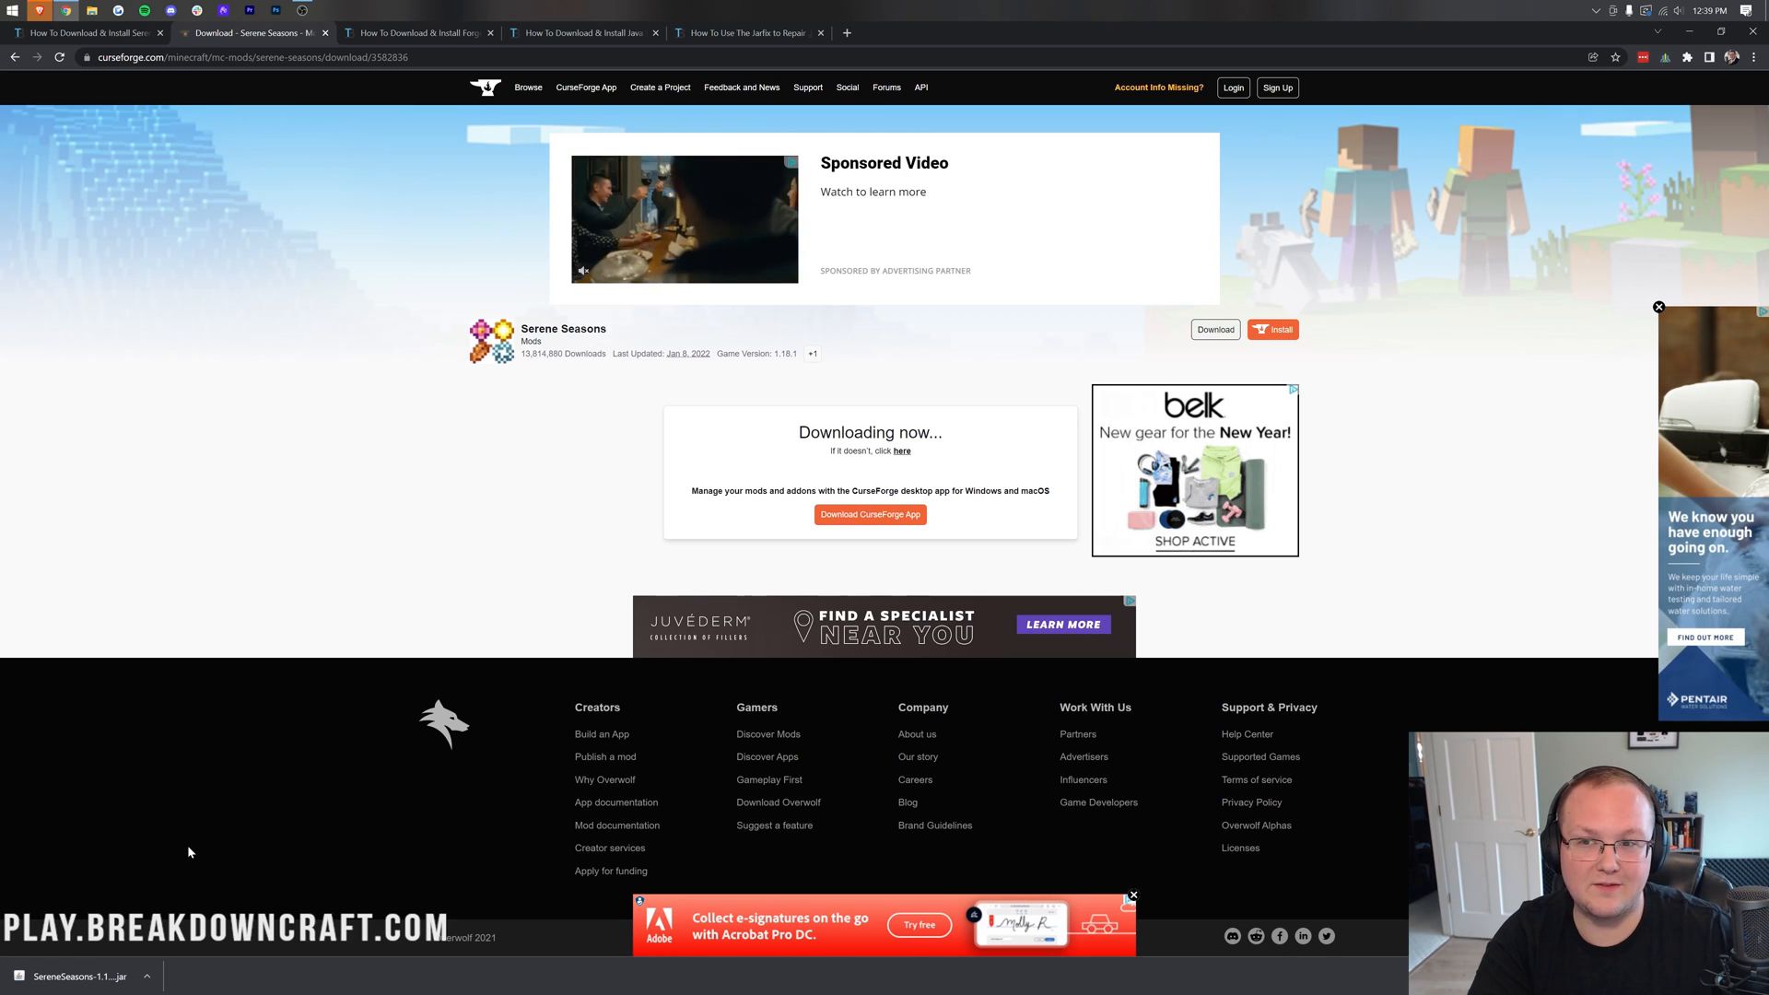
{"action": "left_click", "coordinate": [418, 31]}
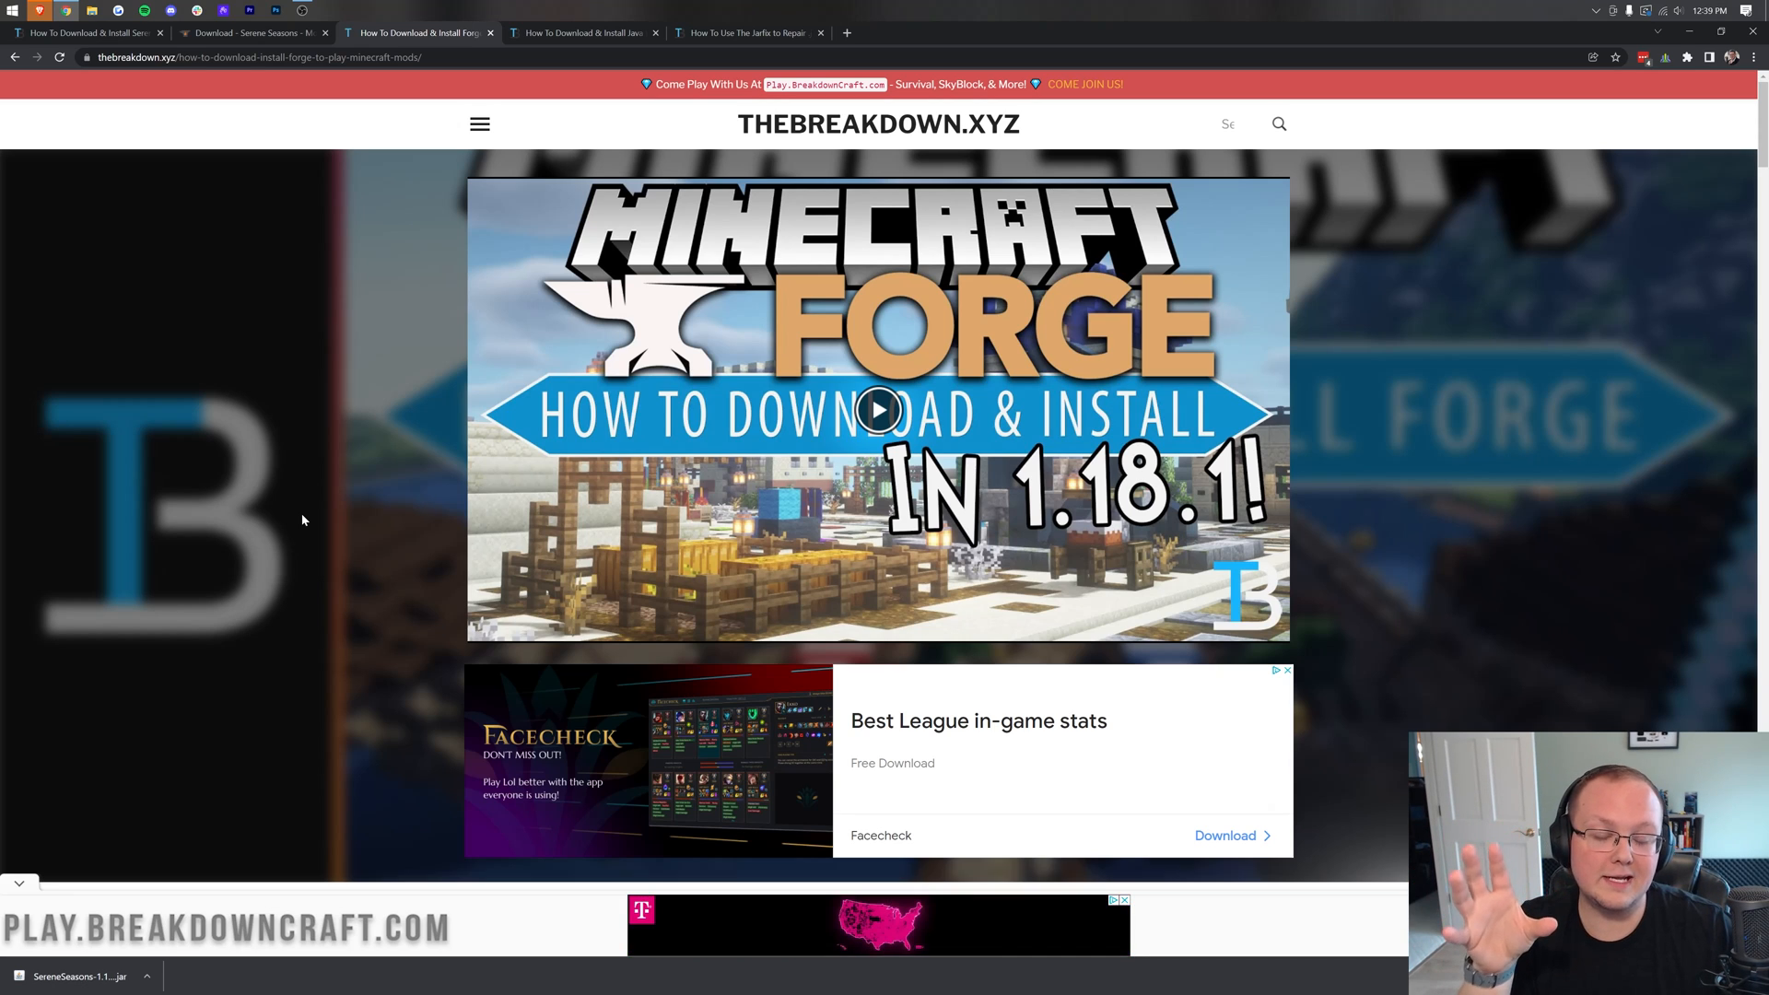
- Follow the green DOWNLOAD FORGE button to the official Forge 1.18.1 downloads page
{"action": "scroll", "scroll_direction": "down", "scroll_amount": 3}
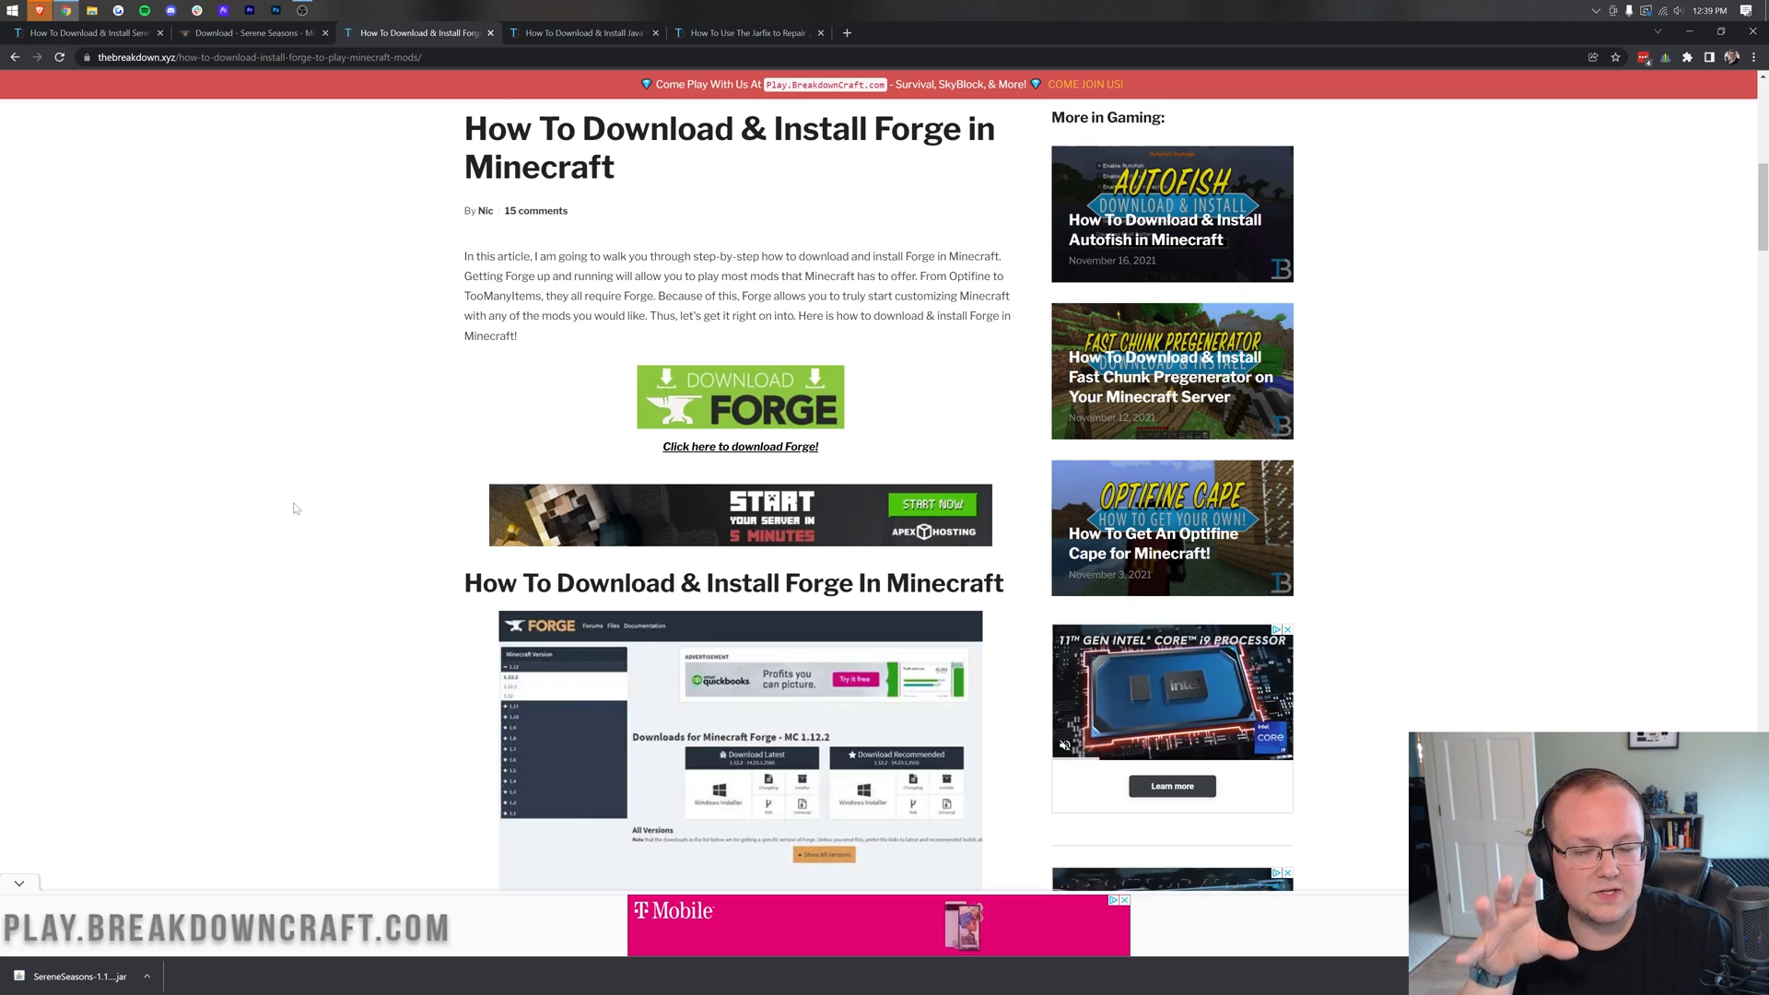
{"action": "scroll", "scroll_direction": "down", "scroll_amount": 3}
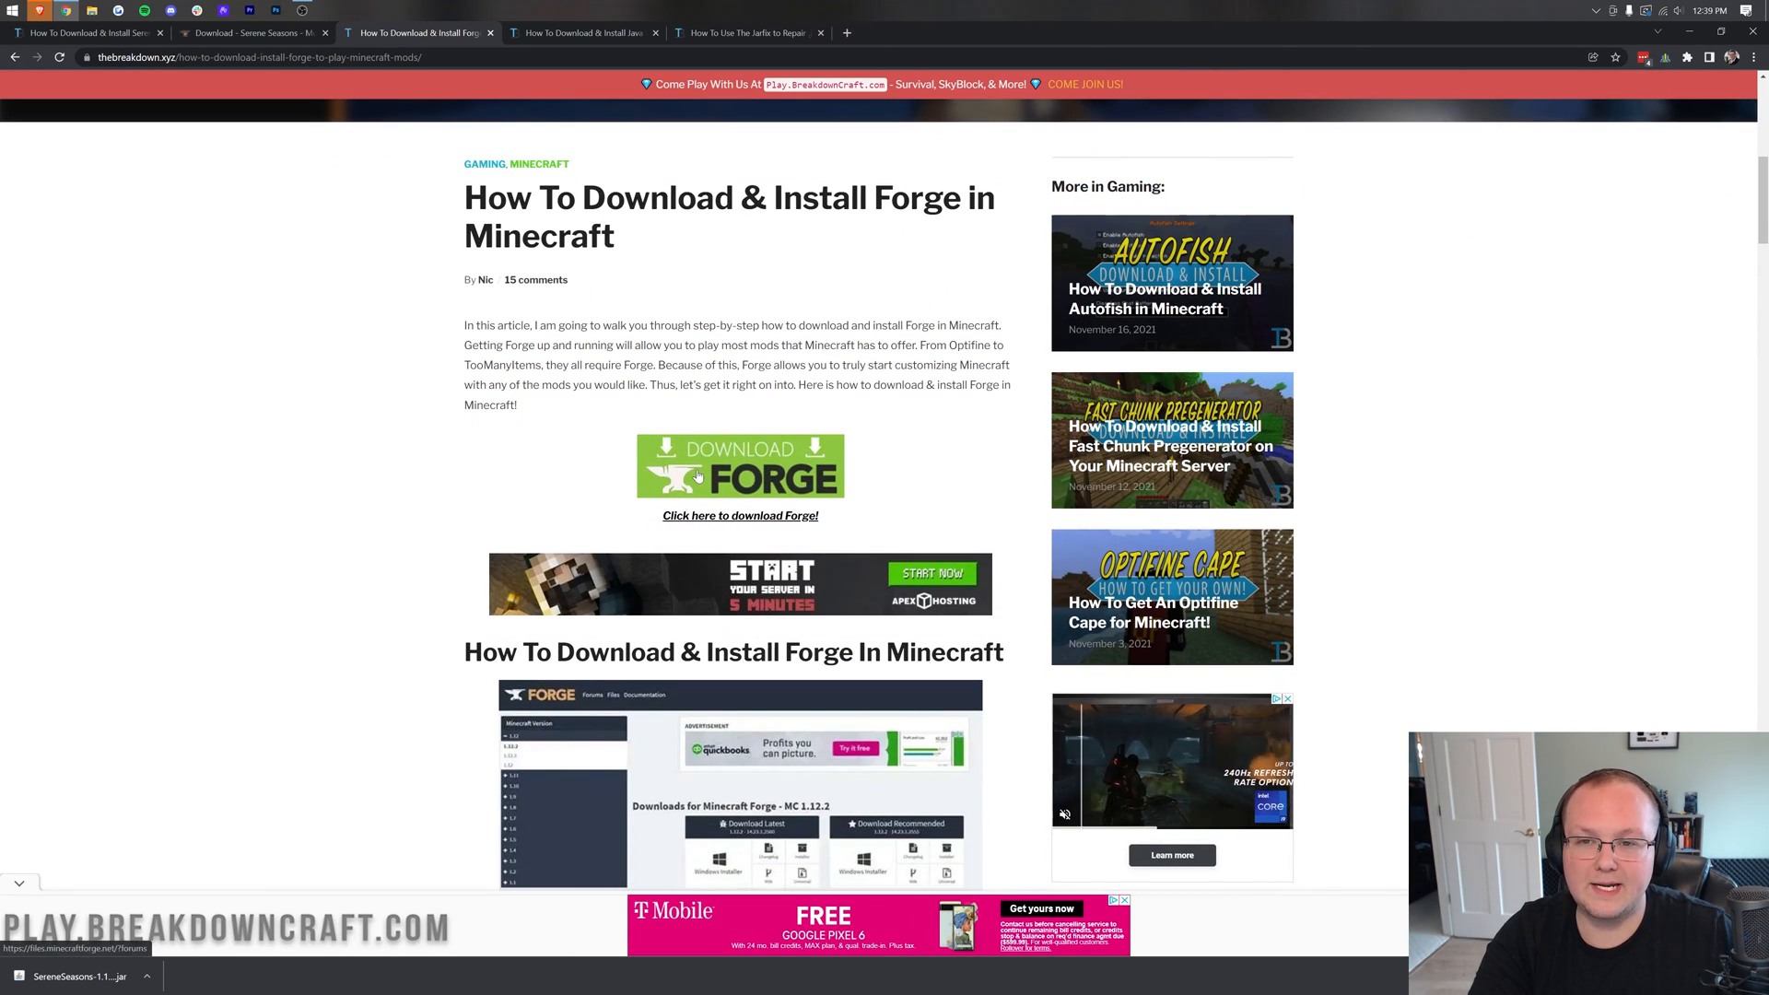
{"action": "left_click", "coordinate": [740, 516]}
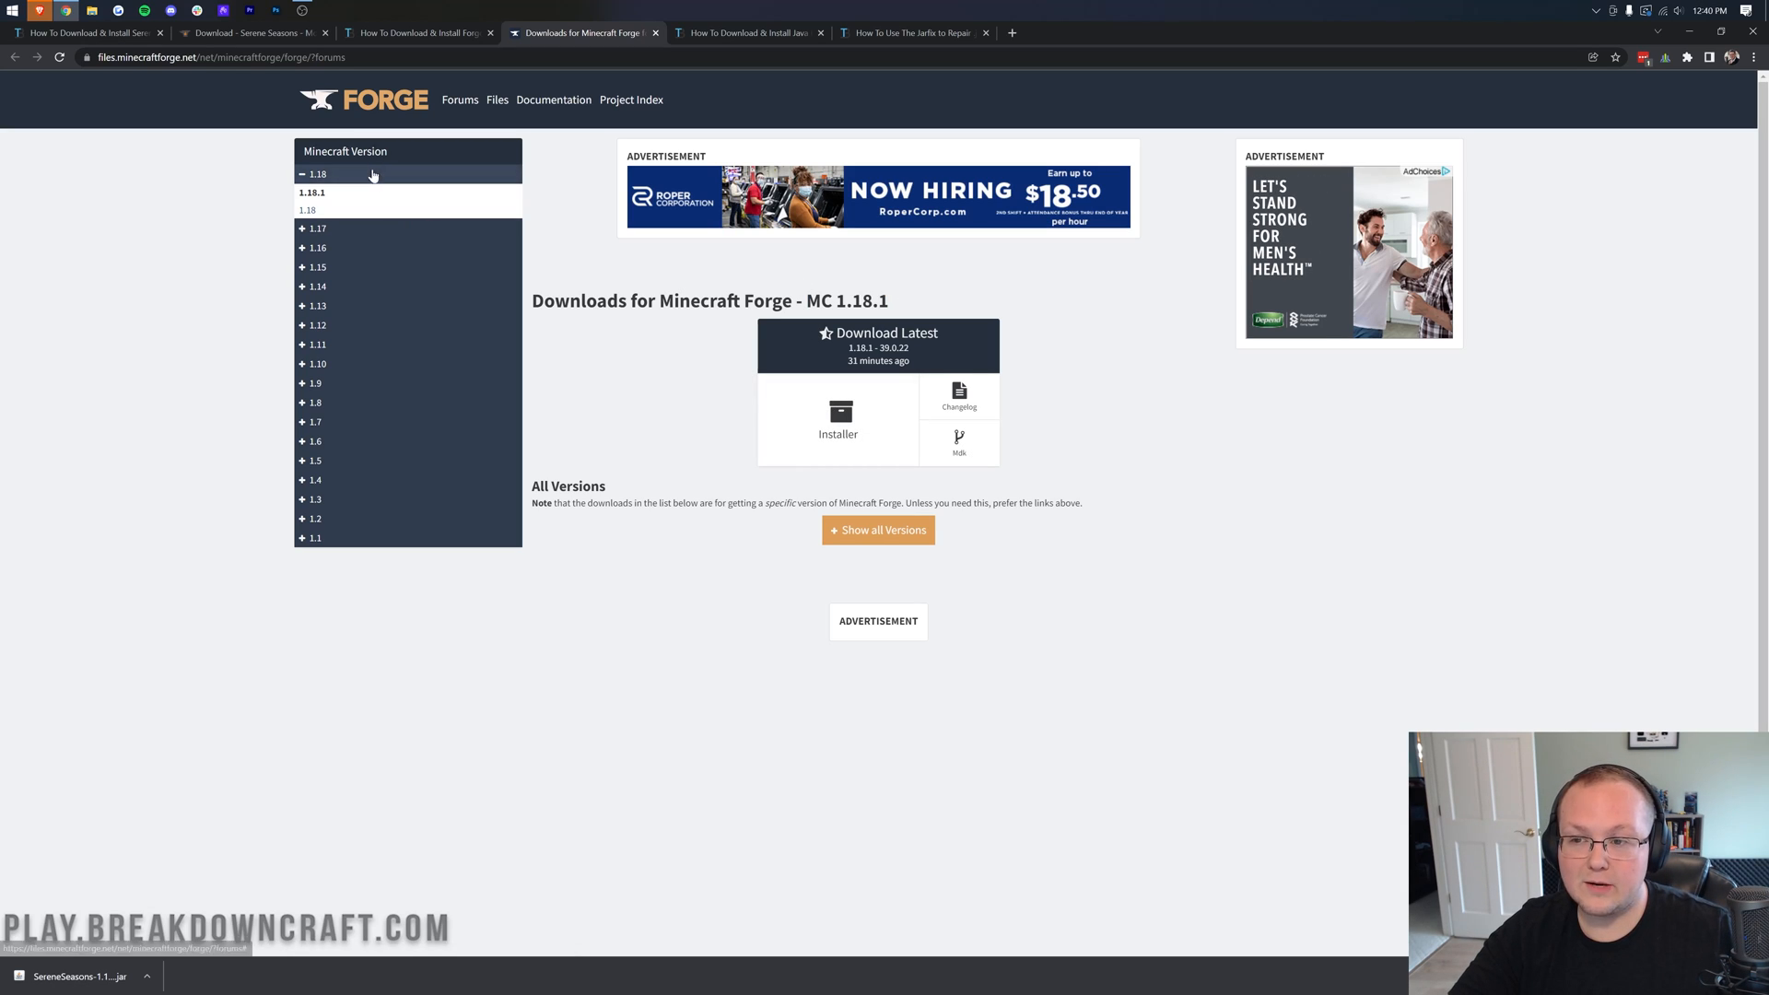
{"action": "mouse_move", "coordinate": [774, 278]}
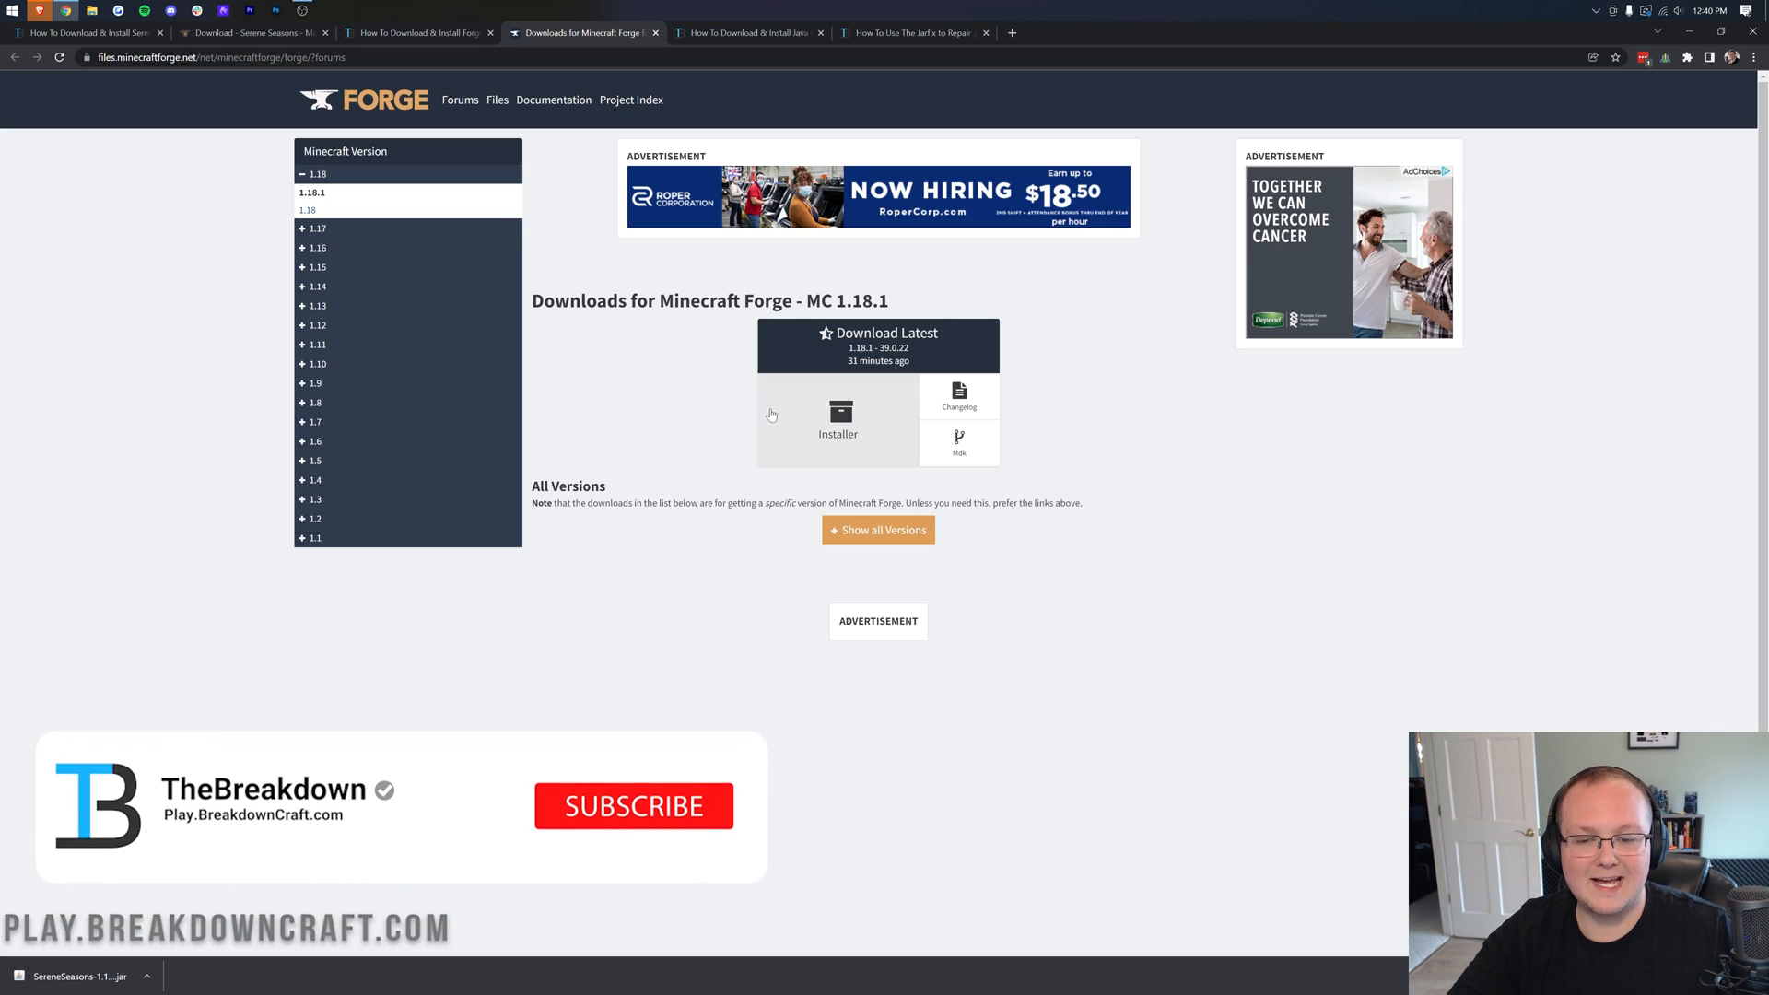
- Request the latest Forge 1.18.1 Installer, landing on the adfoc.us ad page
{"action": "left_click", "coordinate": [838, 424]}
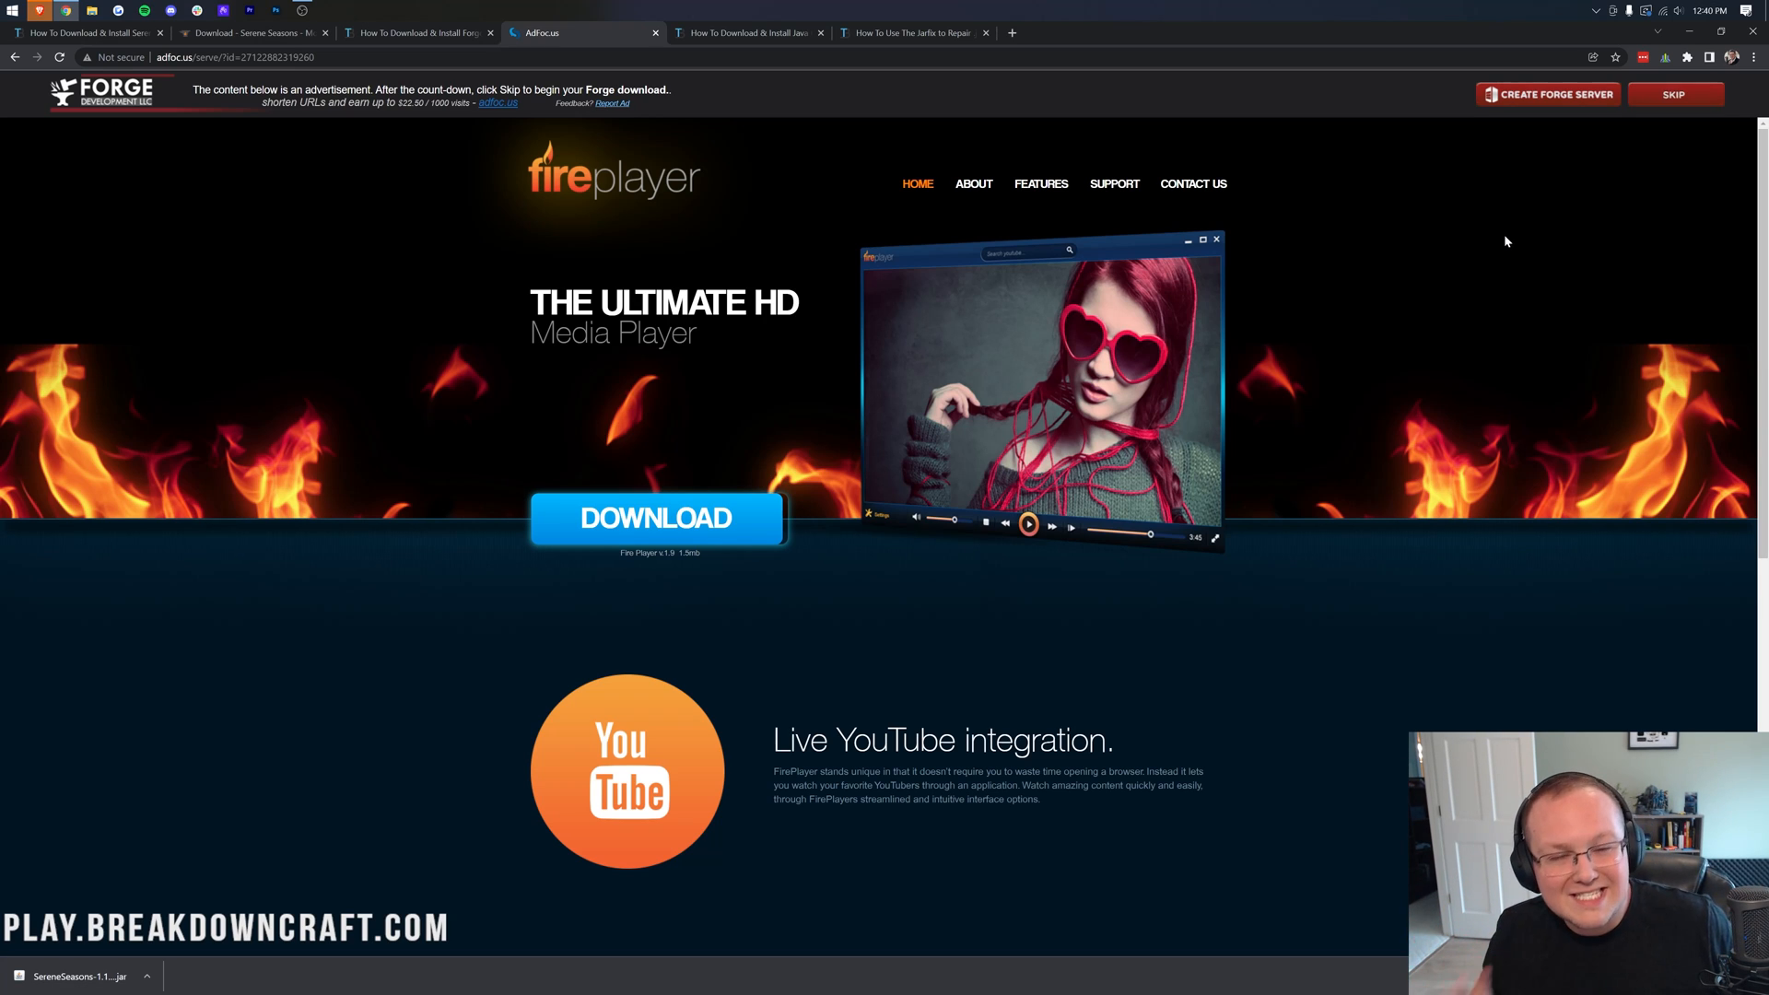
{"action": "mouse_move", "coordinate": [1669, 155]}
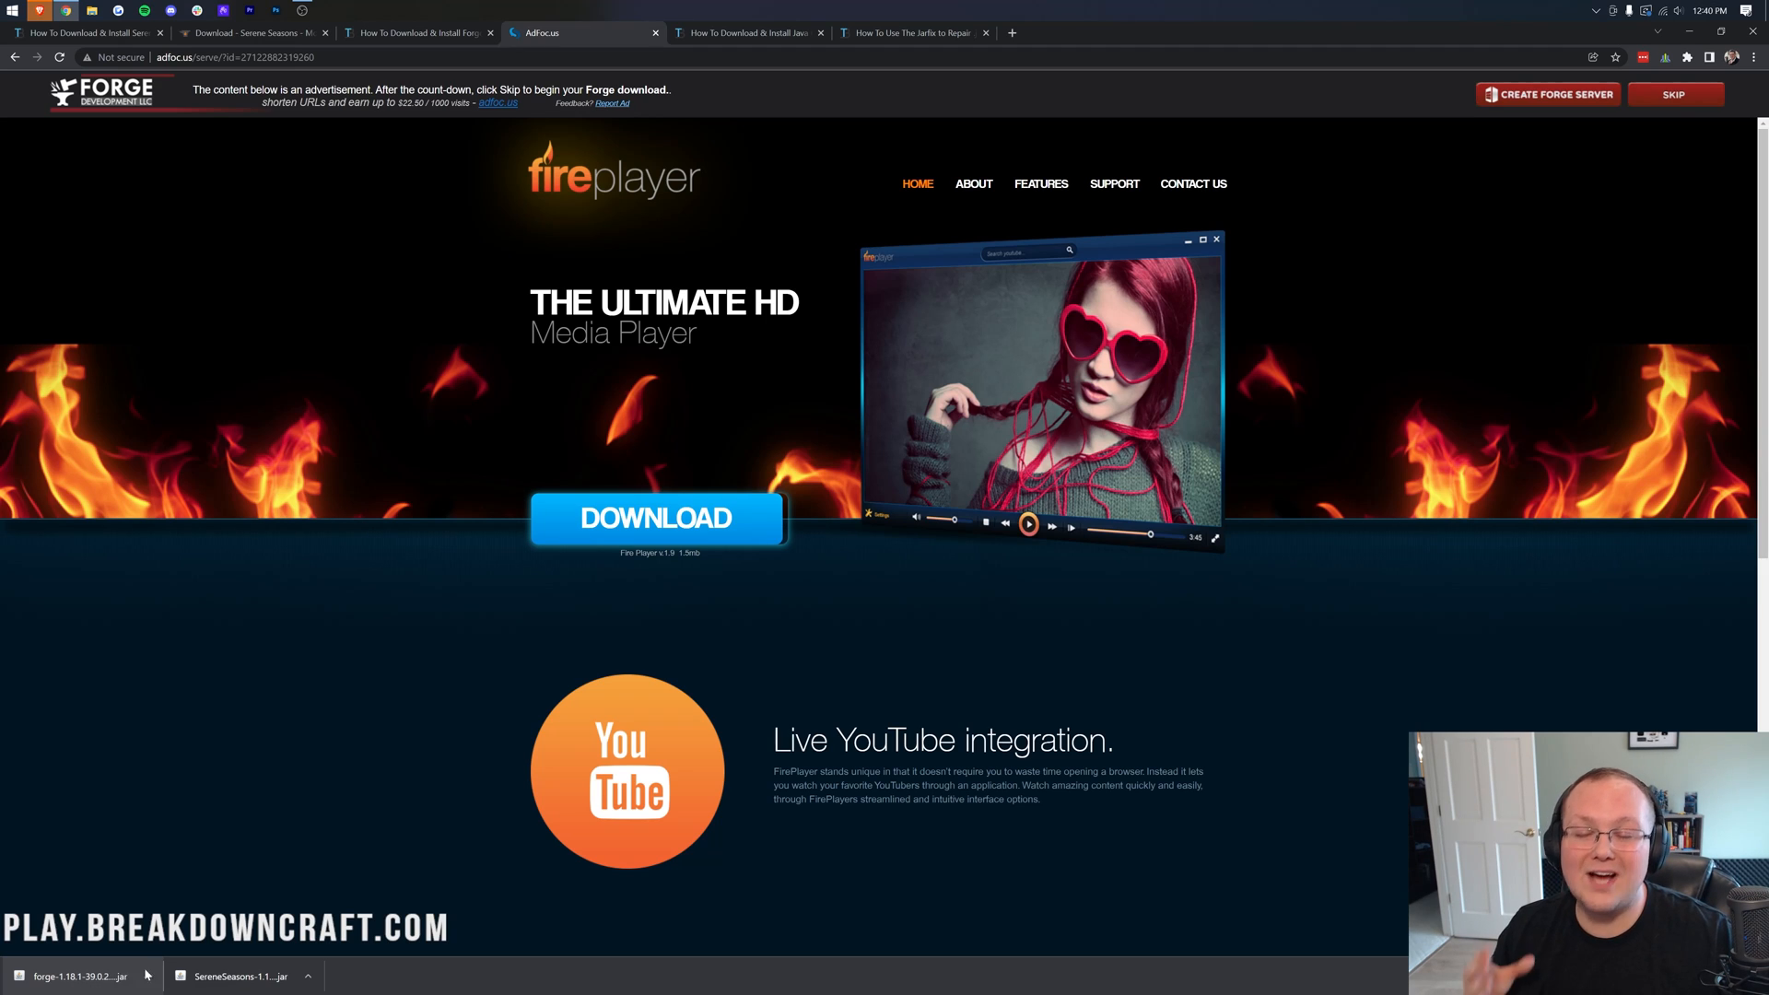
{"action": "mouse_move", "coordinate": [350, 980]}
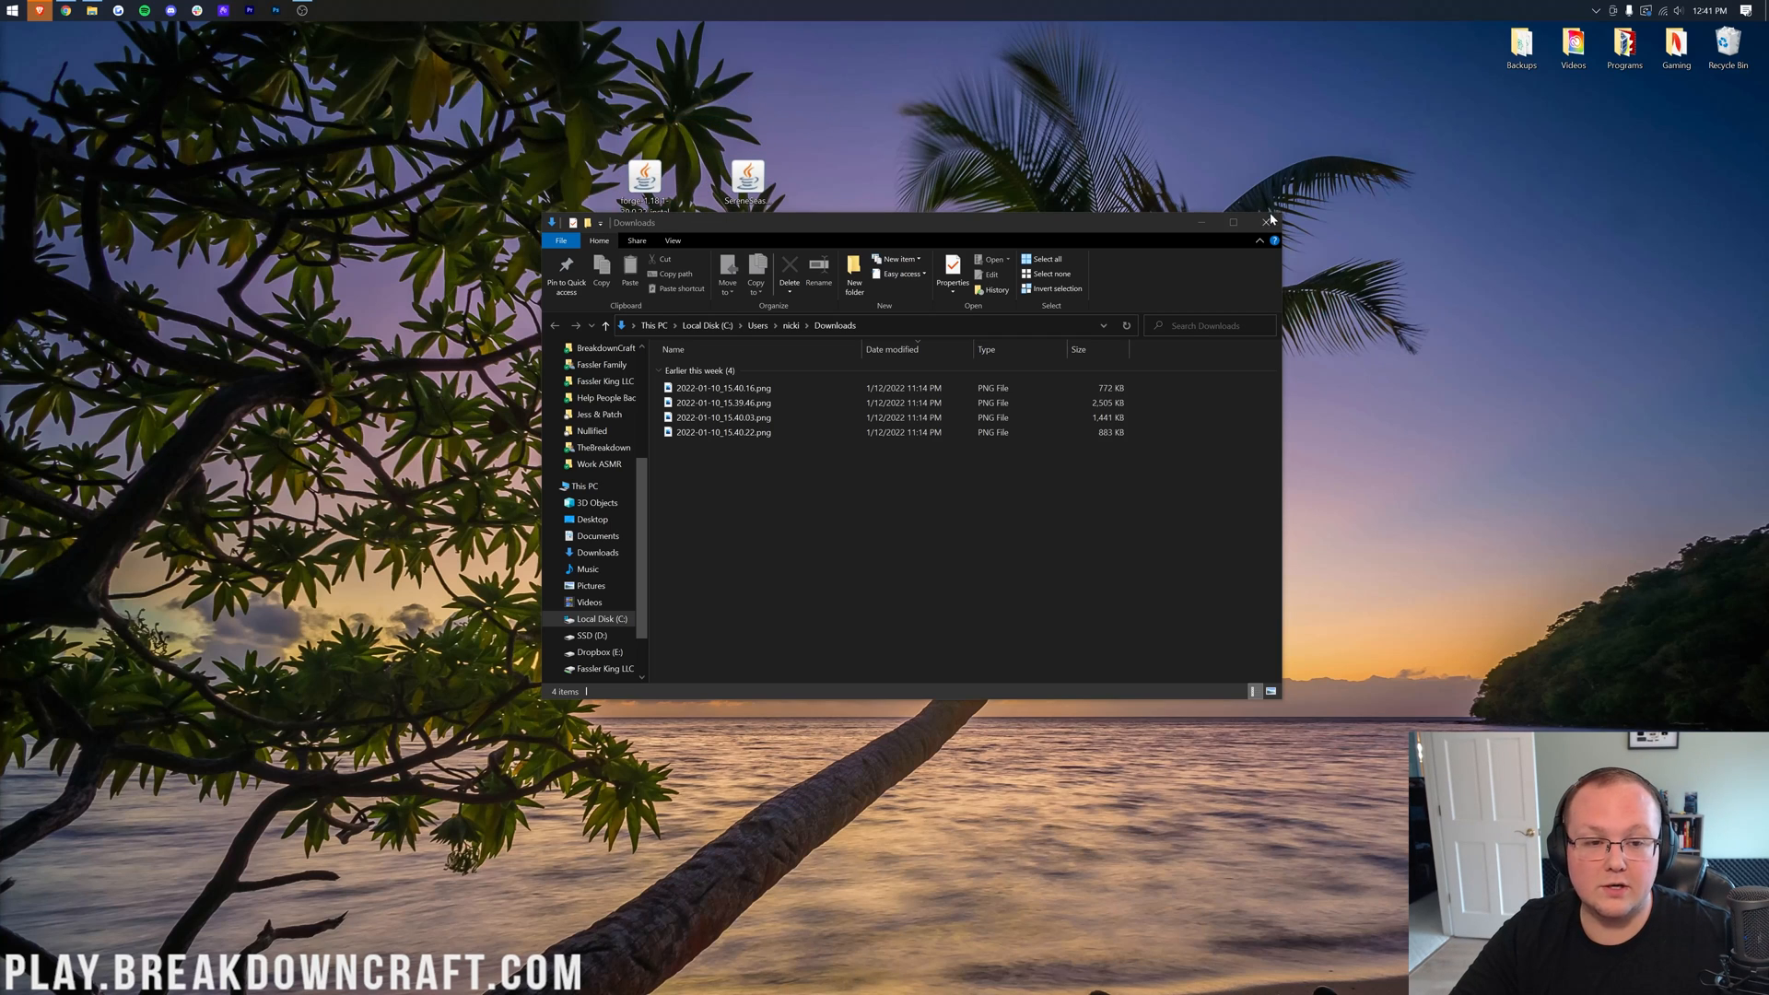
- Close the Downloads window and bring up the context menu for the Forge installer jar on the desktop
{"action": "left_click", "coordinate": [1267, 221]}
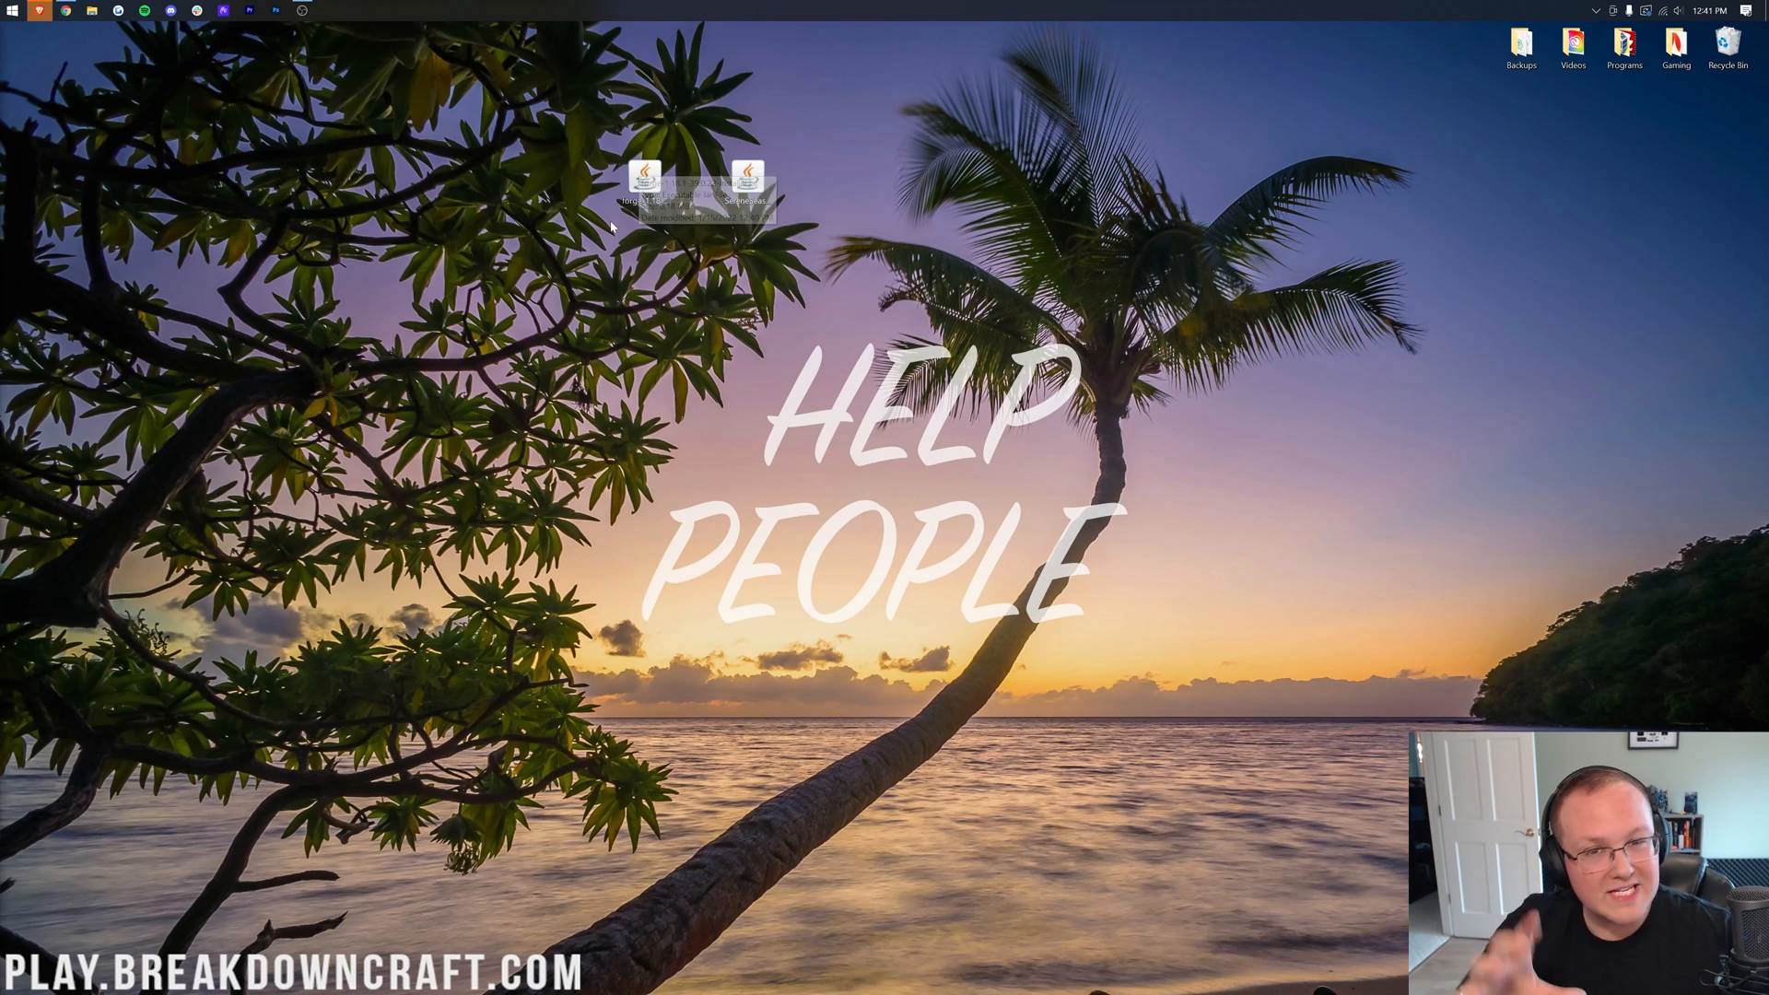
{"action": "mouse_move", "coordinate": [617, 250]}
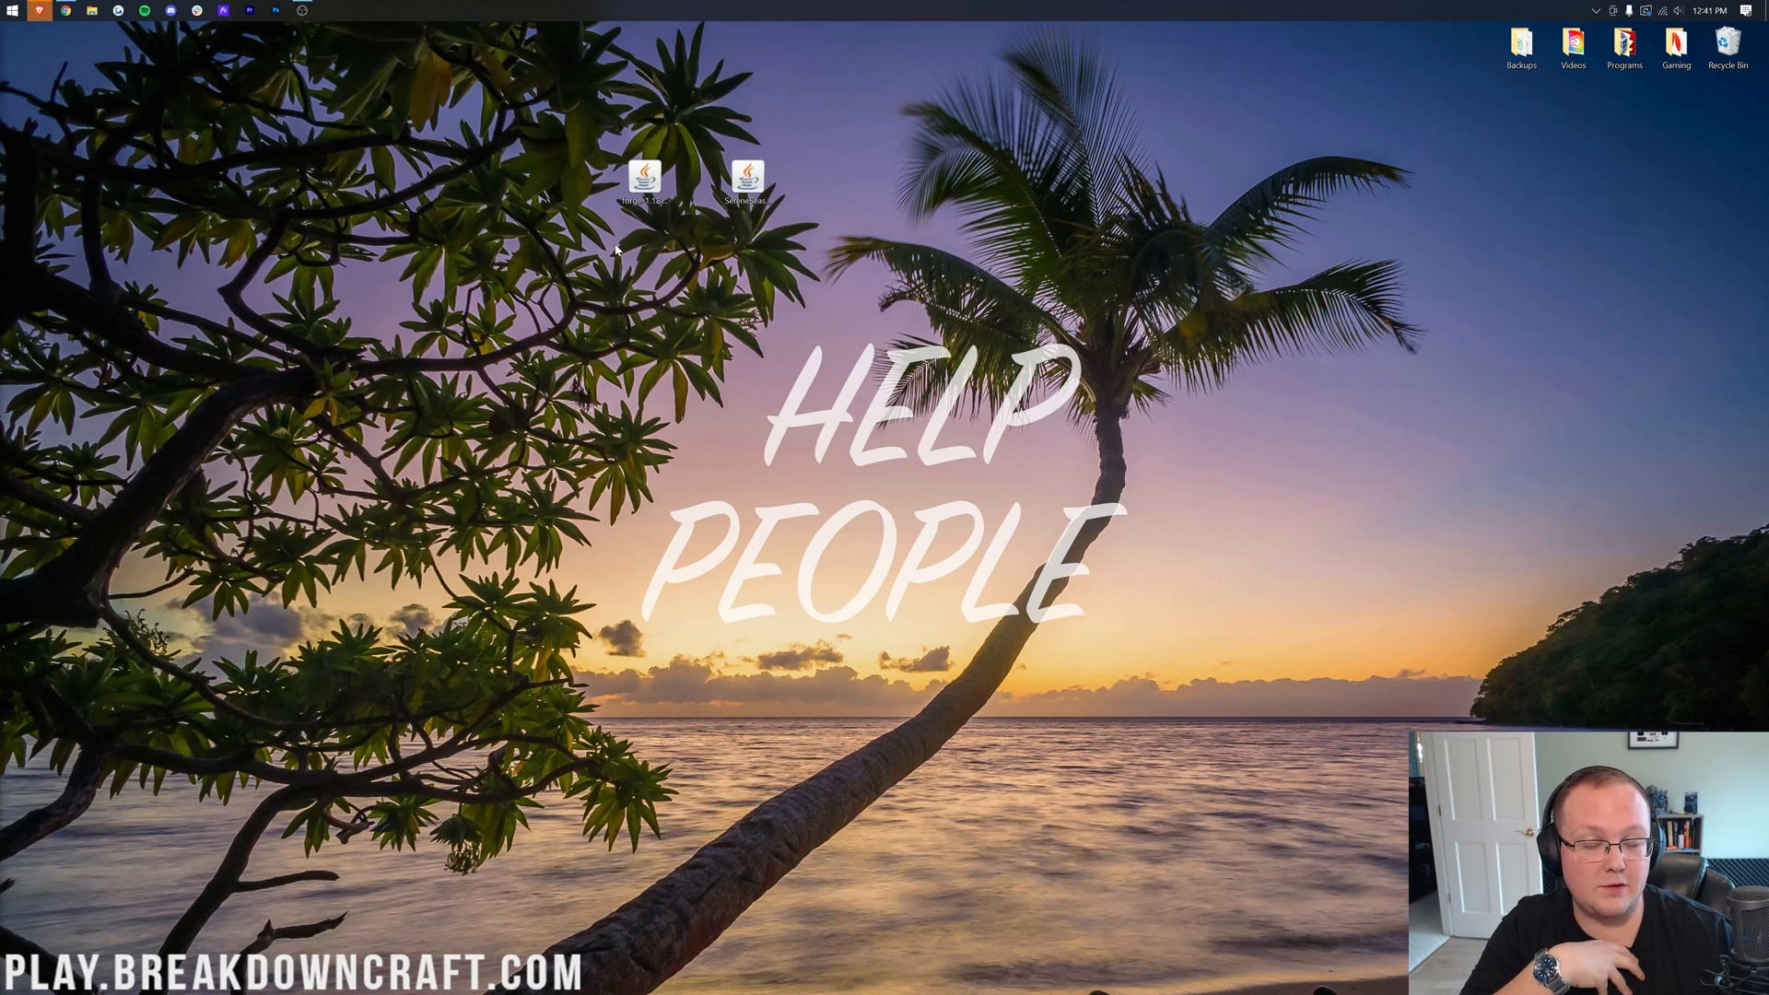
{"action": "mouse_move", "coordinate": [650, 260]}
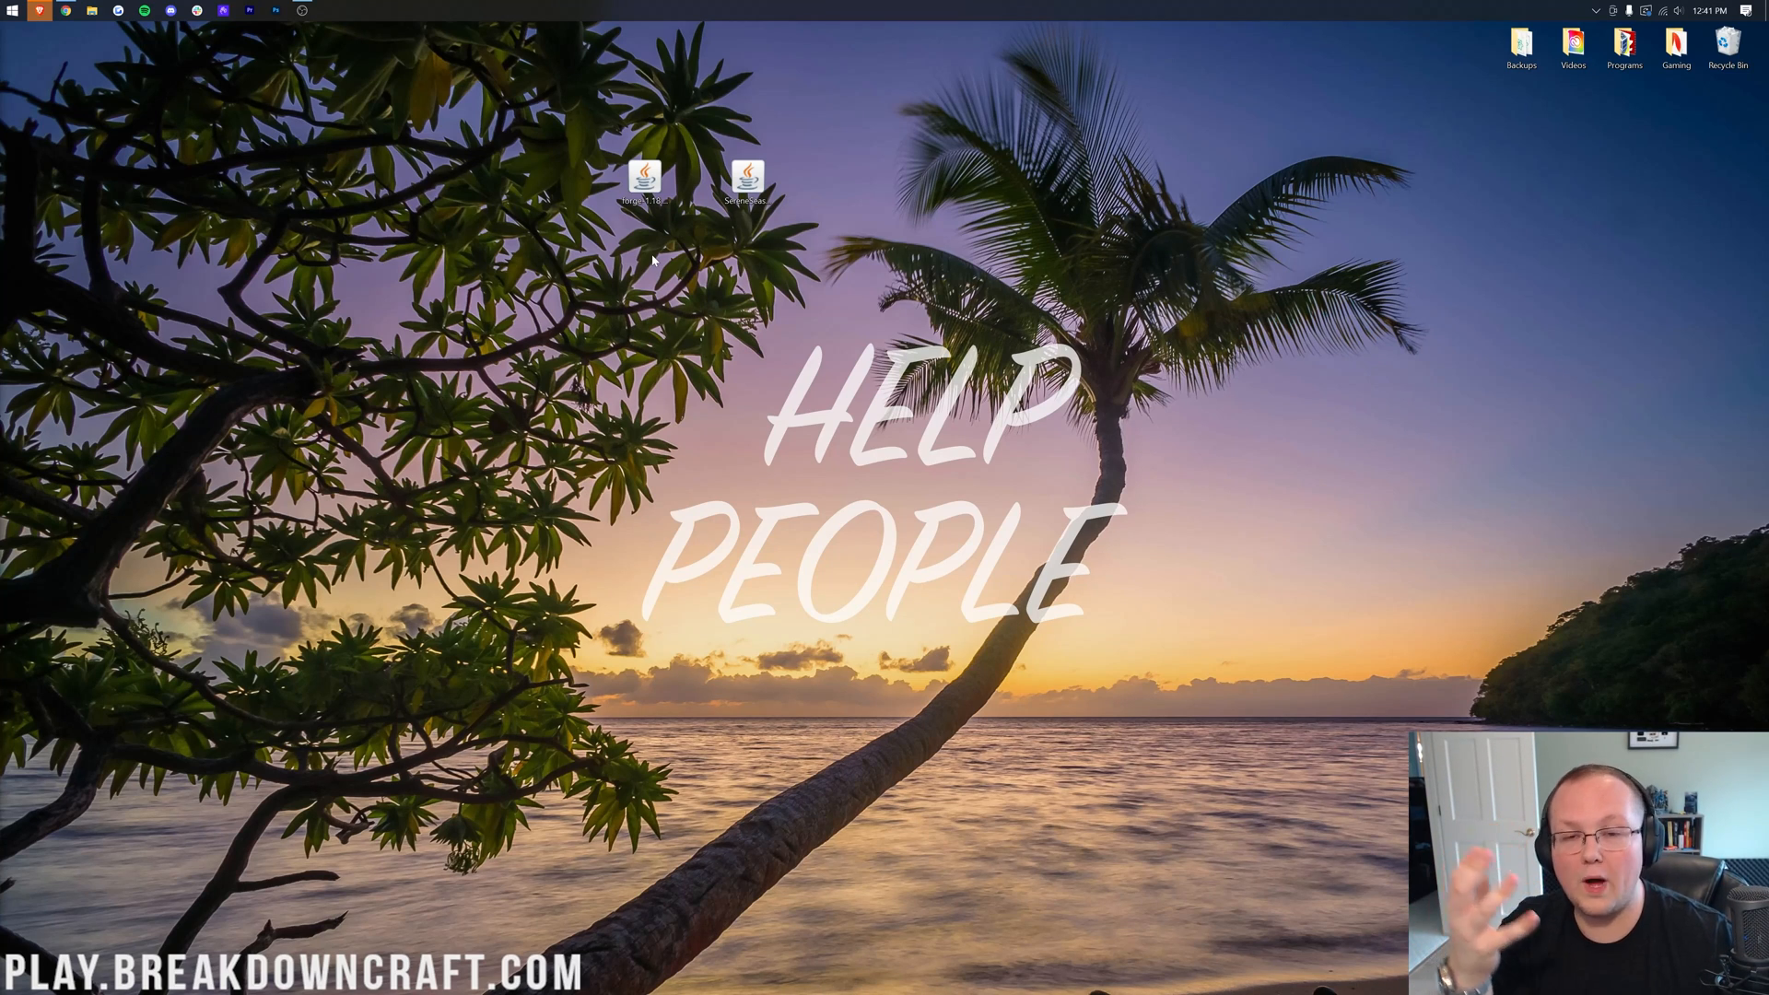
{"action": "mouse_move", "coordinate": [623, 218]}
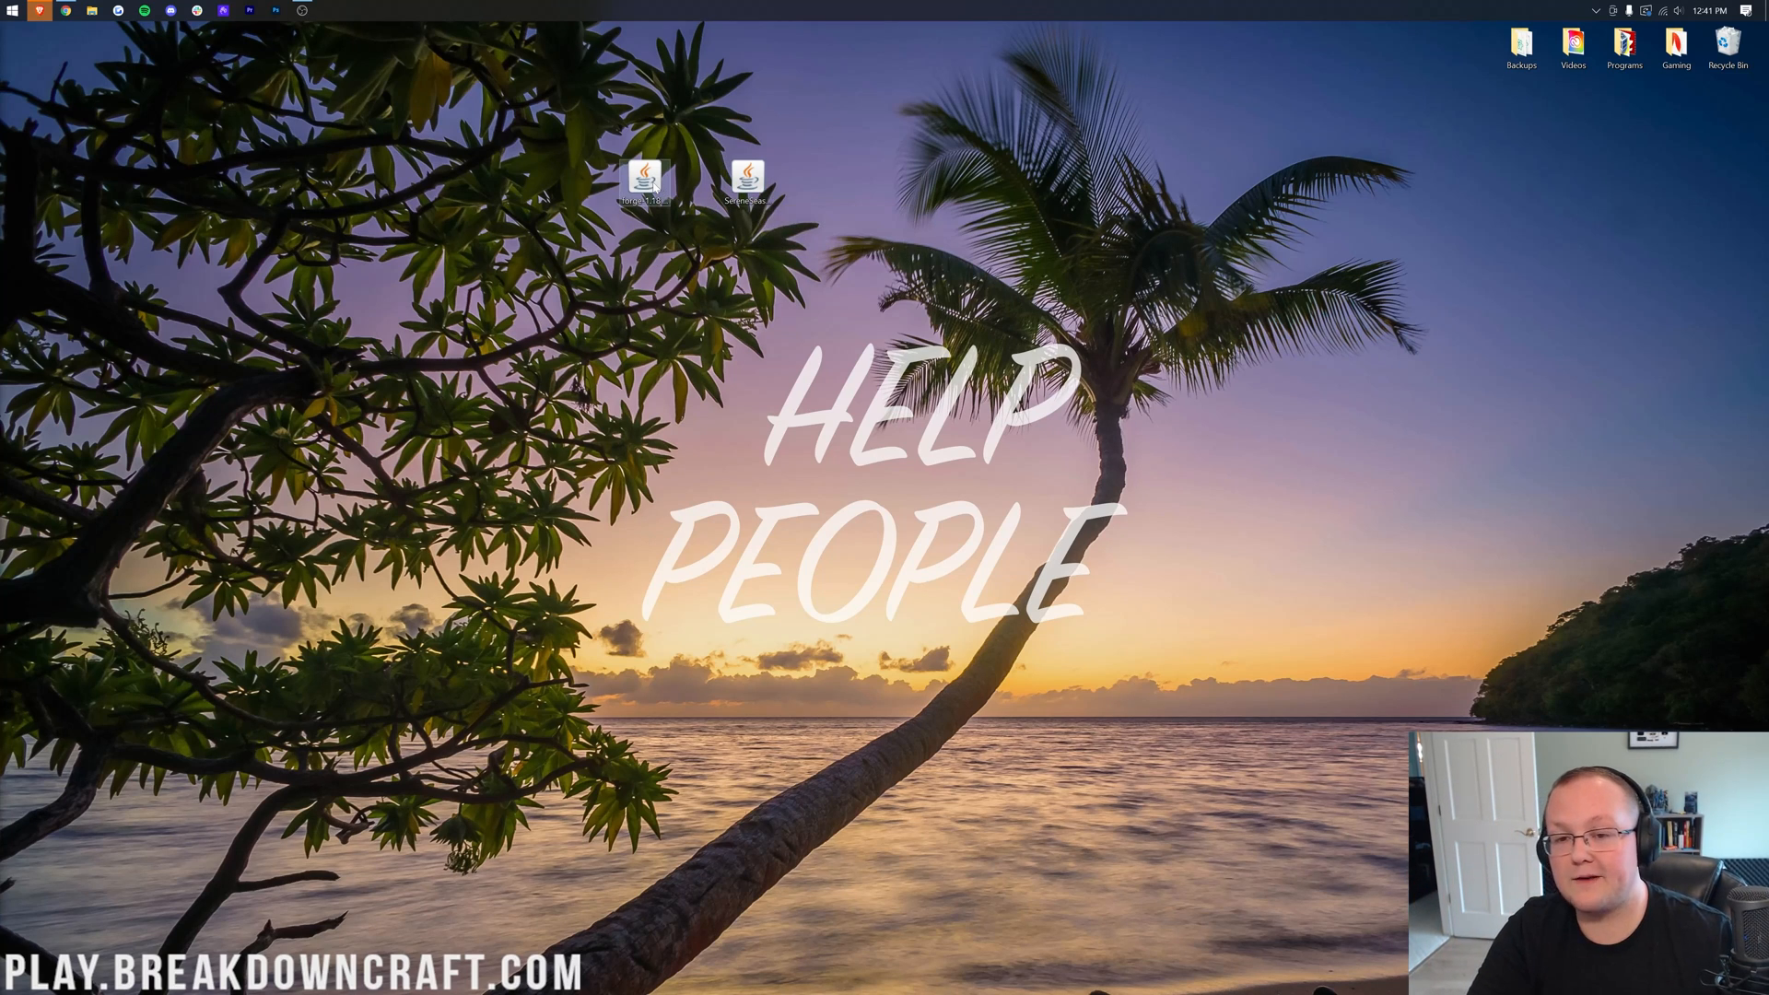
{"action": "right_click", "coordinate": [645, 181]}
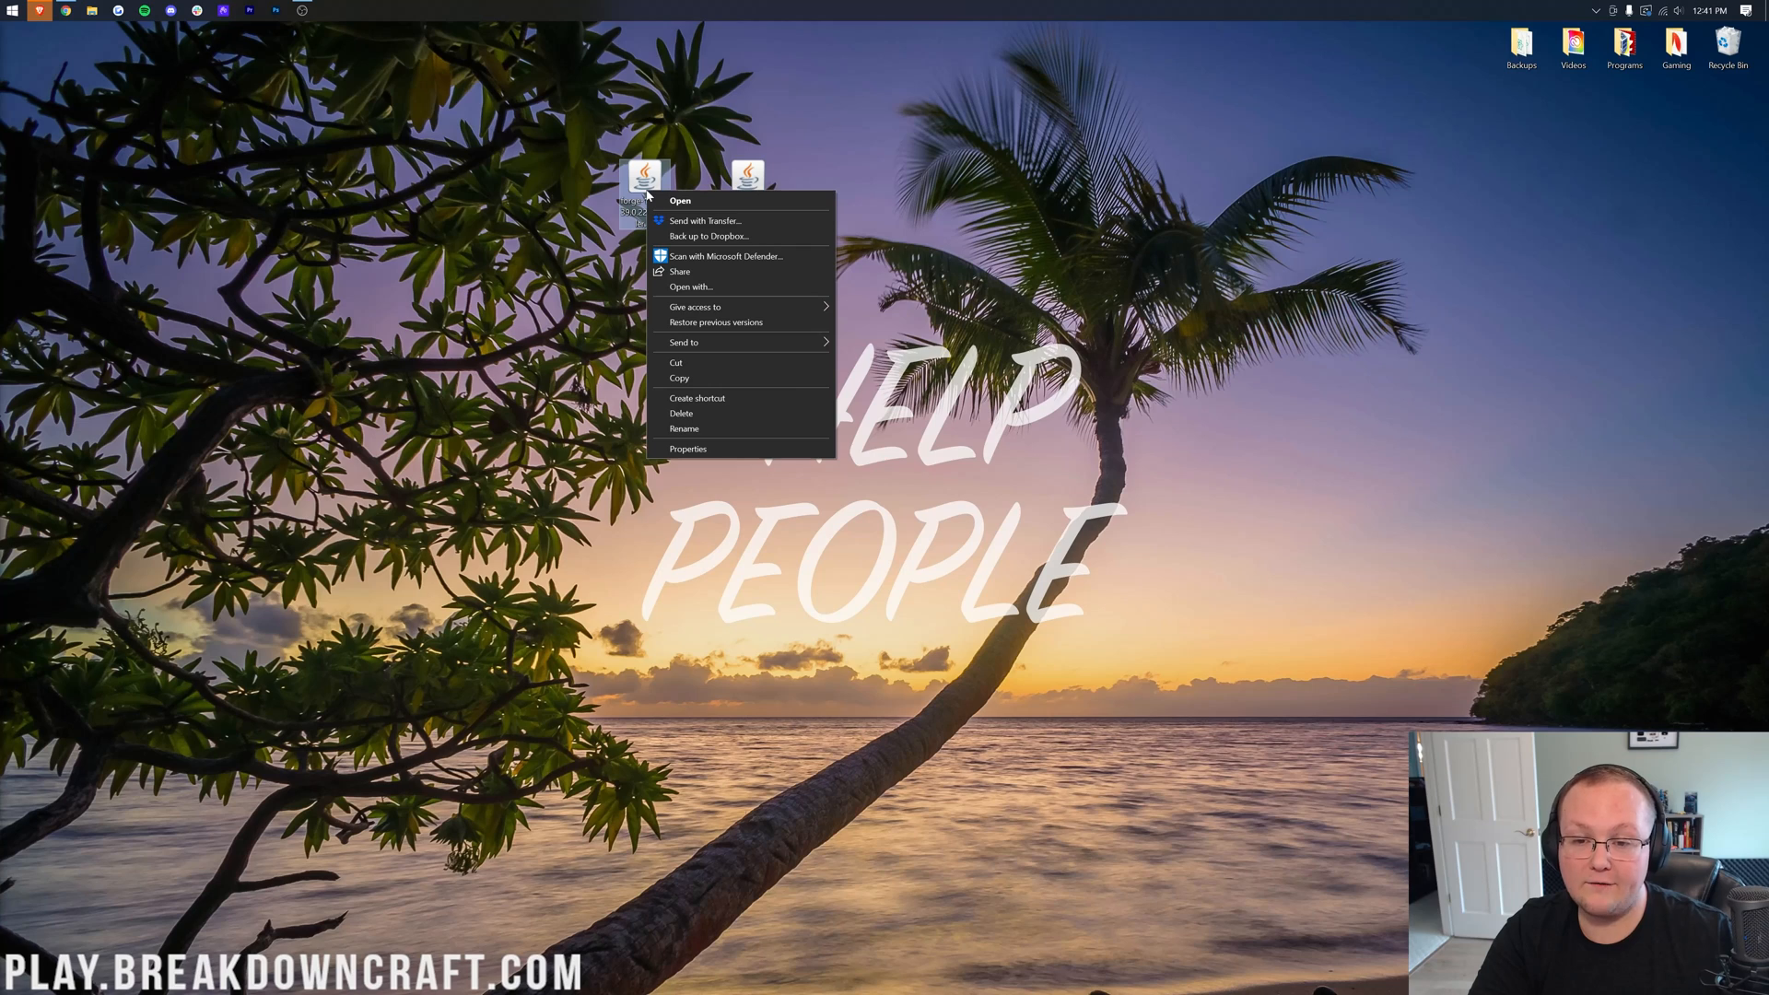
- Run the Forge 1.18.1 installer jar with Java(TM) Platform SE binary
{"action": "left_click", "coordinate": [680, 201]}
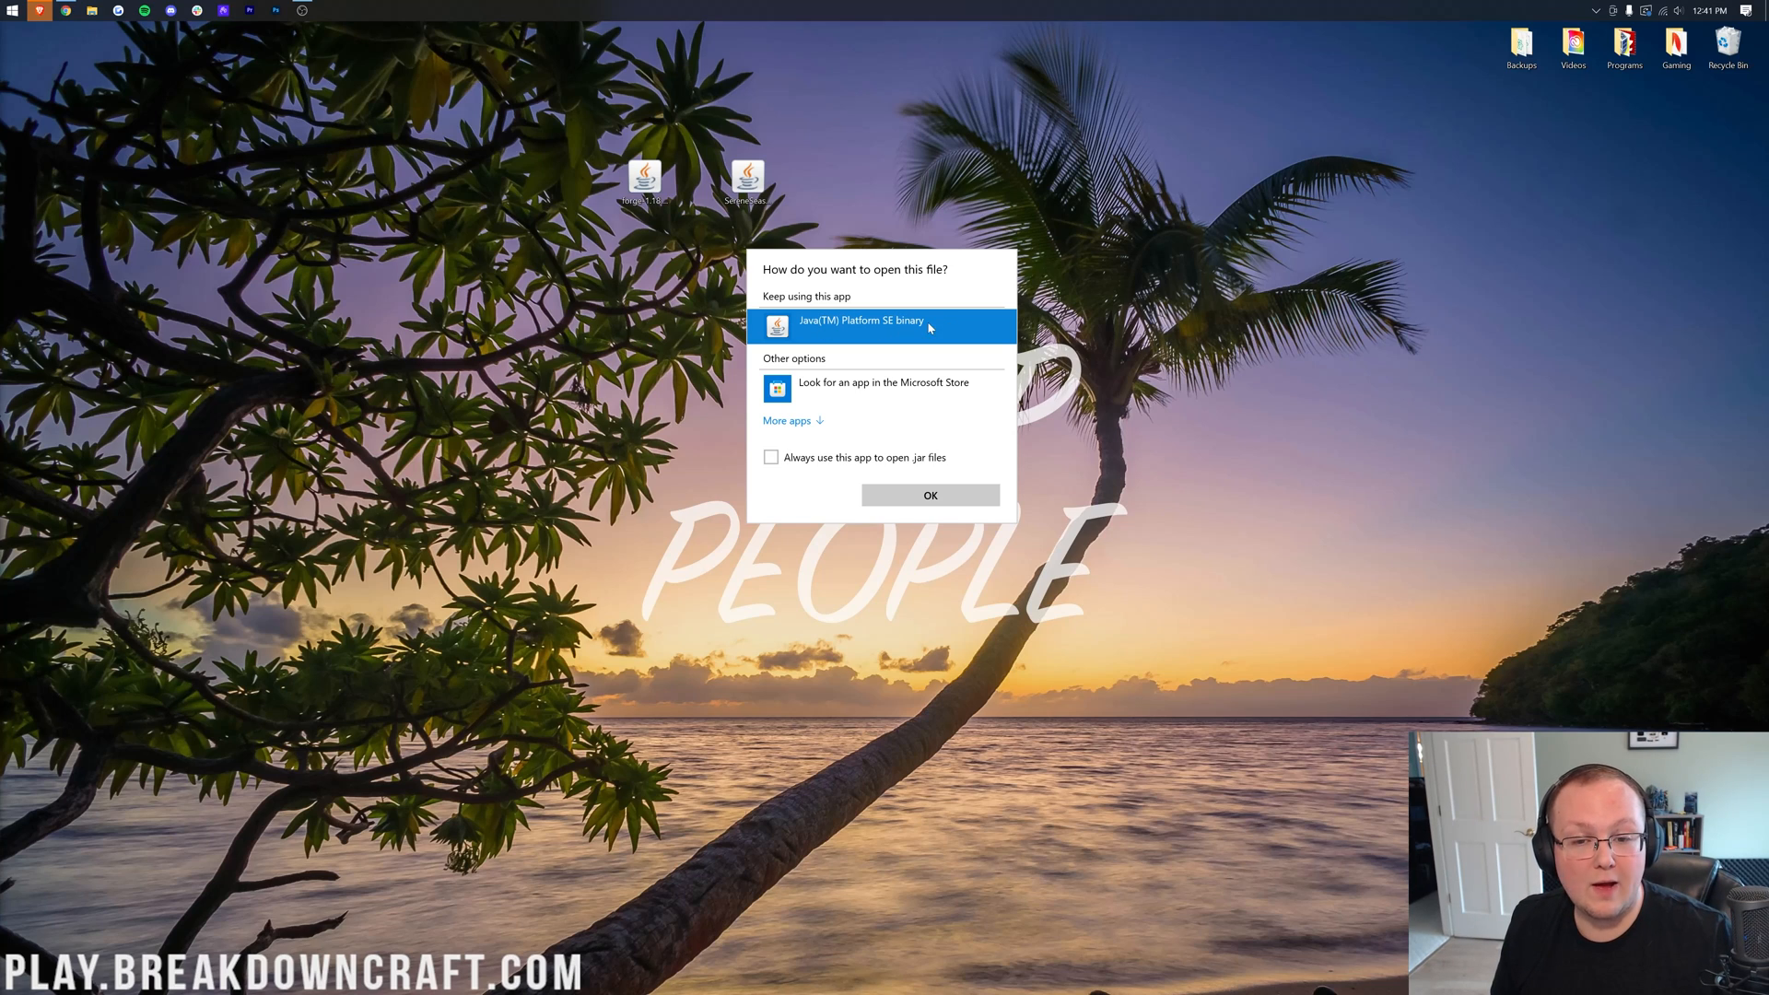
{"action": "left_click", "coordinate": [928, 494]}
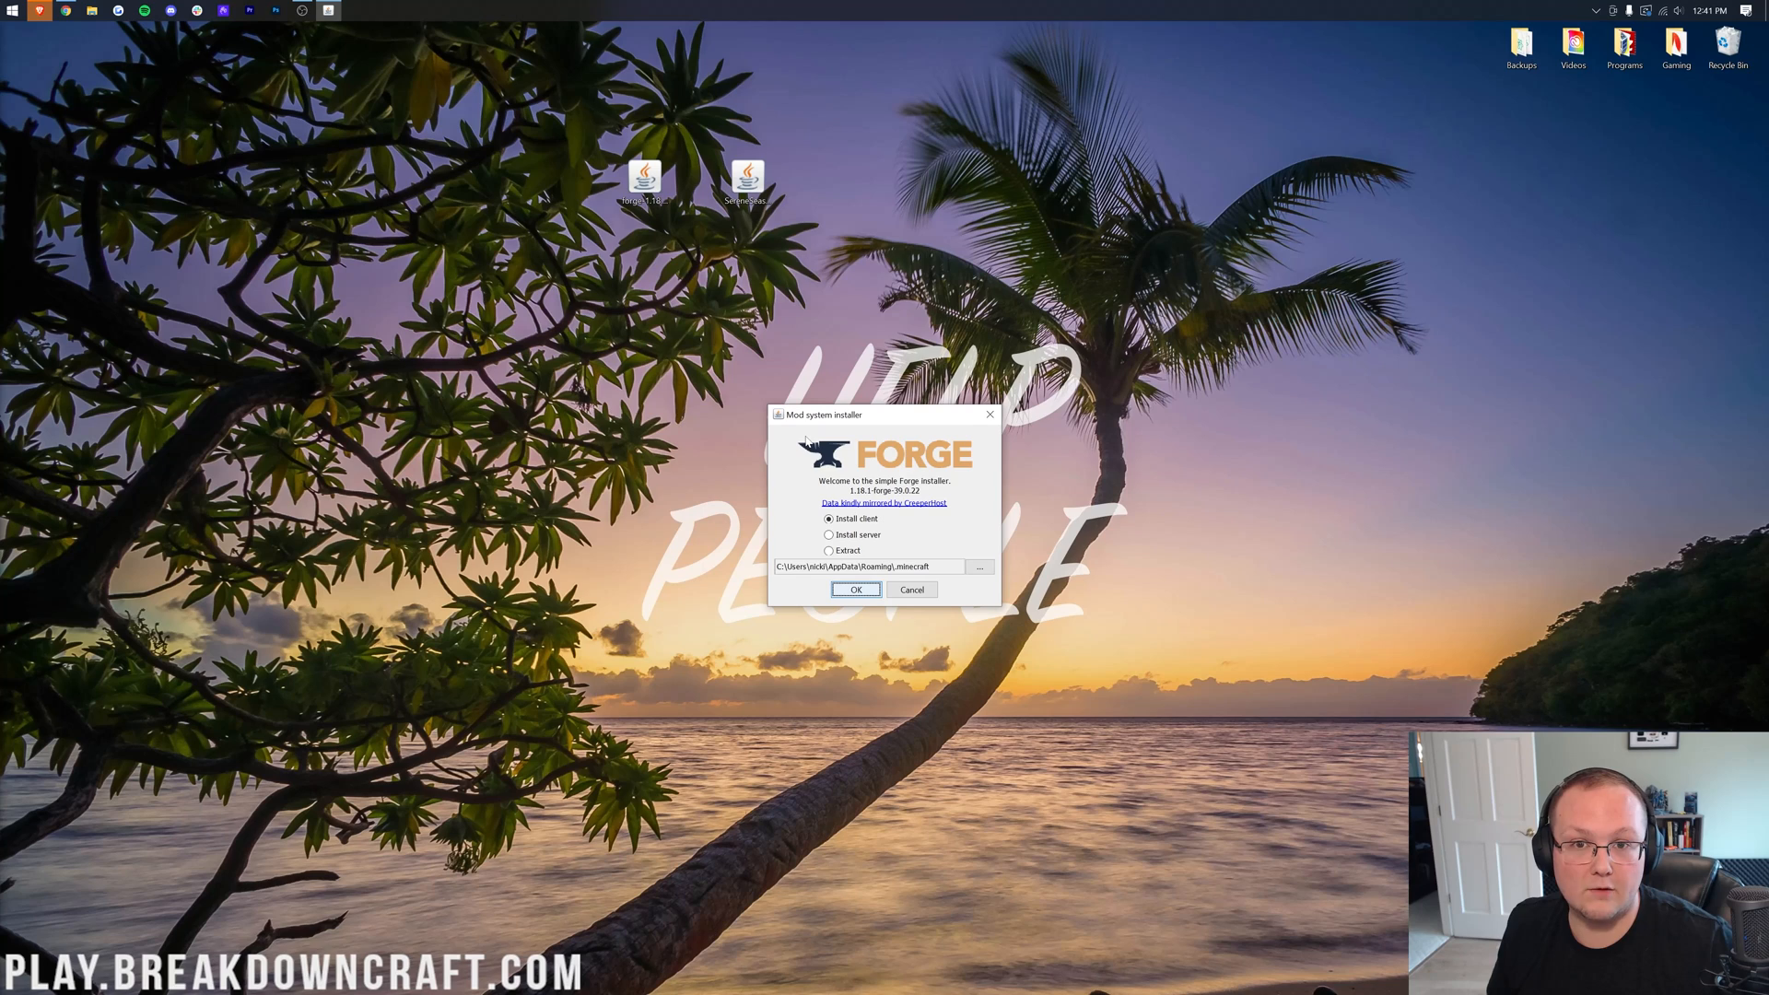
{"action": "mouse_move", "coordinate": [949, 425]}
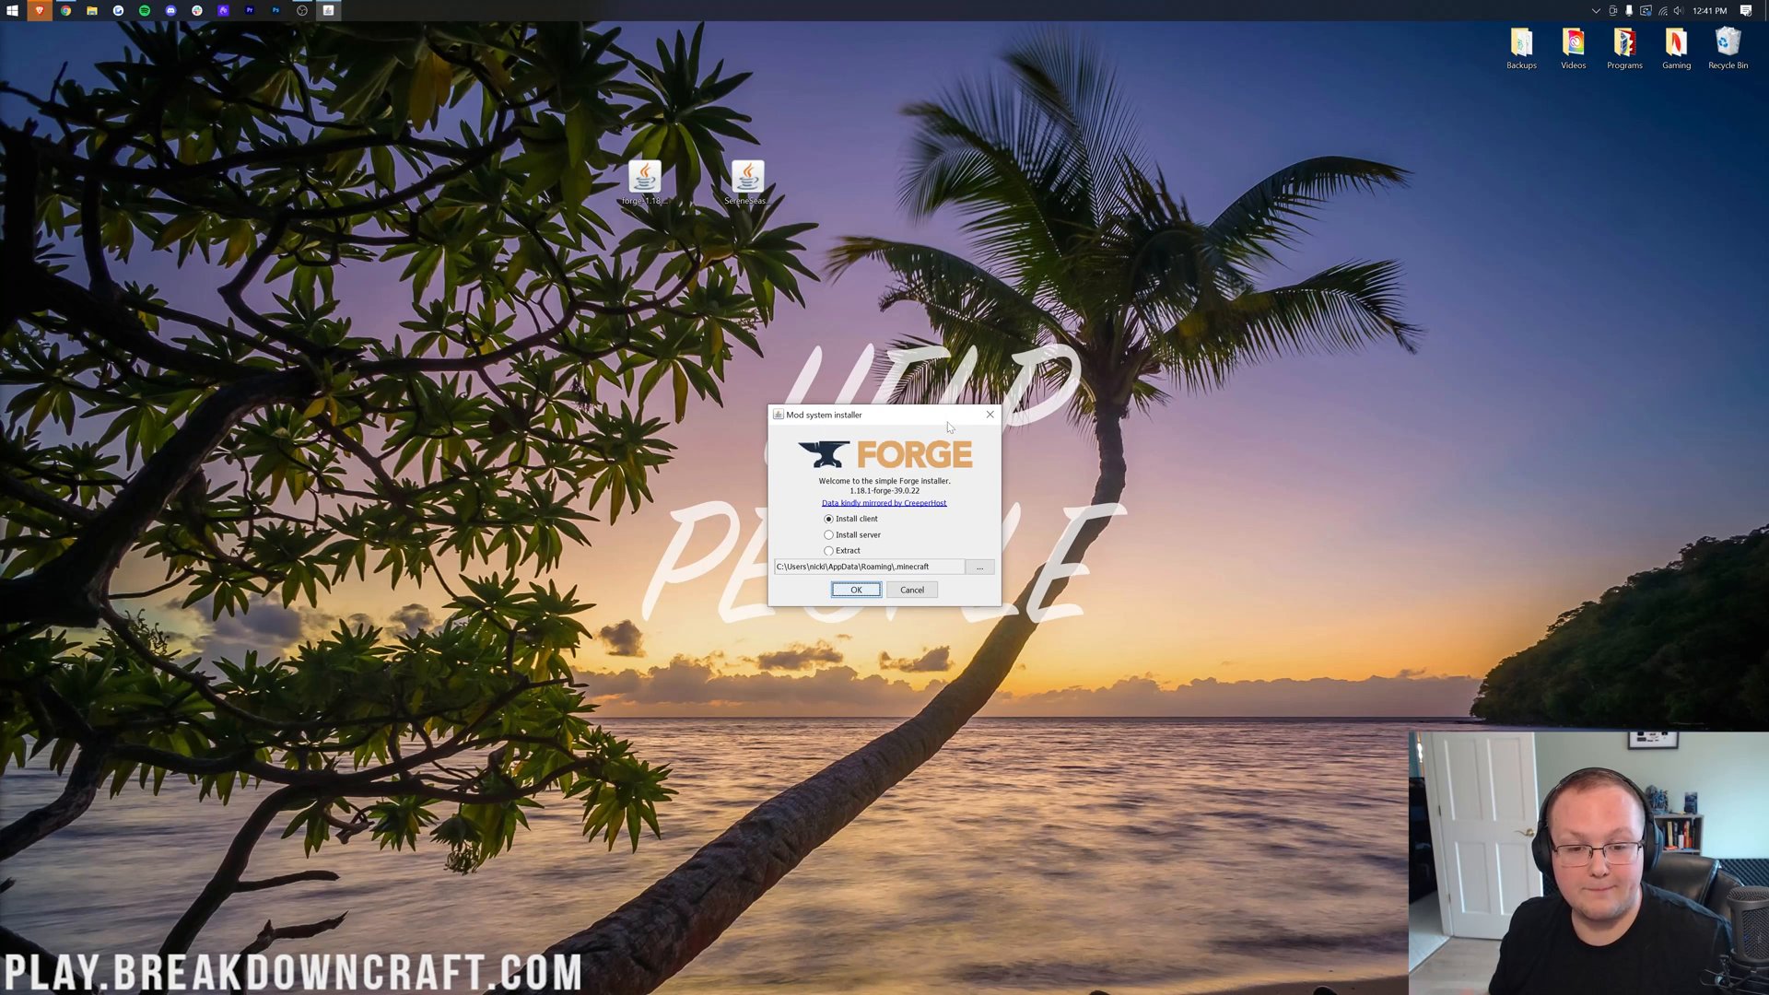
{"action": "left_click", "coordinate": [853, 590]}
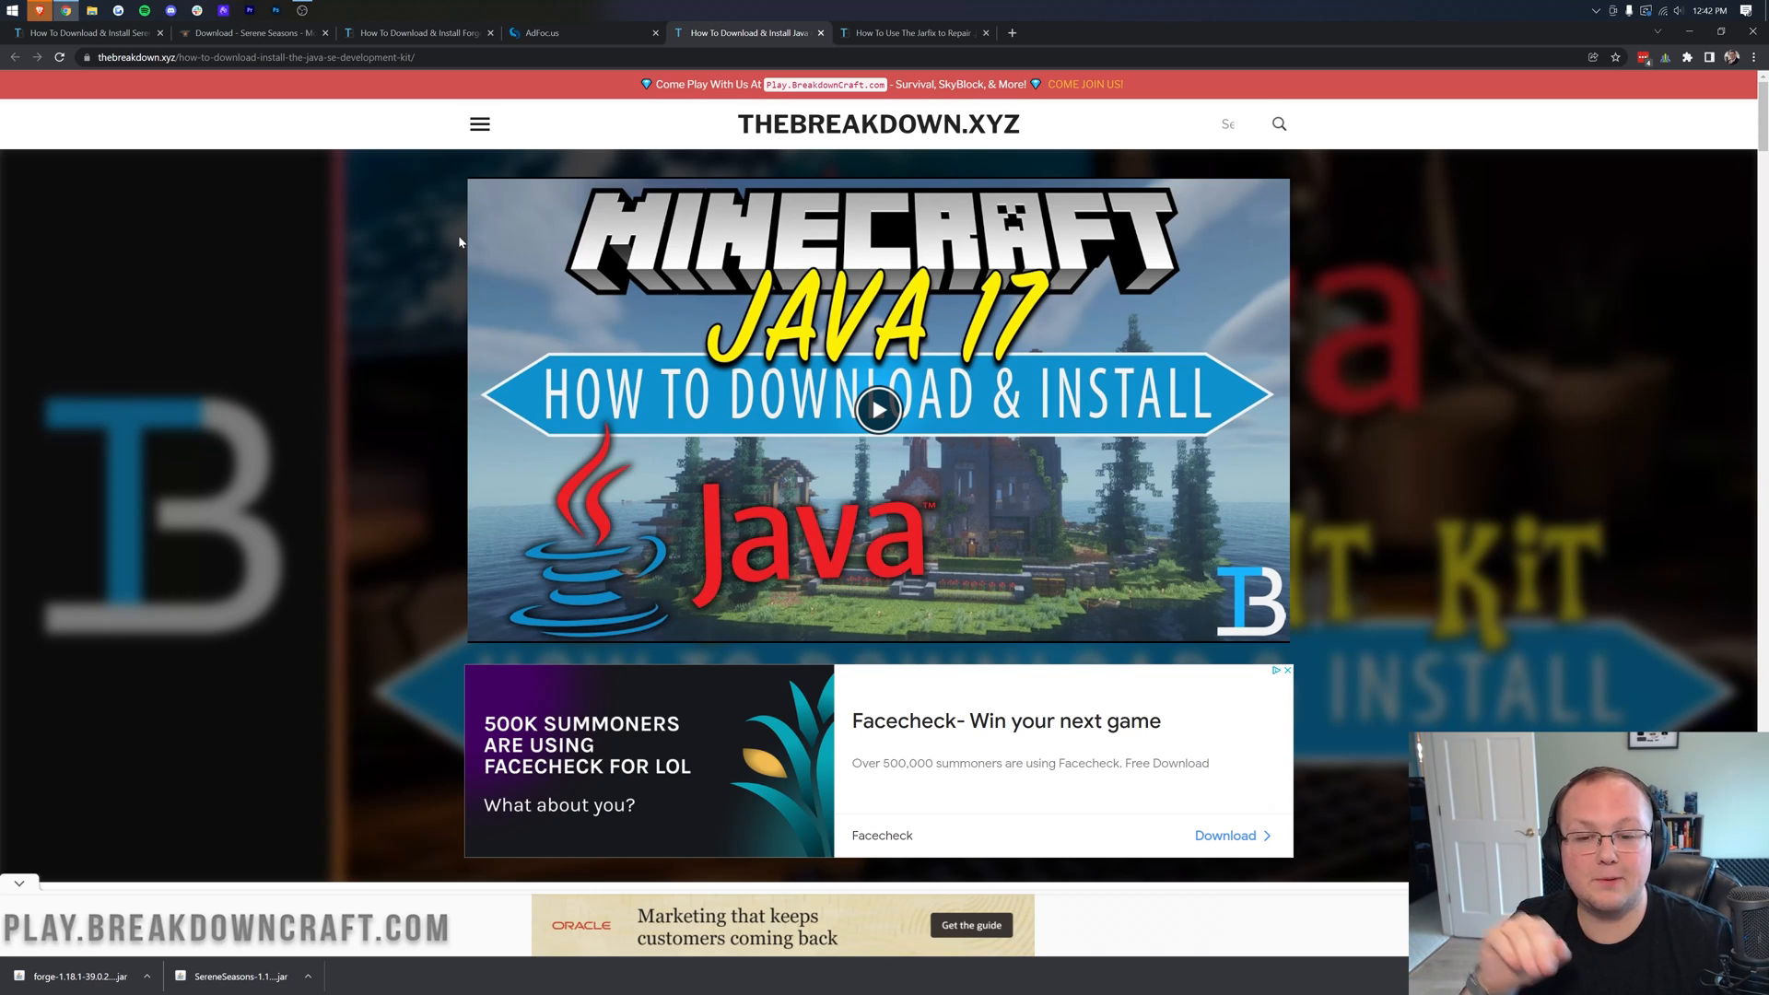
- Scroll the Java 17 install guide down to its download link
{"action": "scroll", "scroll_direction": "down", "scroll_amount": 3}
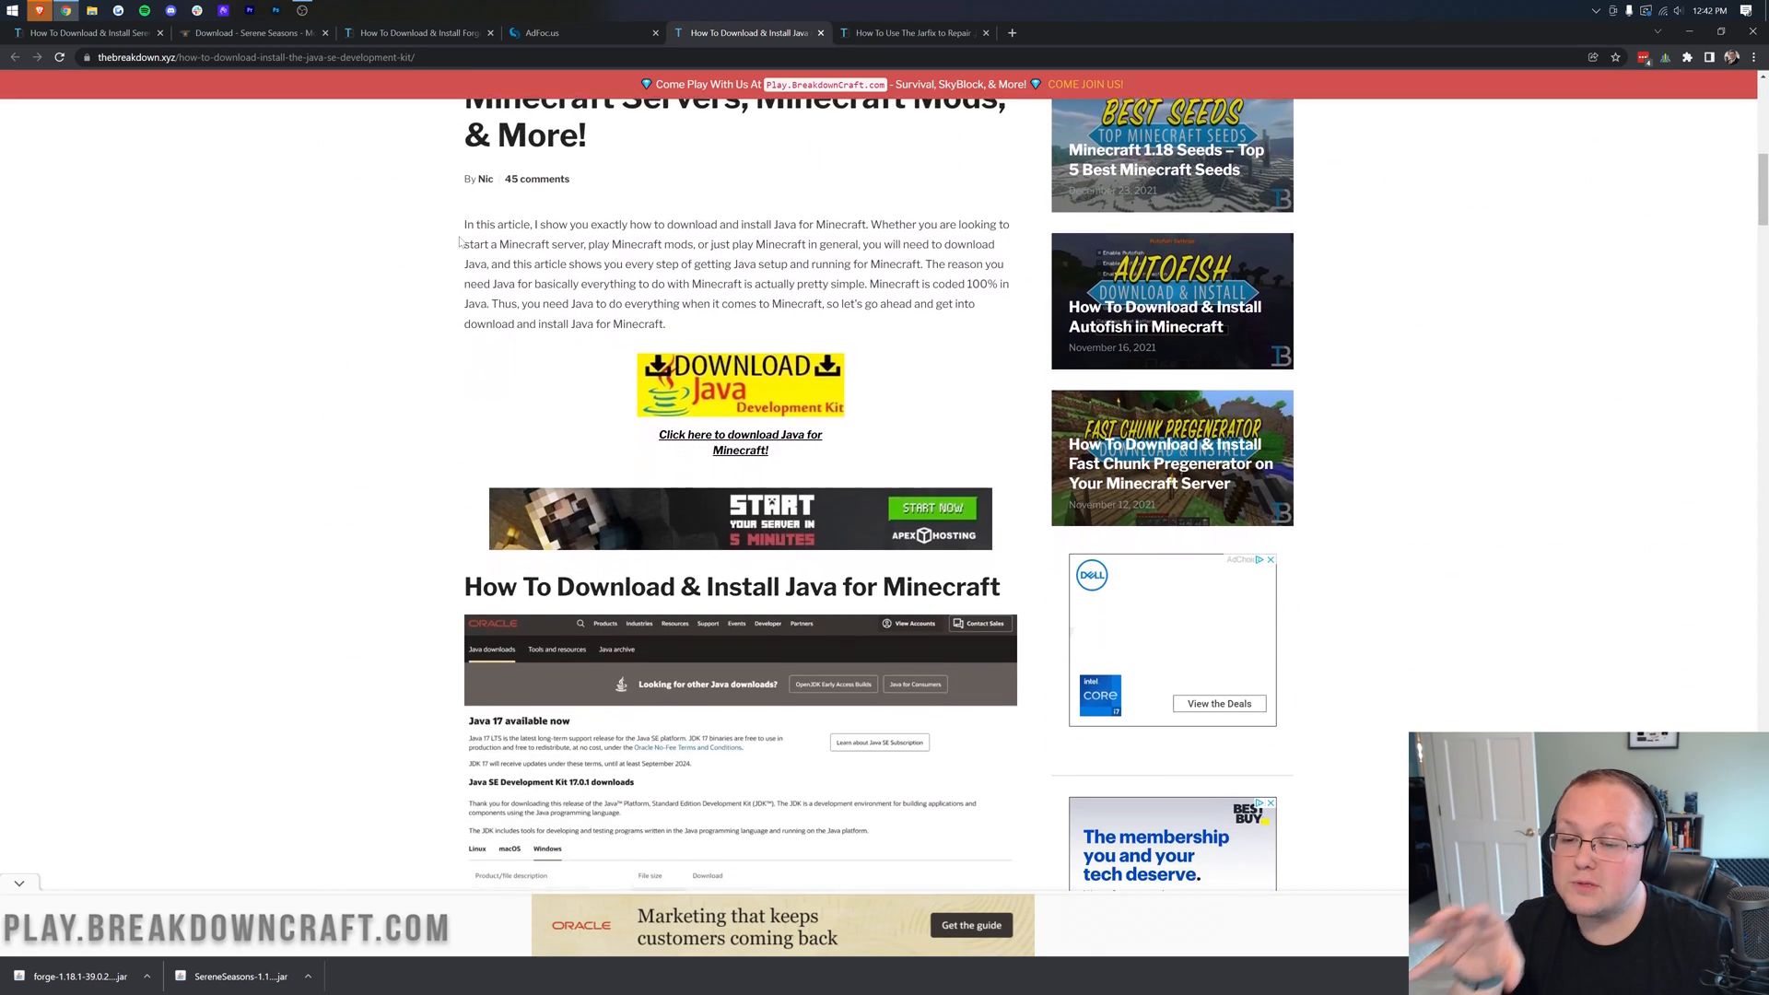
{"action": "scroll", "scroll_direction": "down", "scroll_amount": 3}
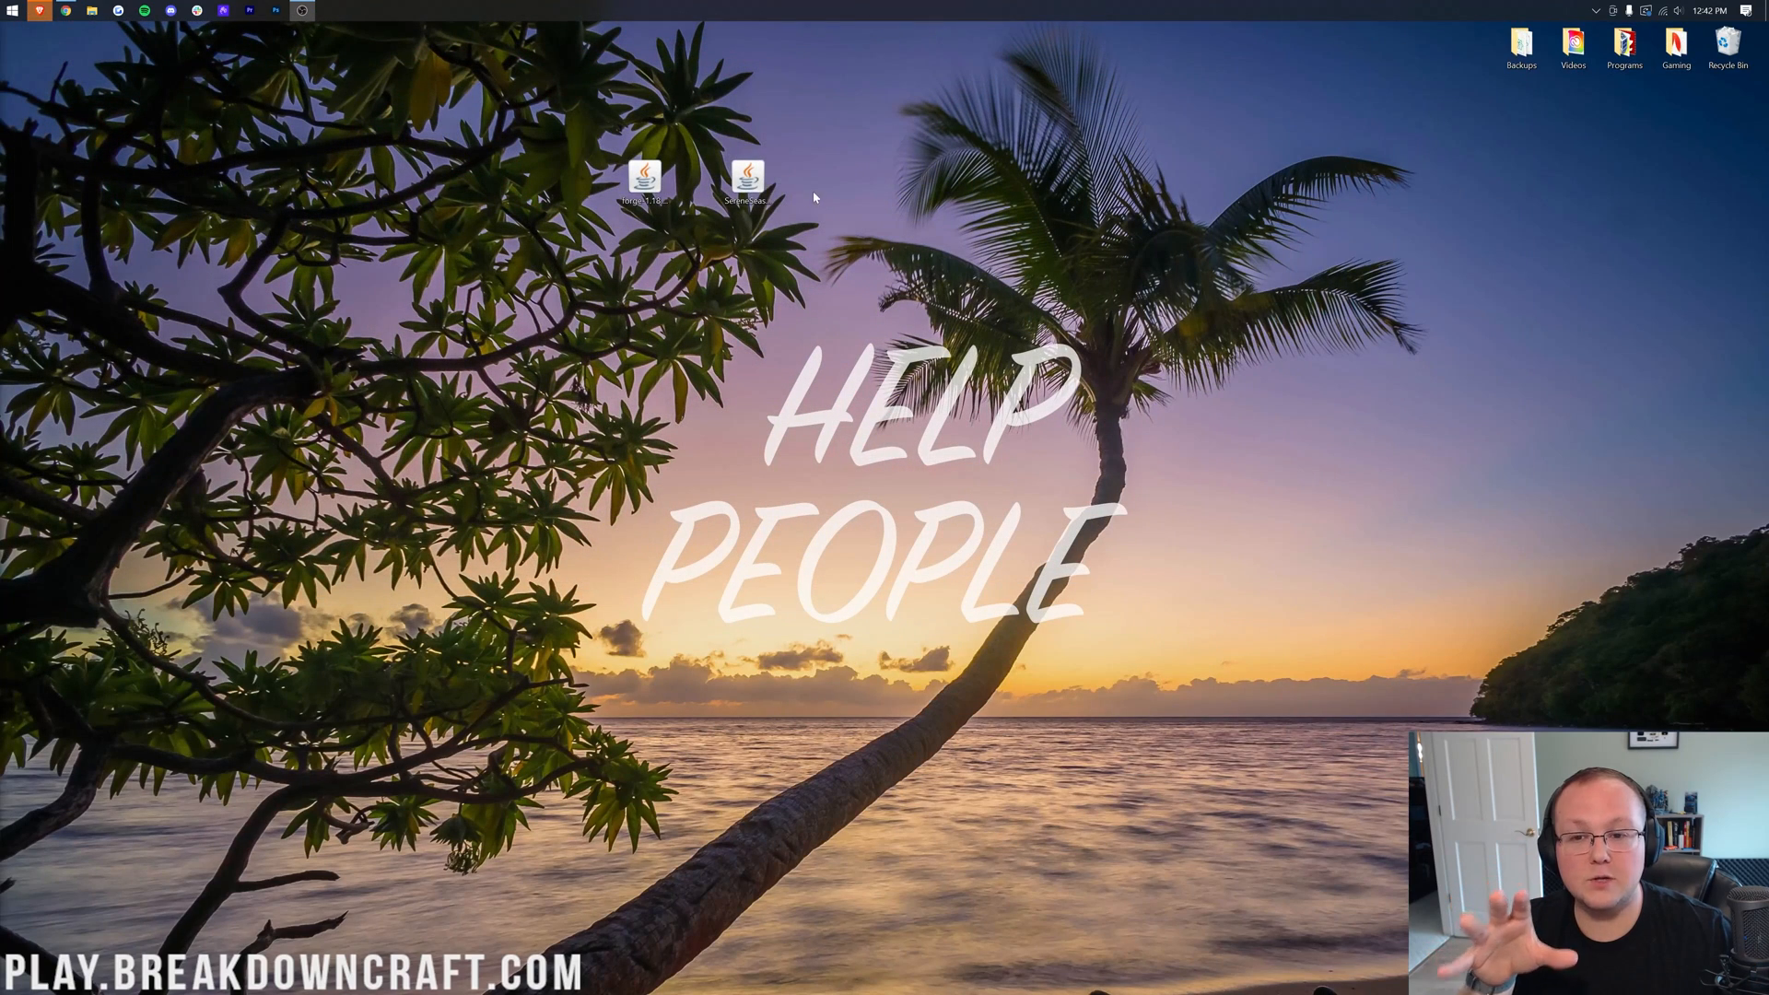
- Install the Forge 1.18.1-39.0.22 client profile, acknowledge completion, and start the Minecraft Launcher
{"action": "double_click", "coordinate": [746, 177]}
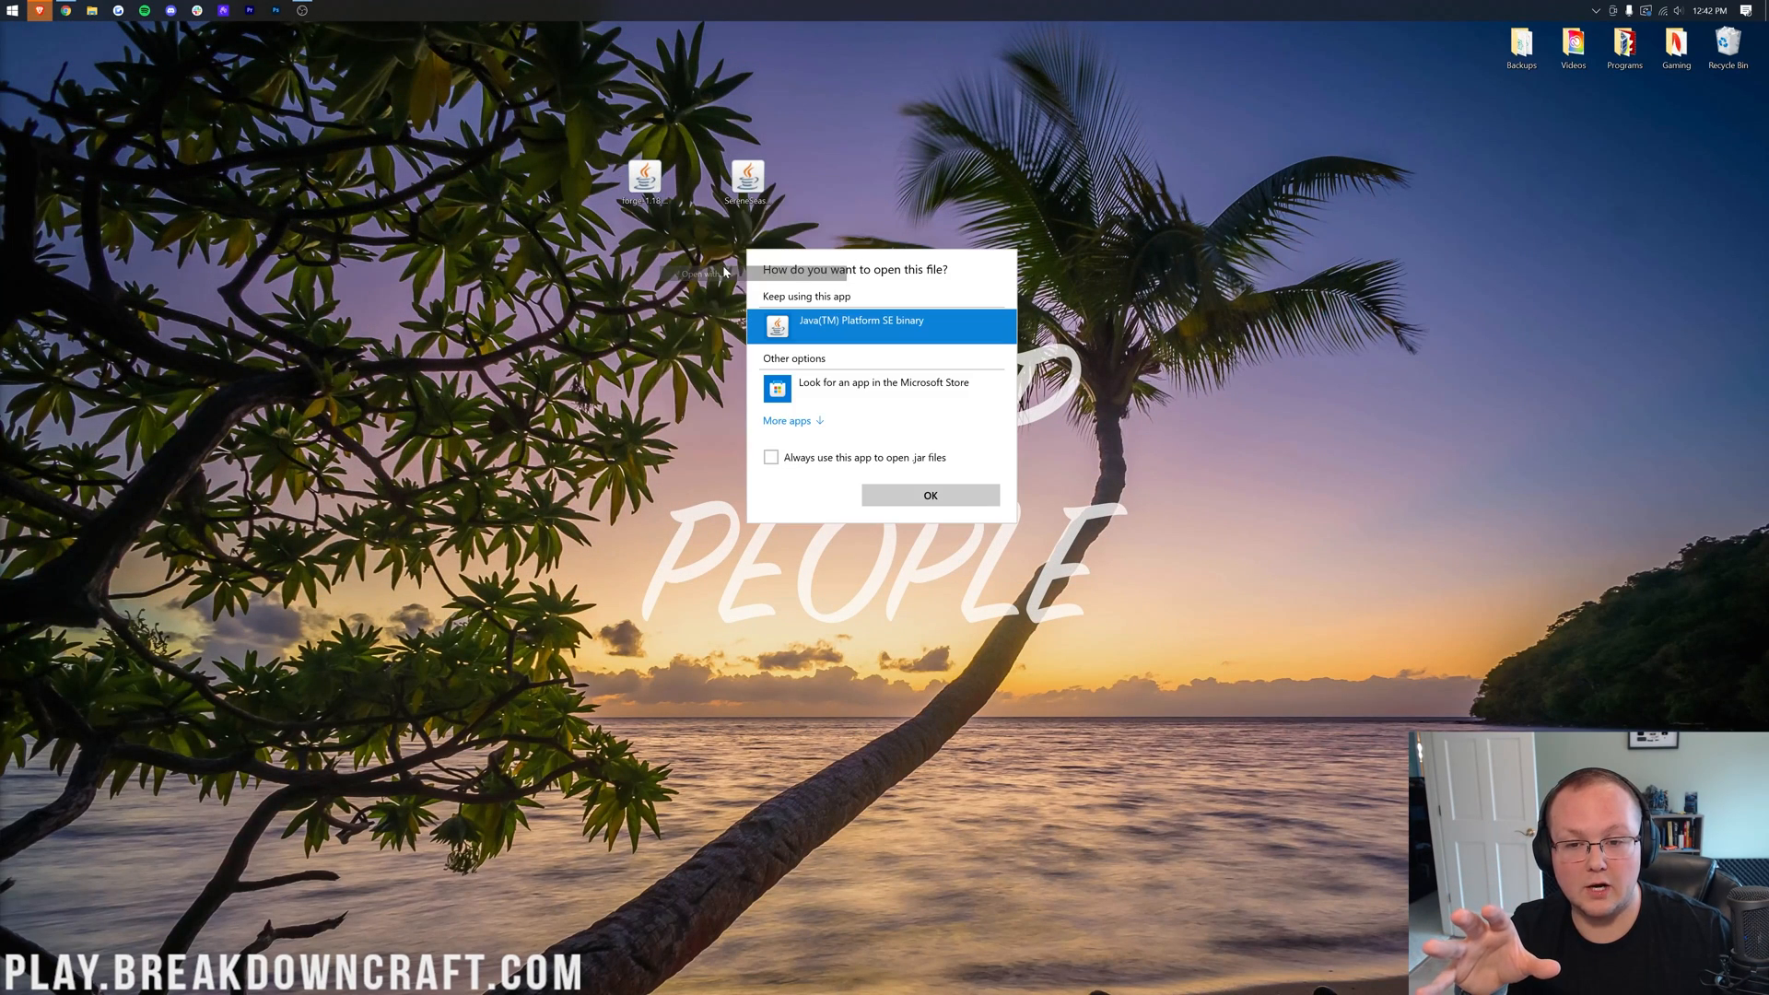
{"action": "left_click", "coordinate": [929, 494]}
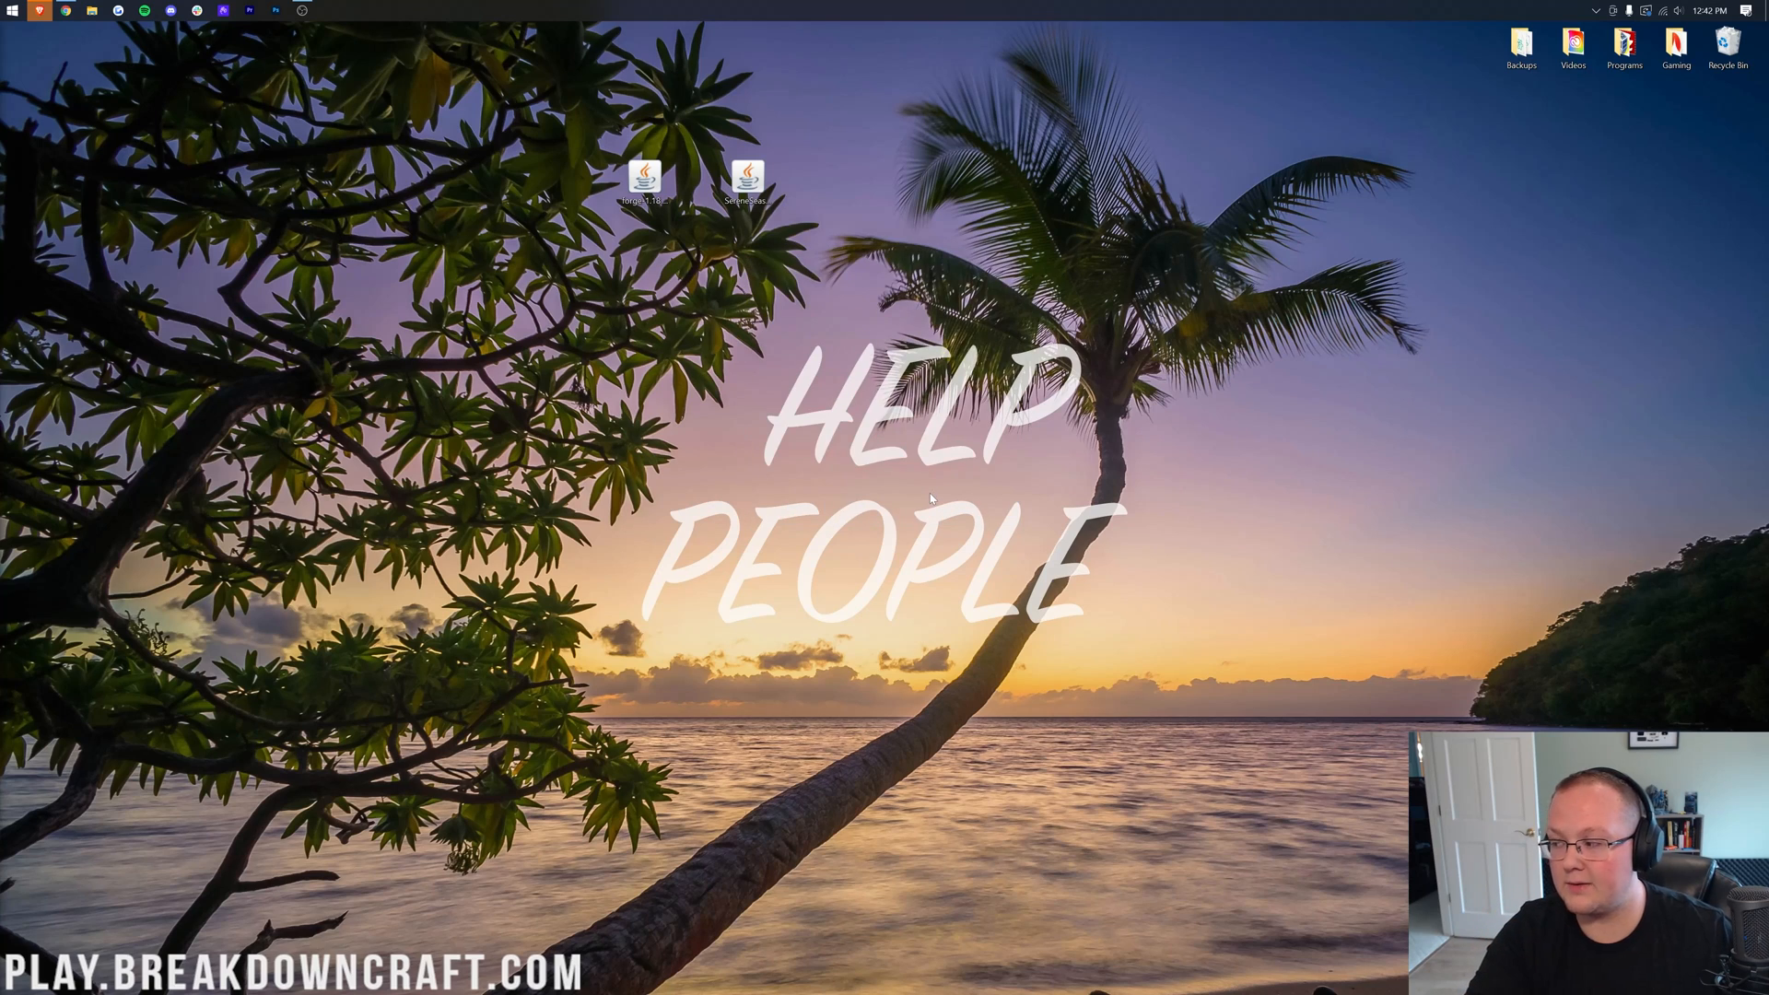
{"action": "double_click", "coordinate": [643, 179]}
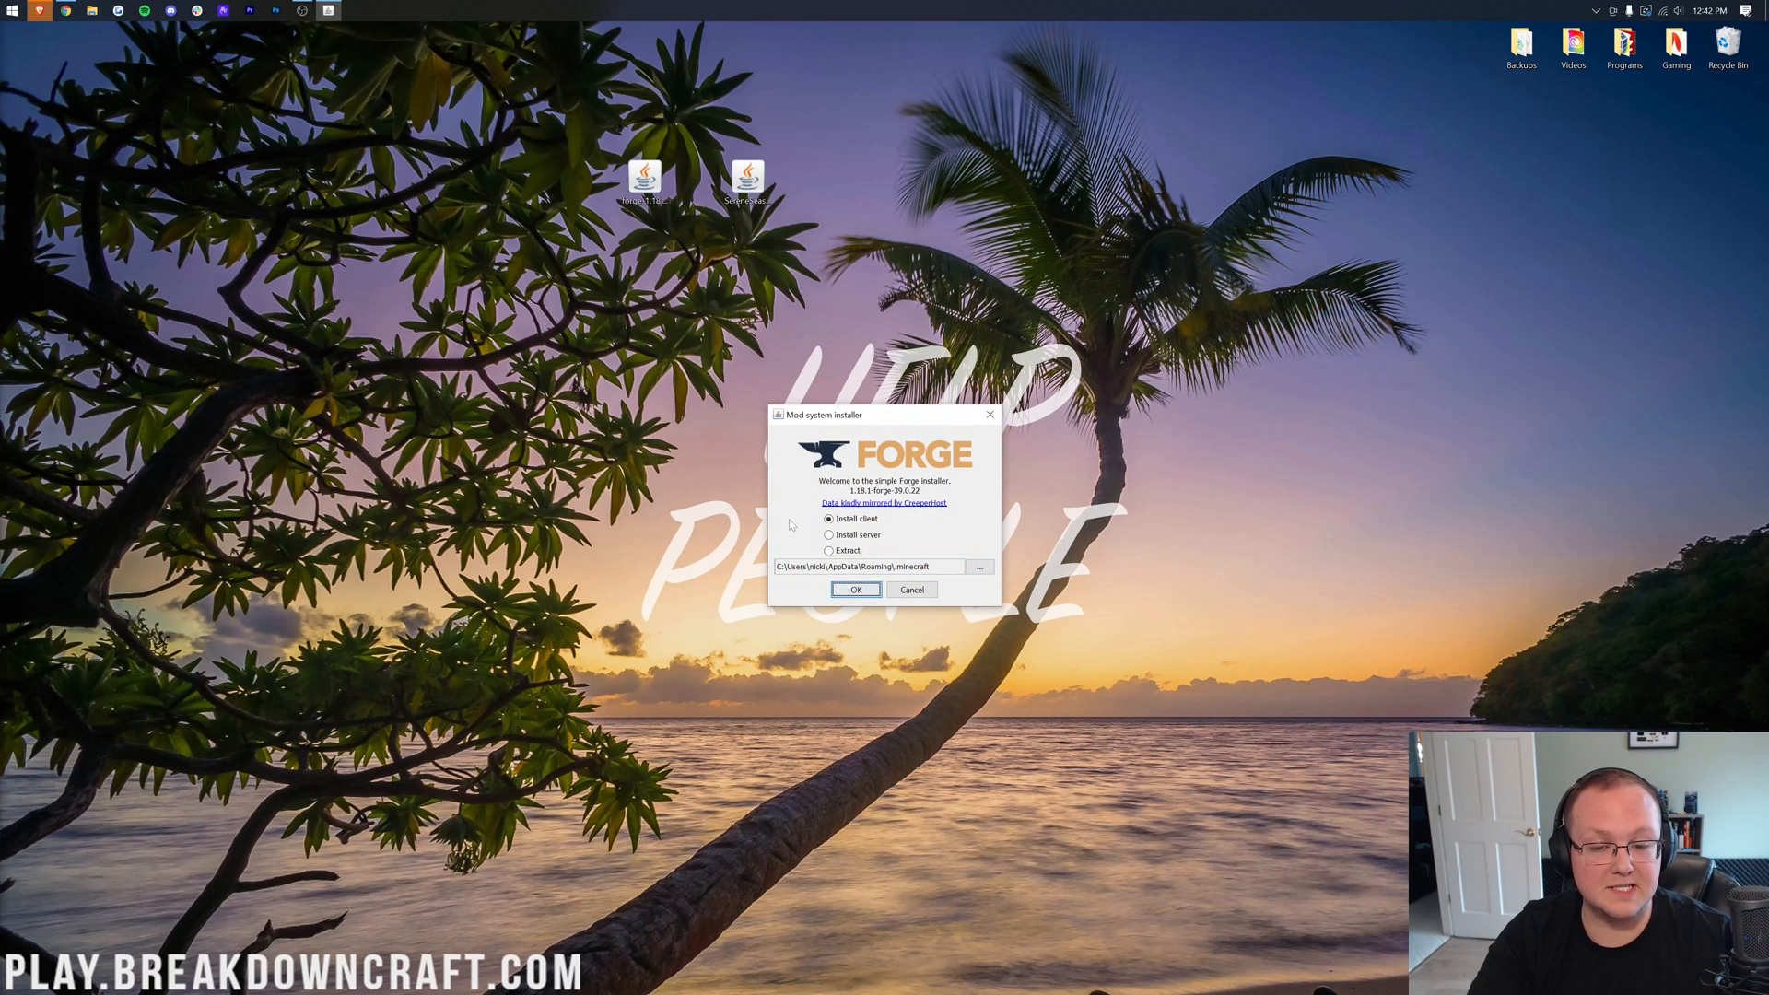
{"action": "left_click", "coordinate": [855, 590]}
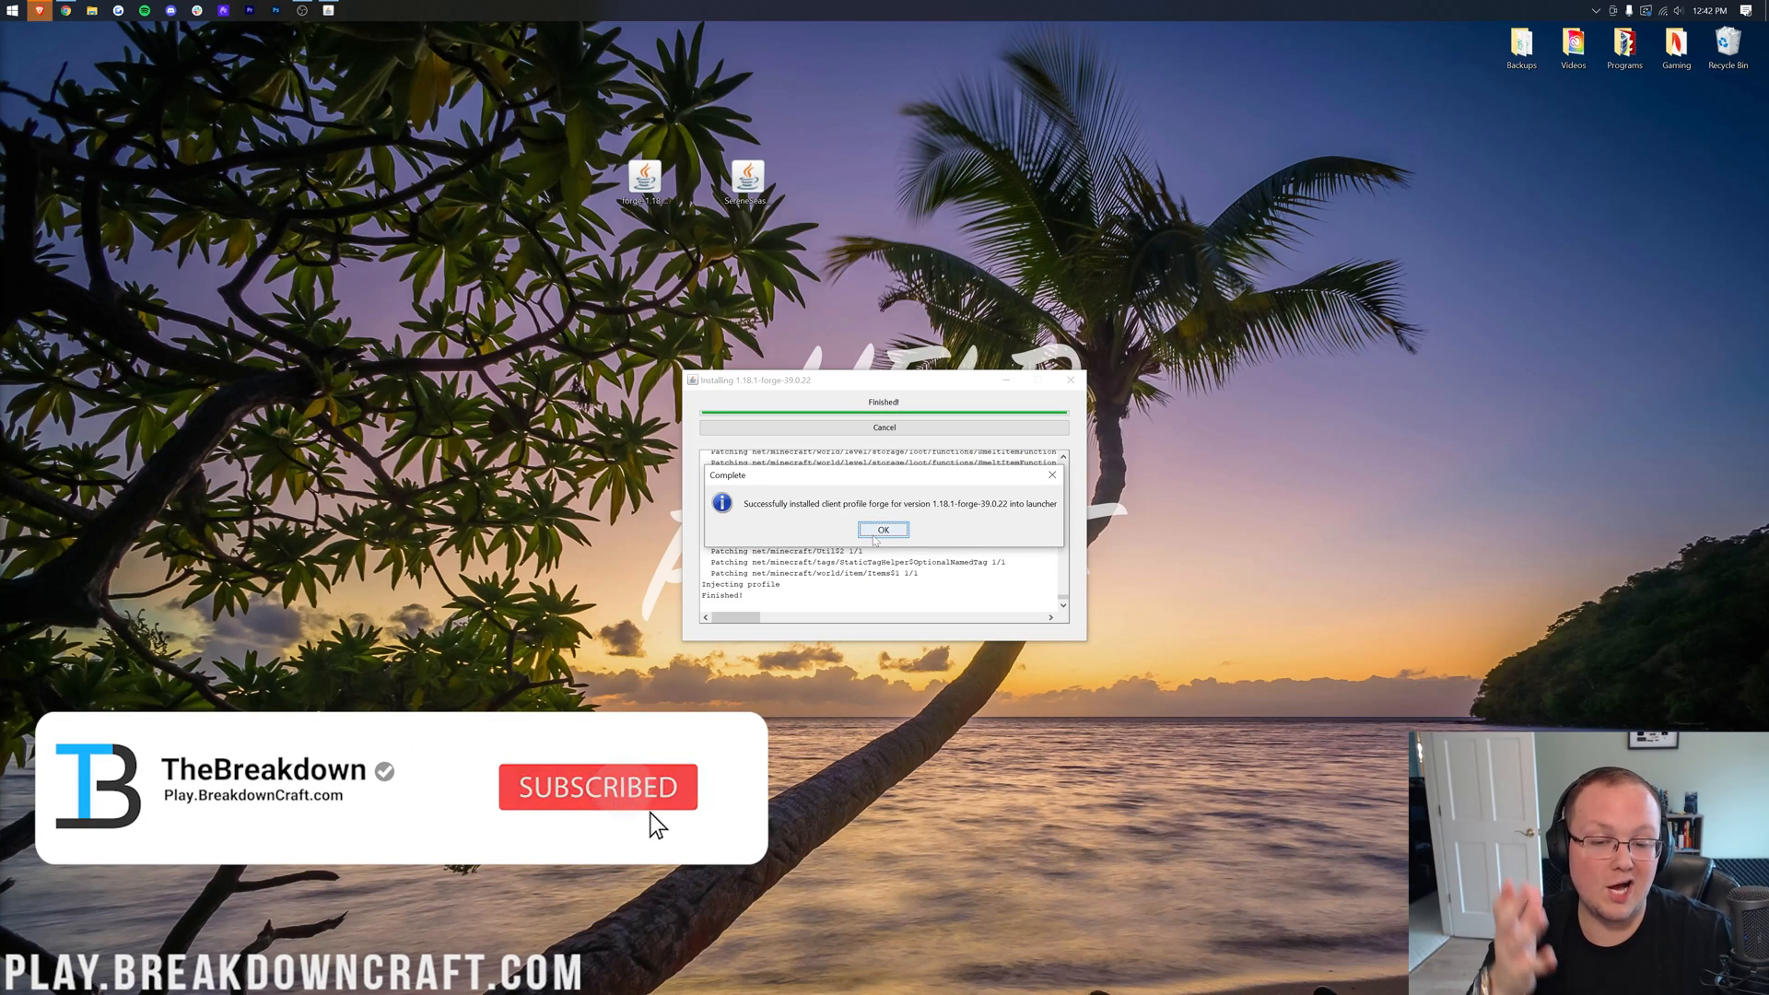
{"action": "left_click", "coordinate": [883, 530]}
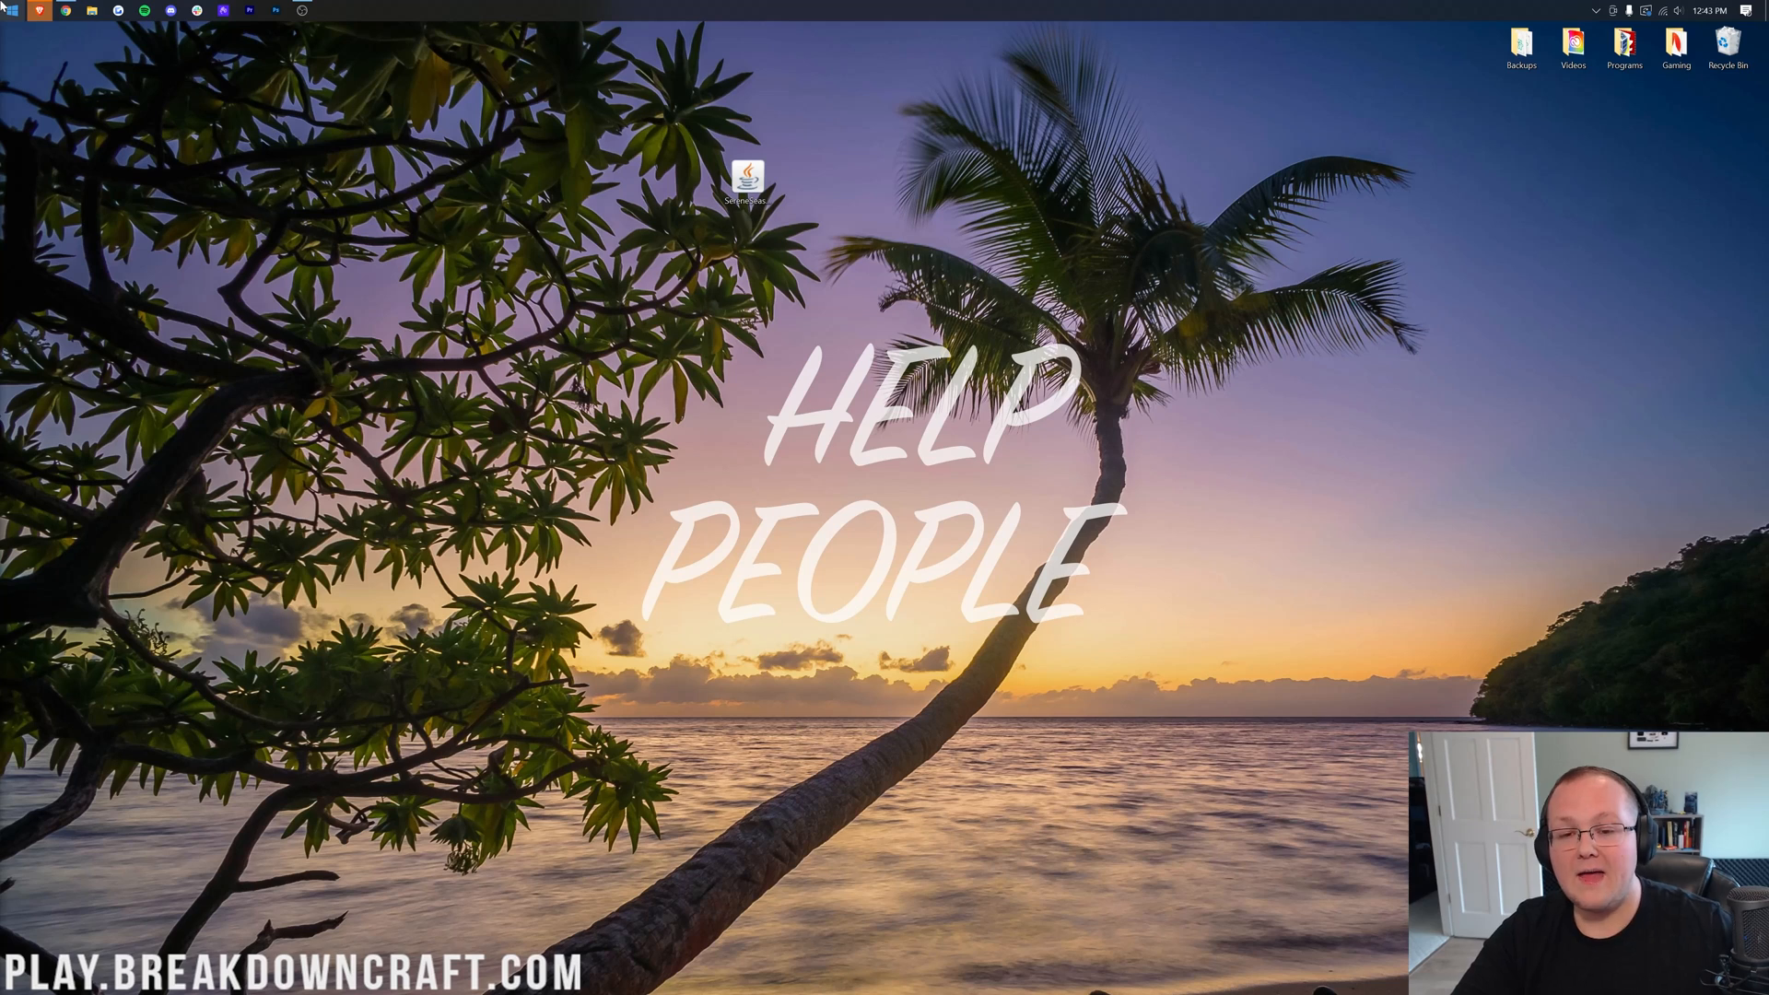
{"action": "double_click", "coordinate": [746, 177]}
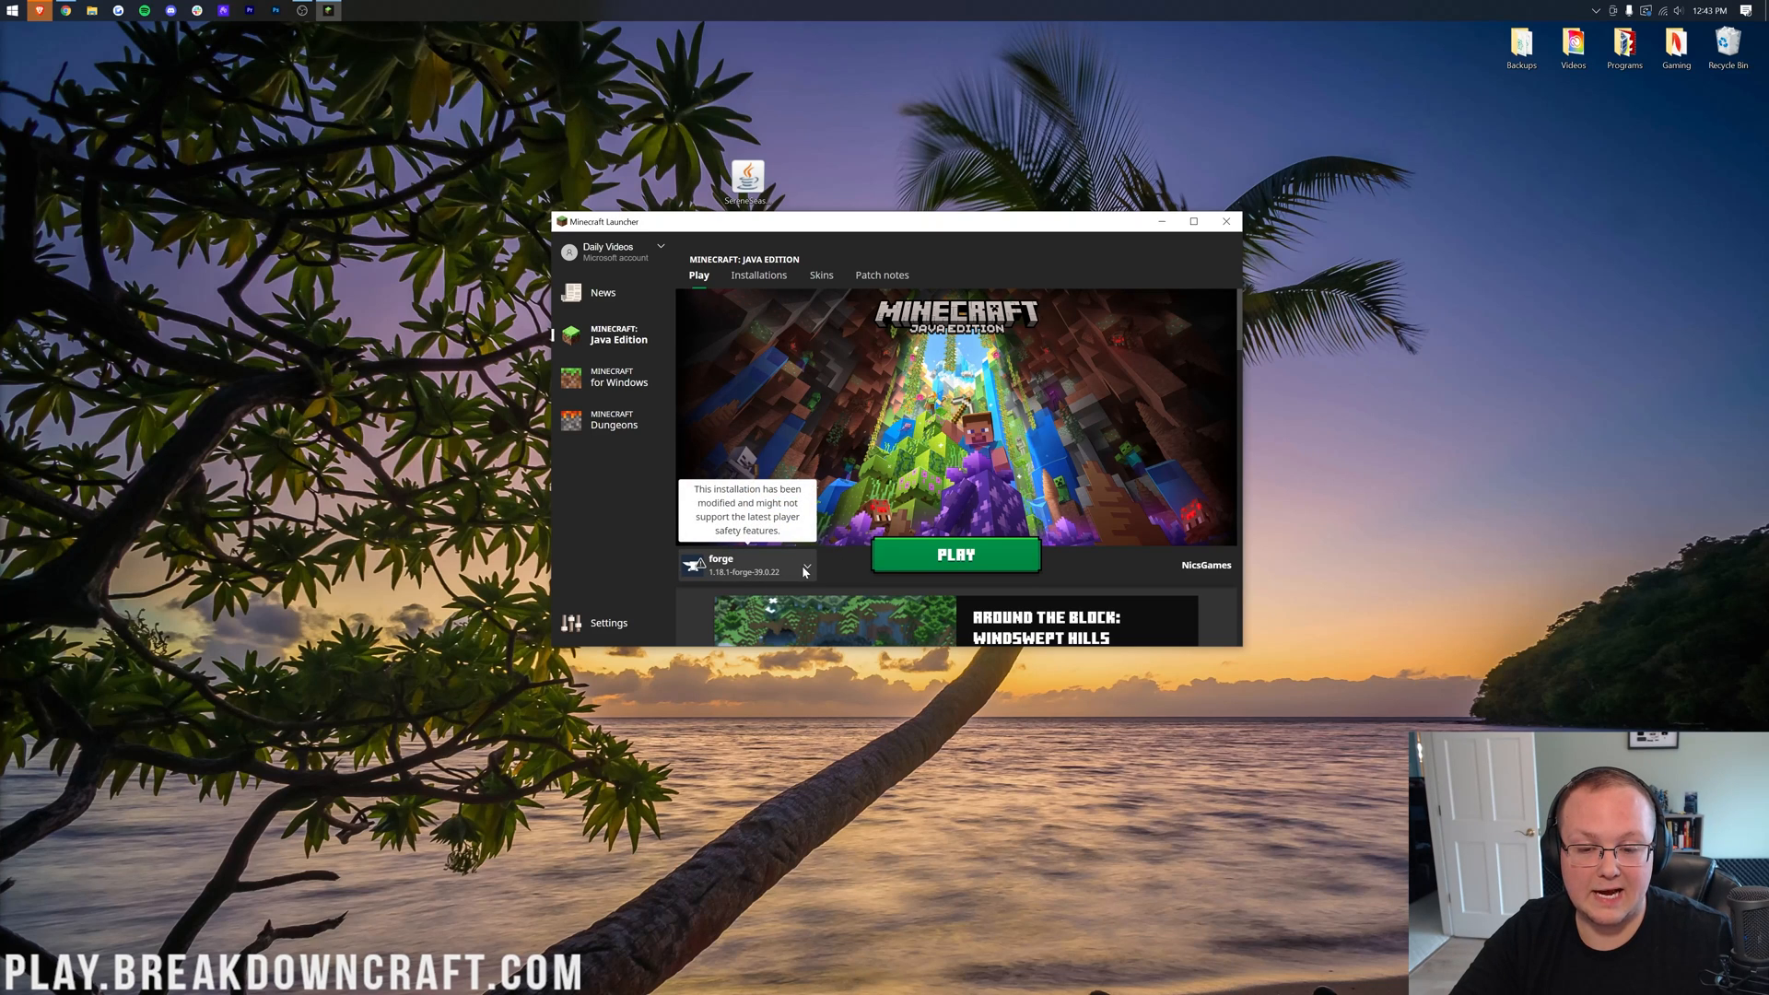
- Show the Installations list with Modded enabled, try Play on forge and cancel the modded-game warning
{"action": "left_click", "coordinate": [805, 569]}
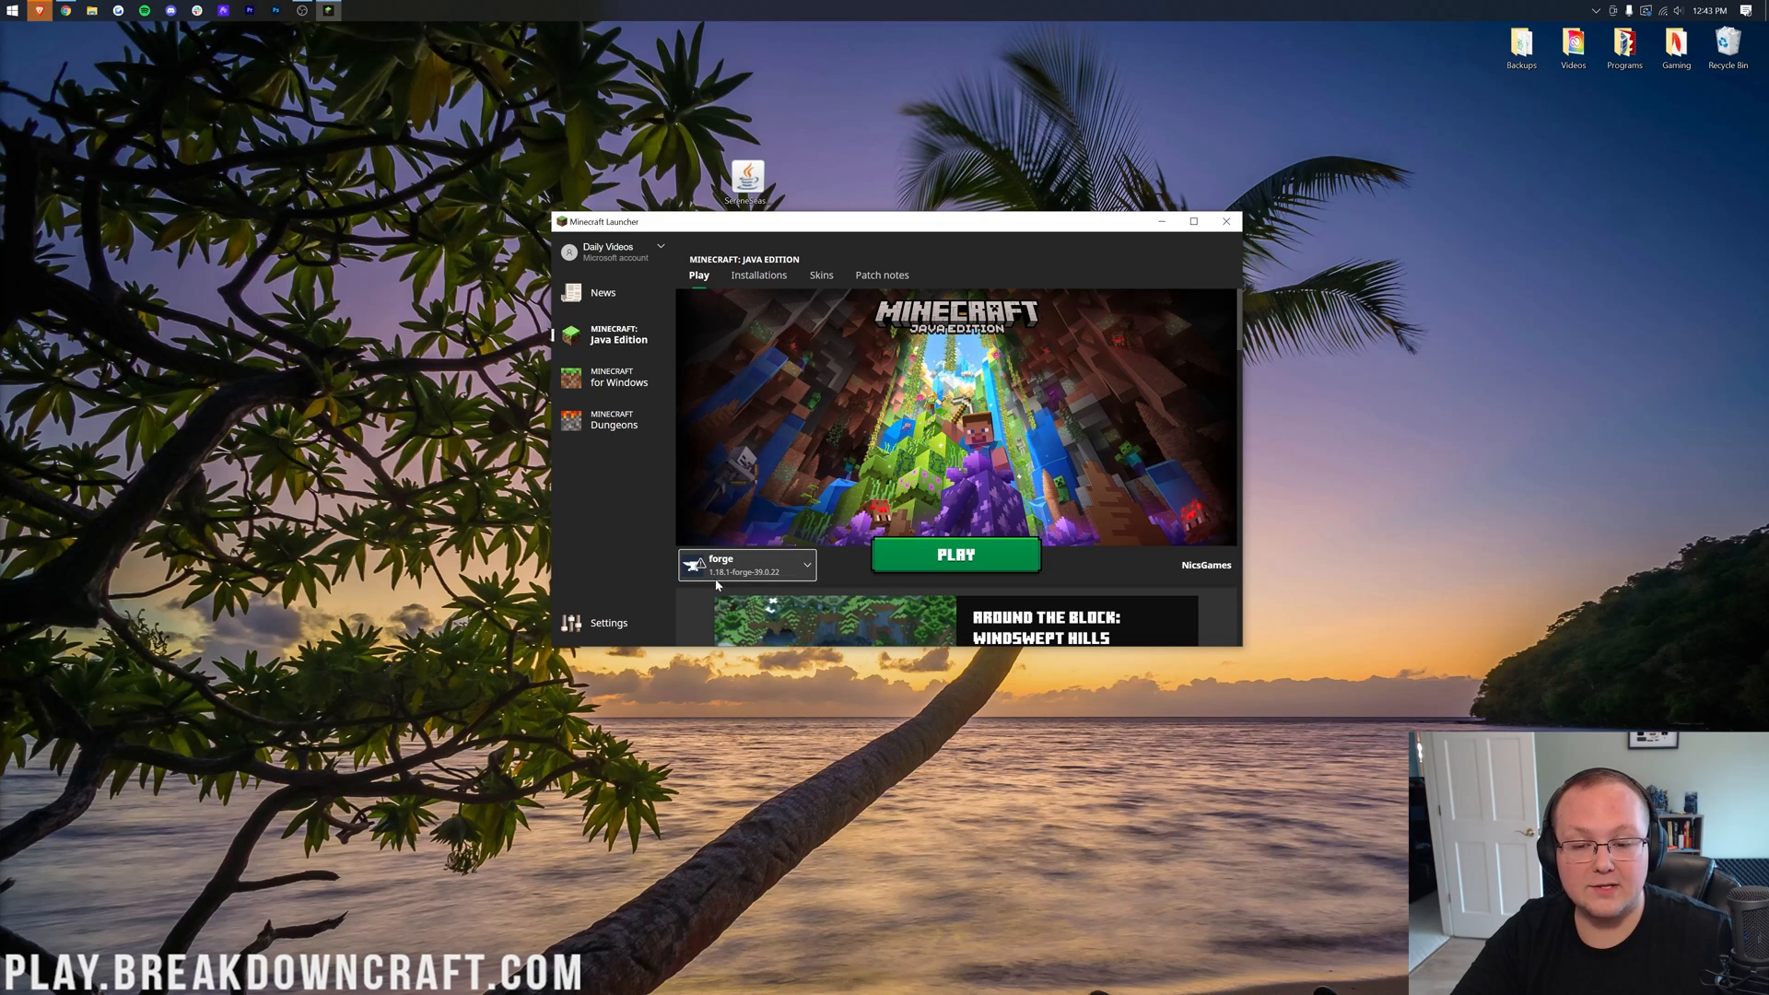
{"action": "mouse_move", "coordinate": [914, 584]}
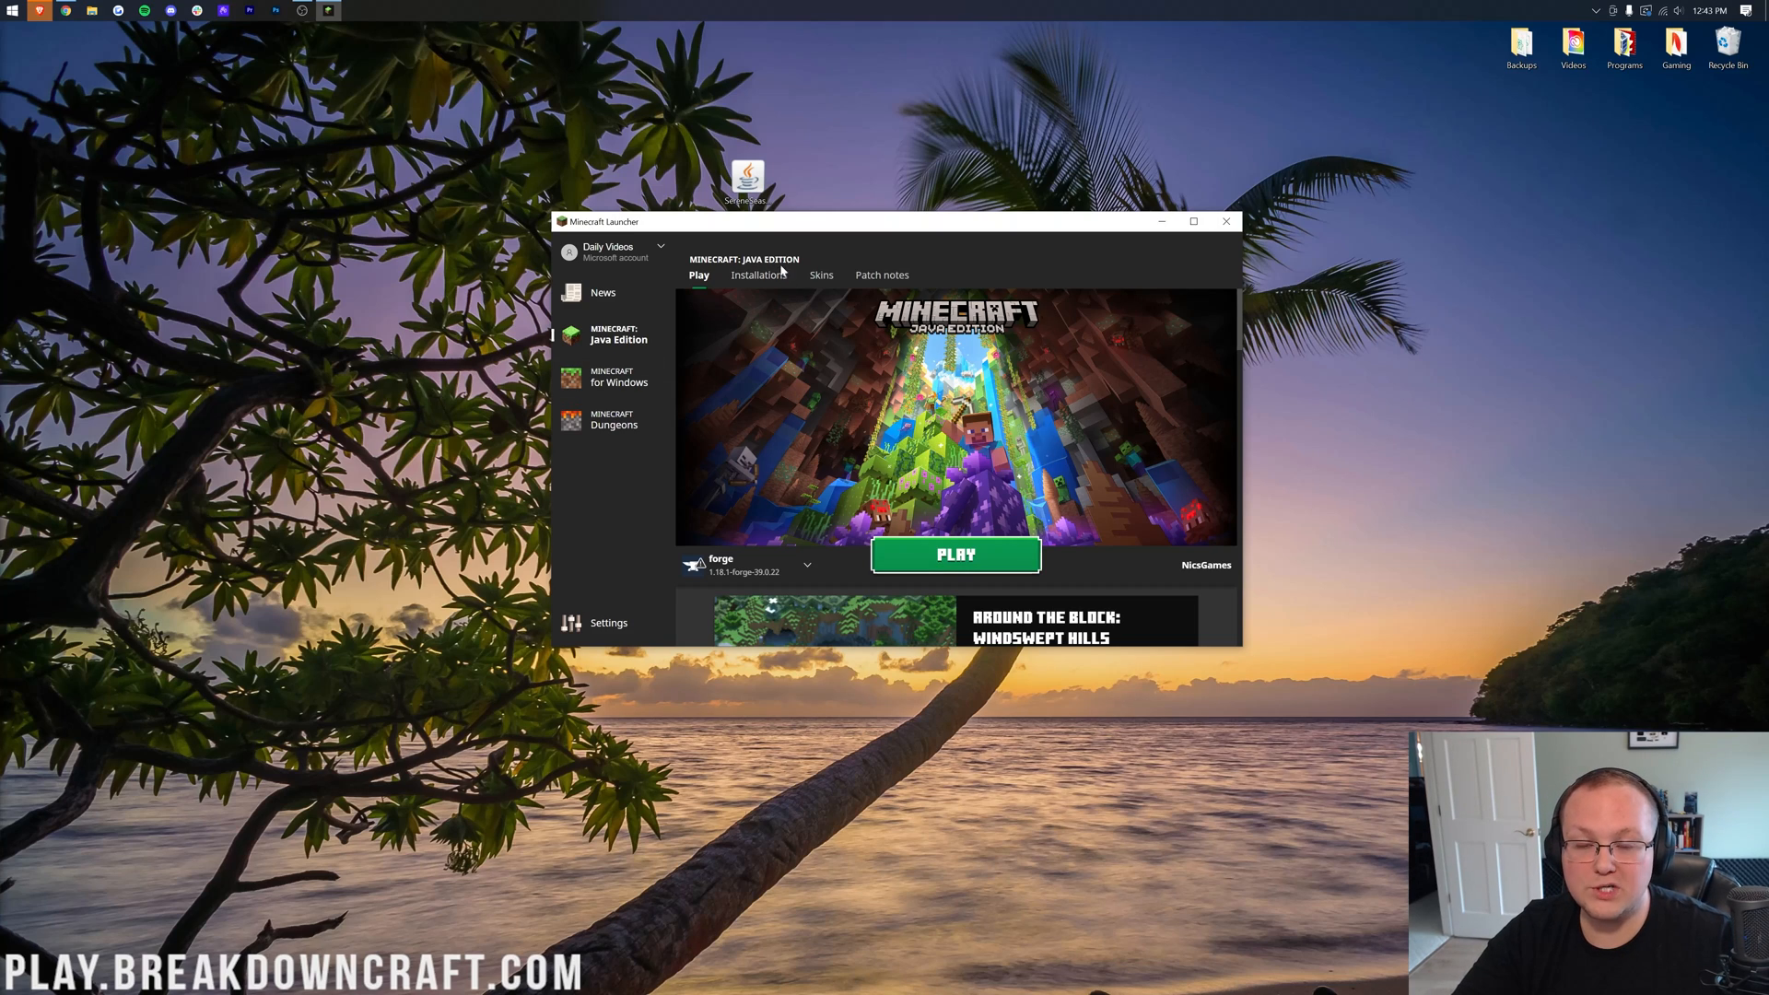
{"action": "left_click", "coordinate": [757, 274]}
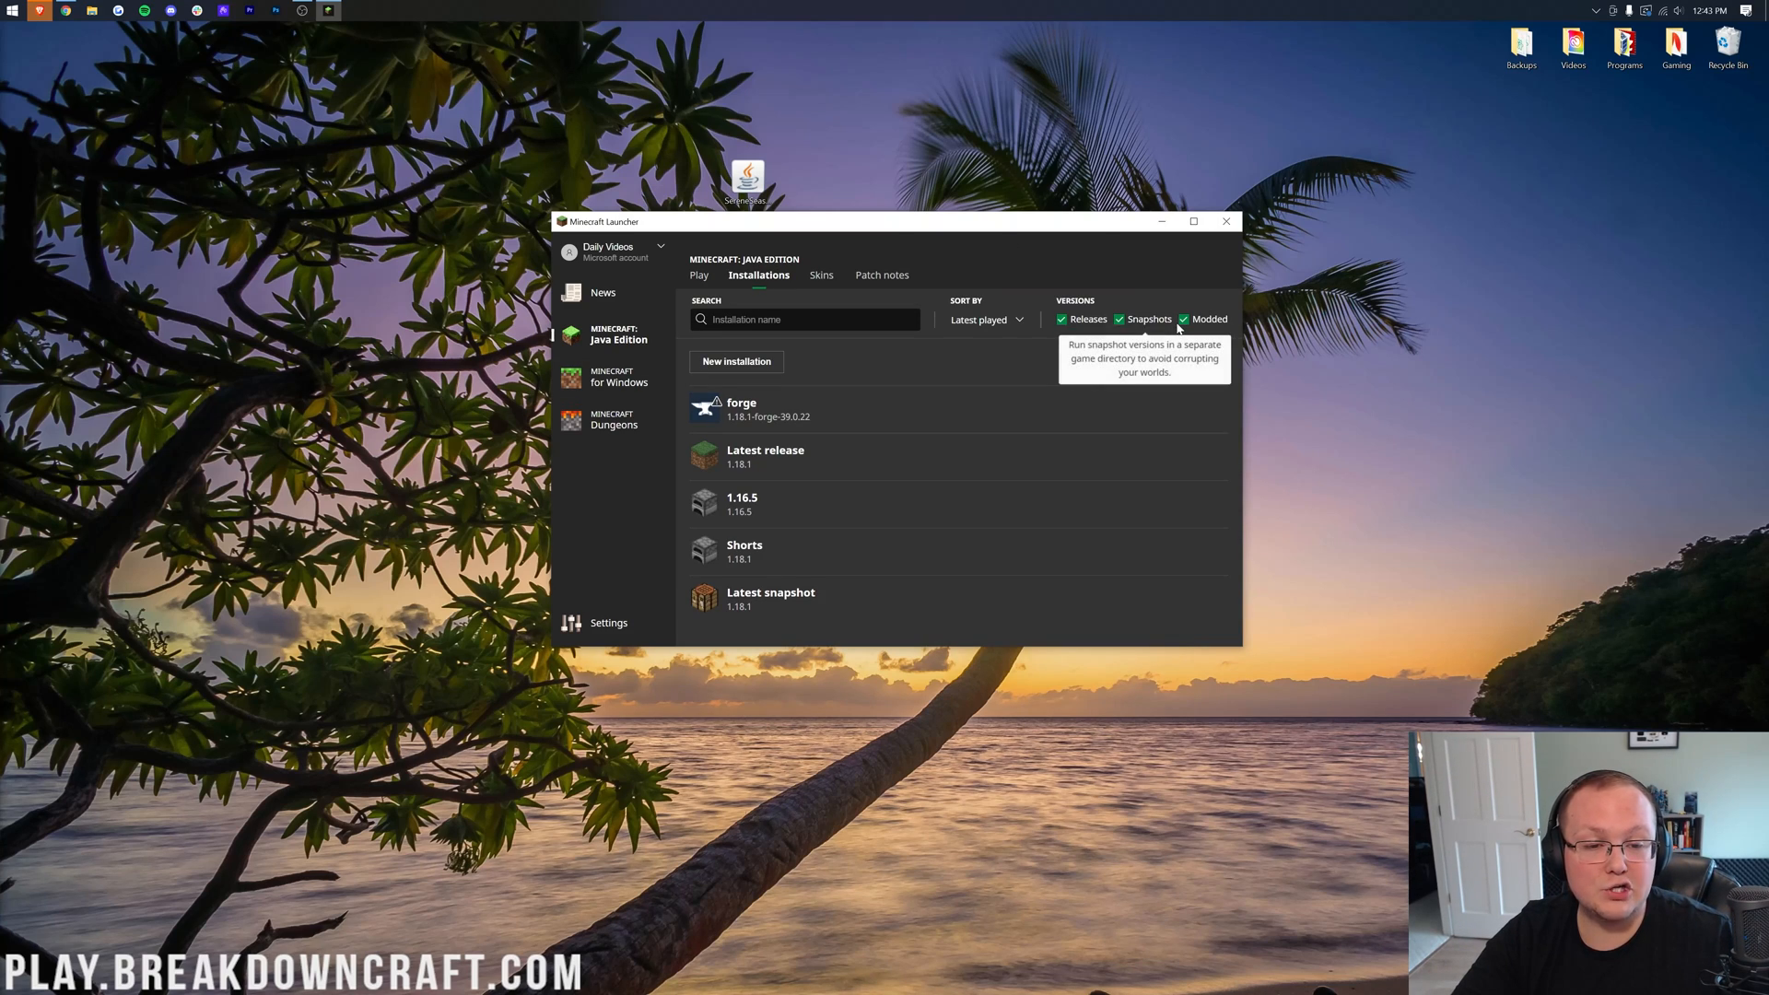
{"action": "left_click", "coordinate": [1183, 319]}
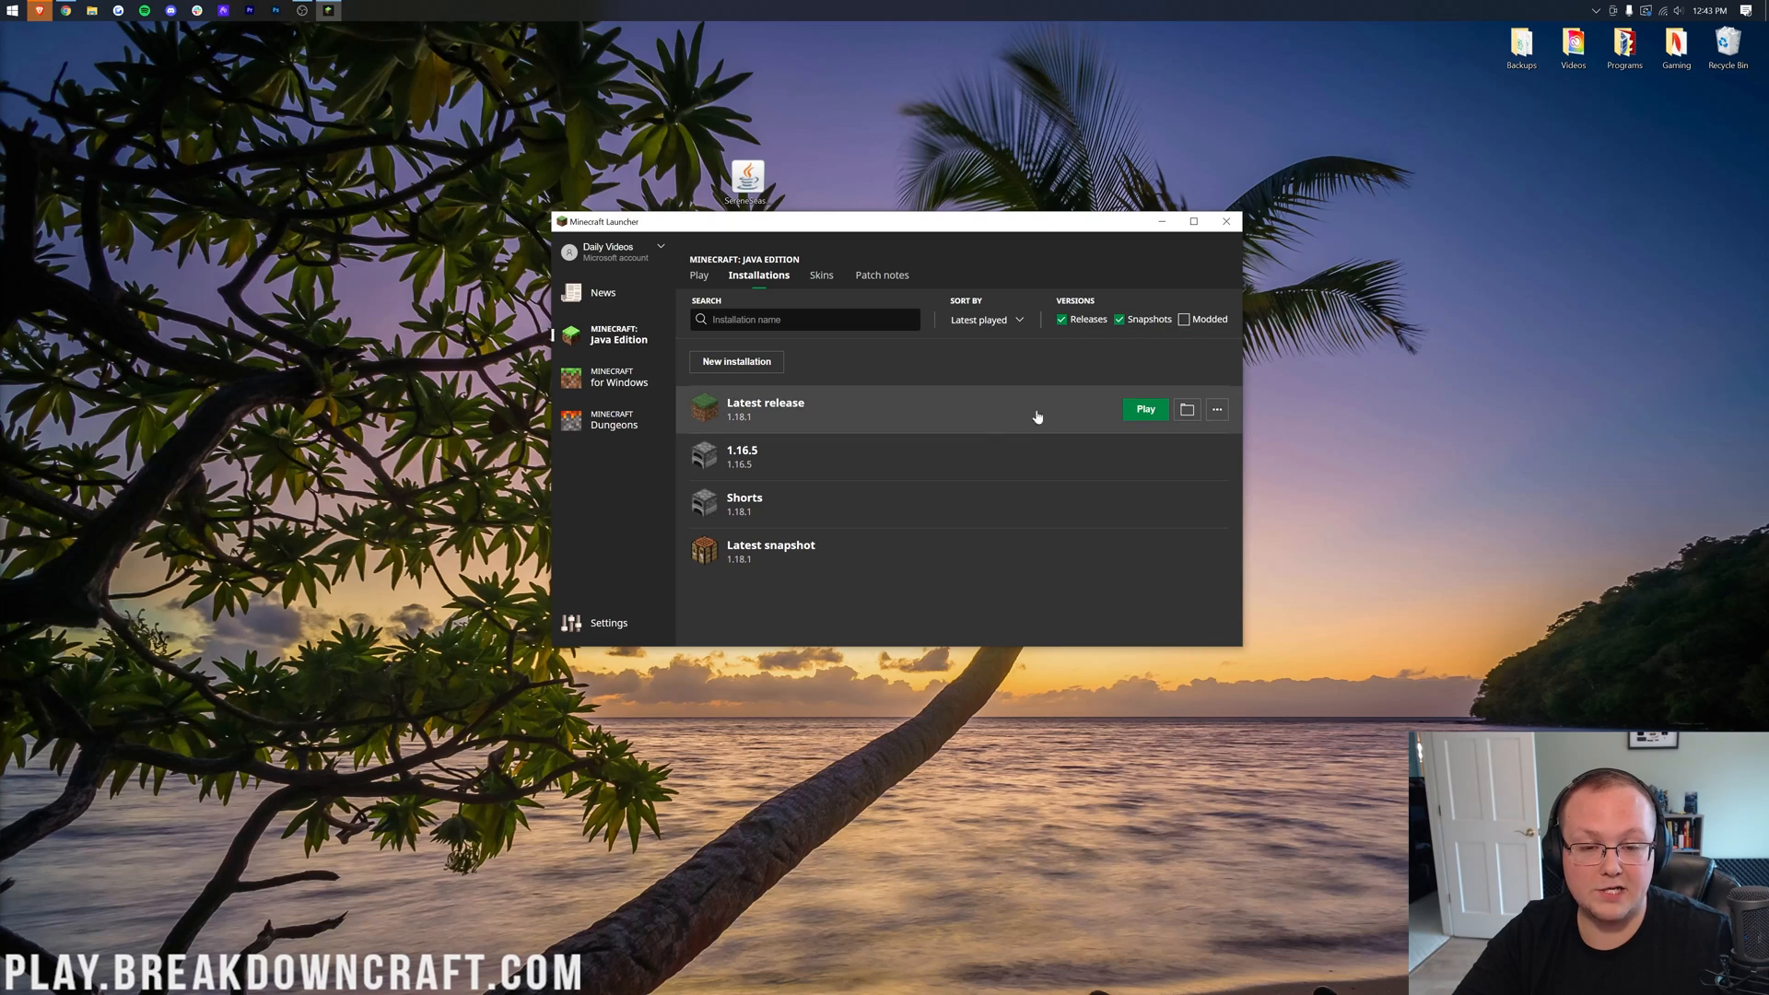
{"action": "left_click", "coordinate": [1185, 319]}
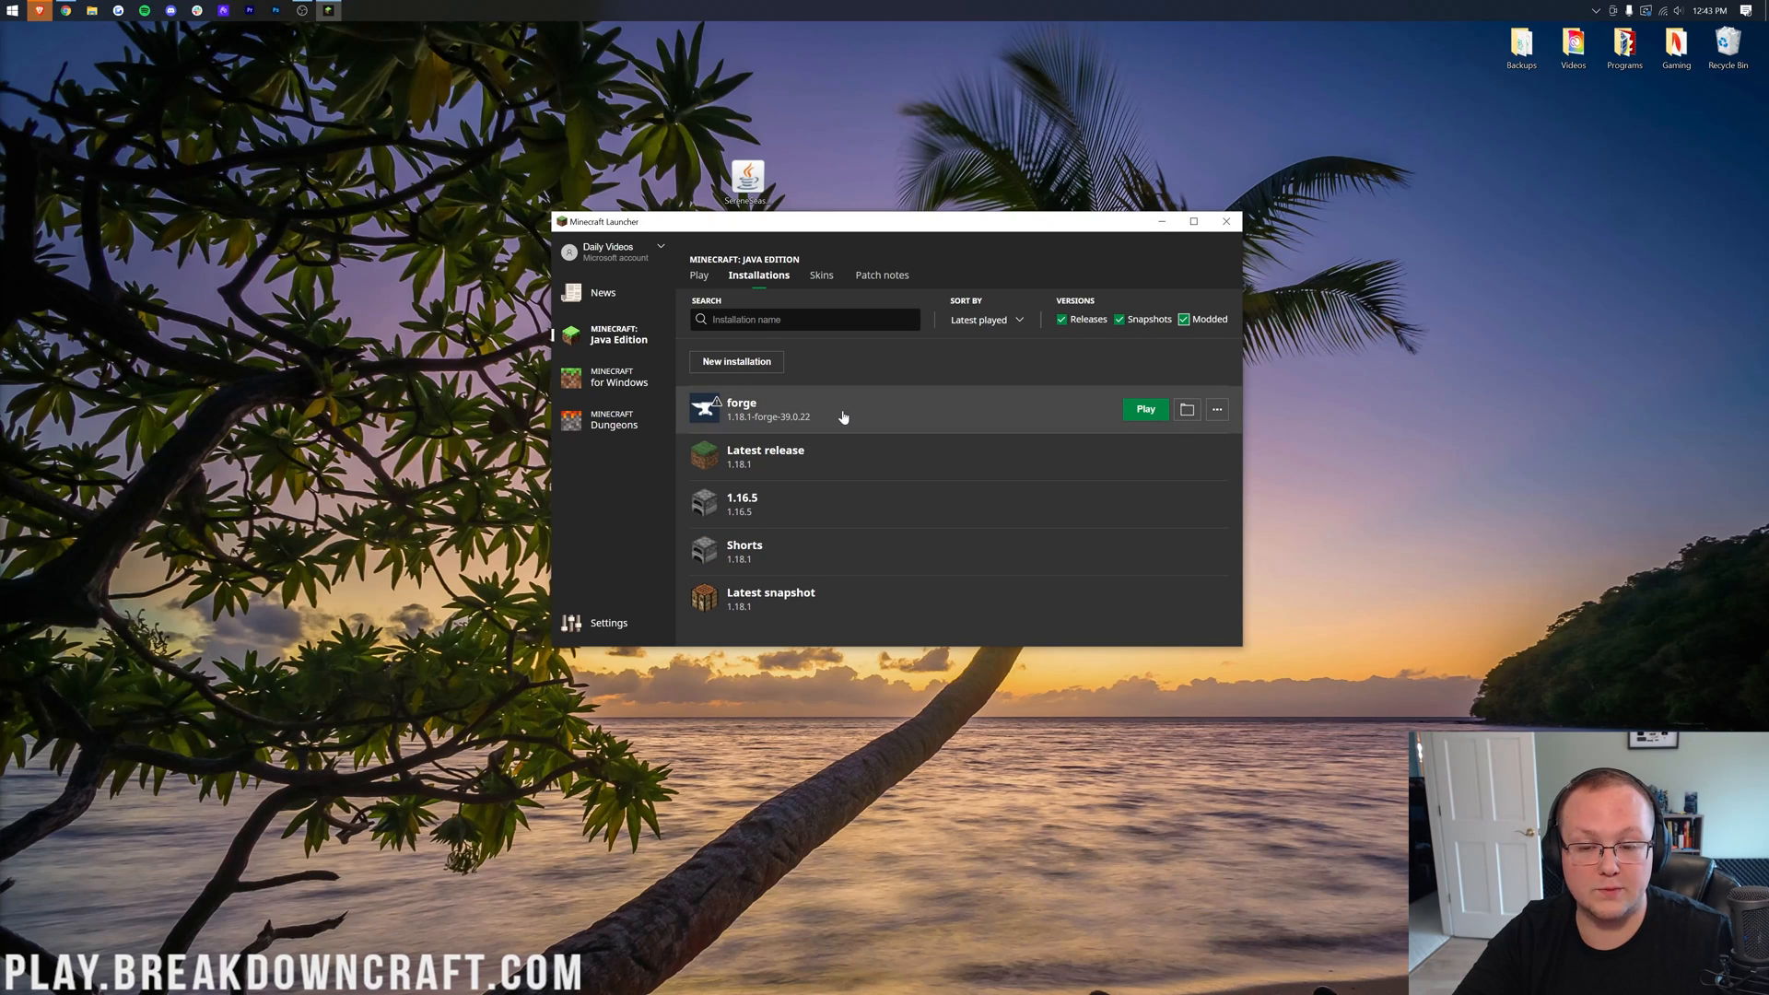
{"action": "mouse_move", "coordinate": [881, 415]}
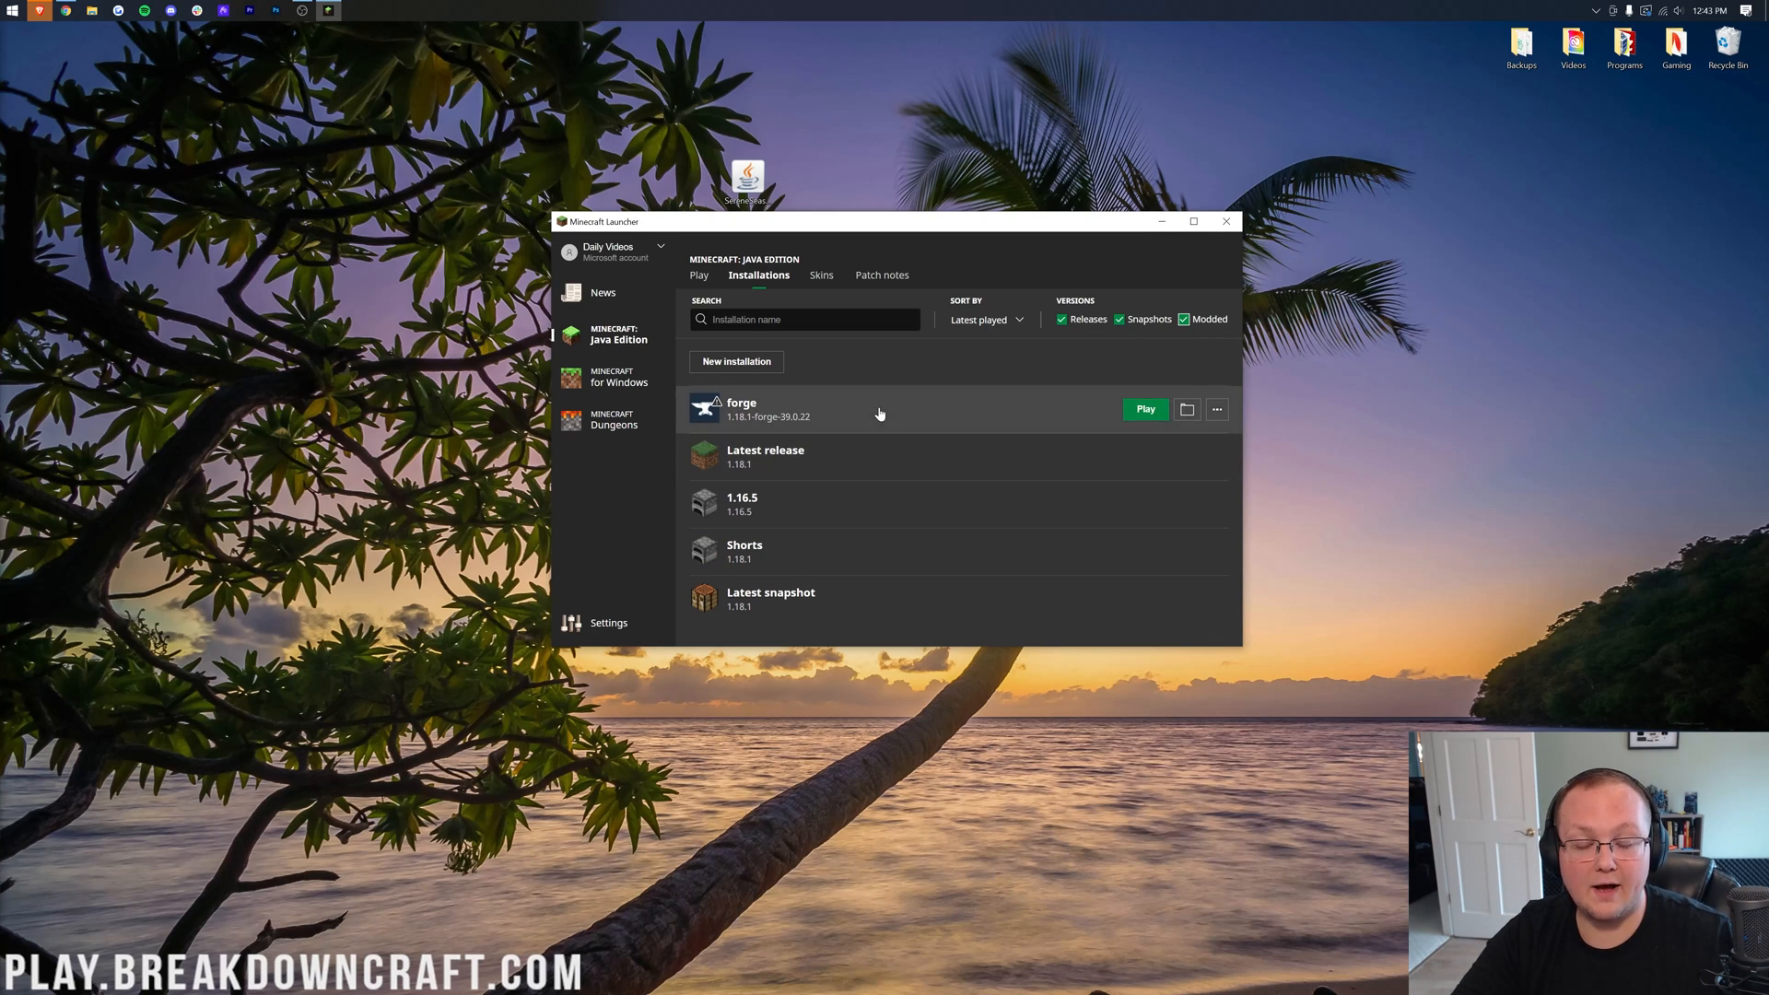
{"action": "left_click", "coordinate": [1144, 409]}
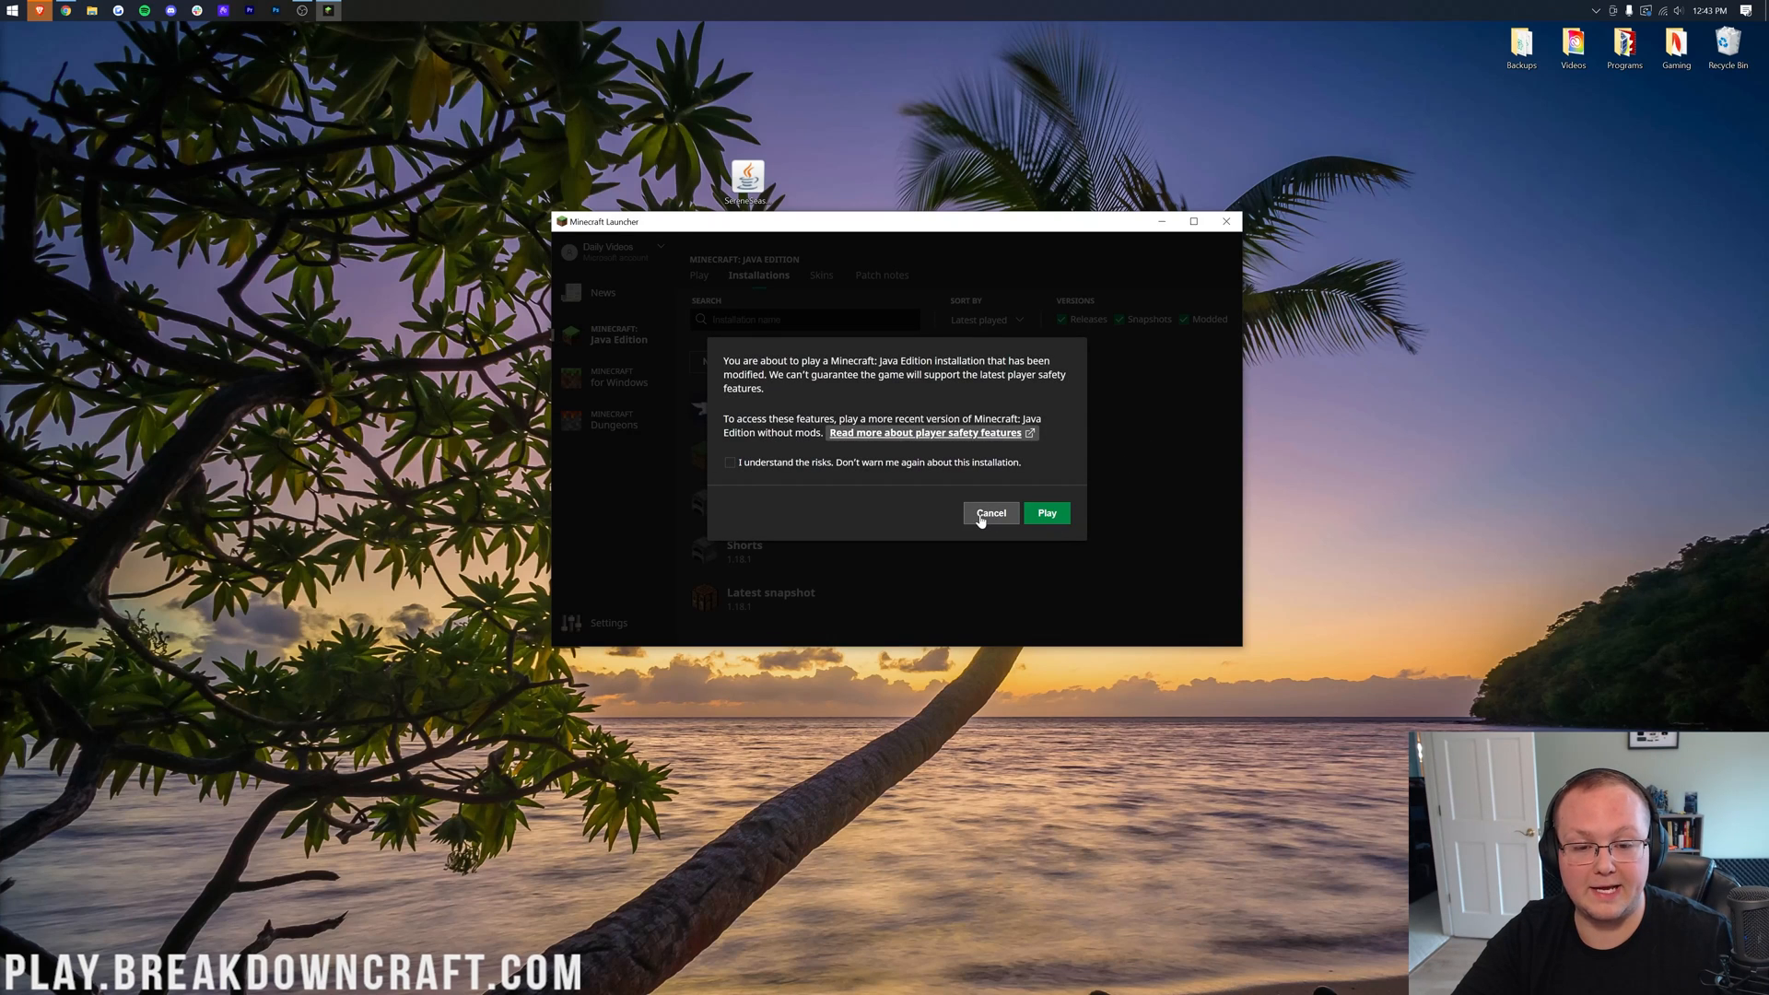
{"action": "left_click", "coordinate": [991, 514]}
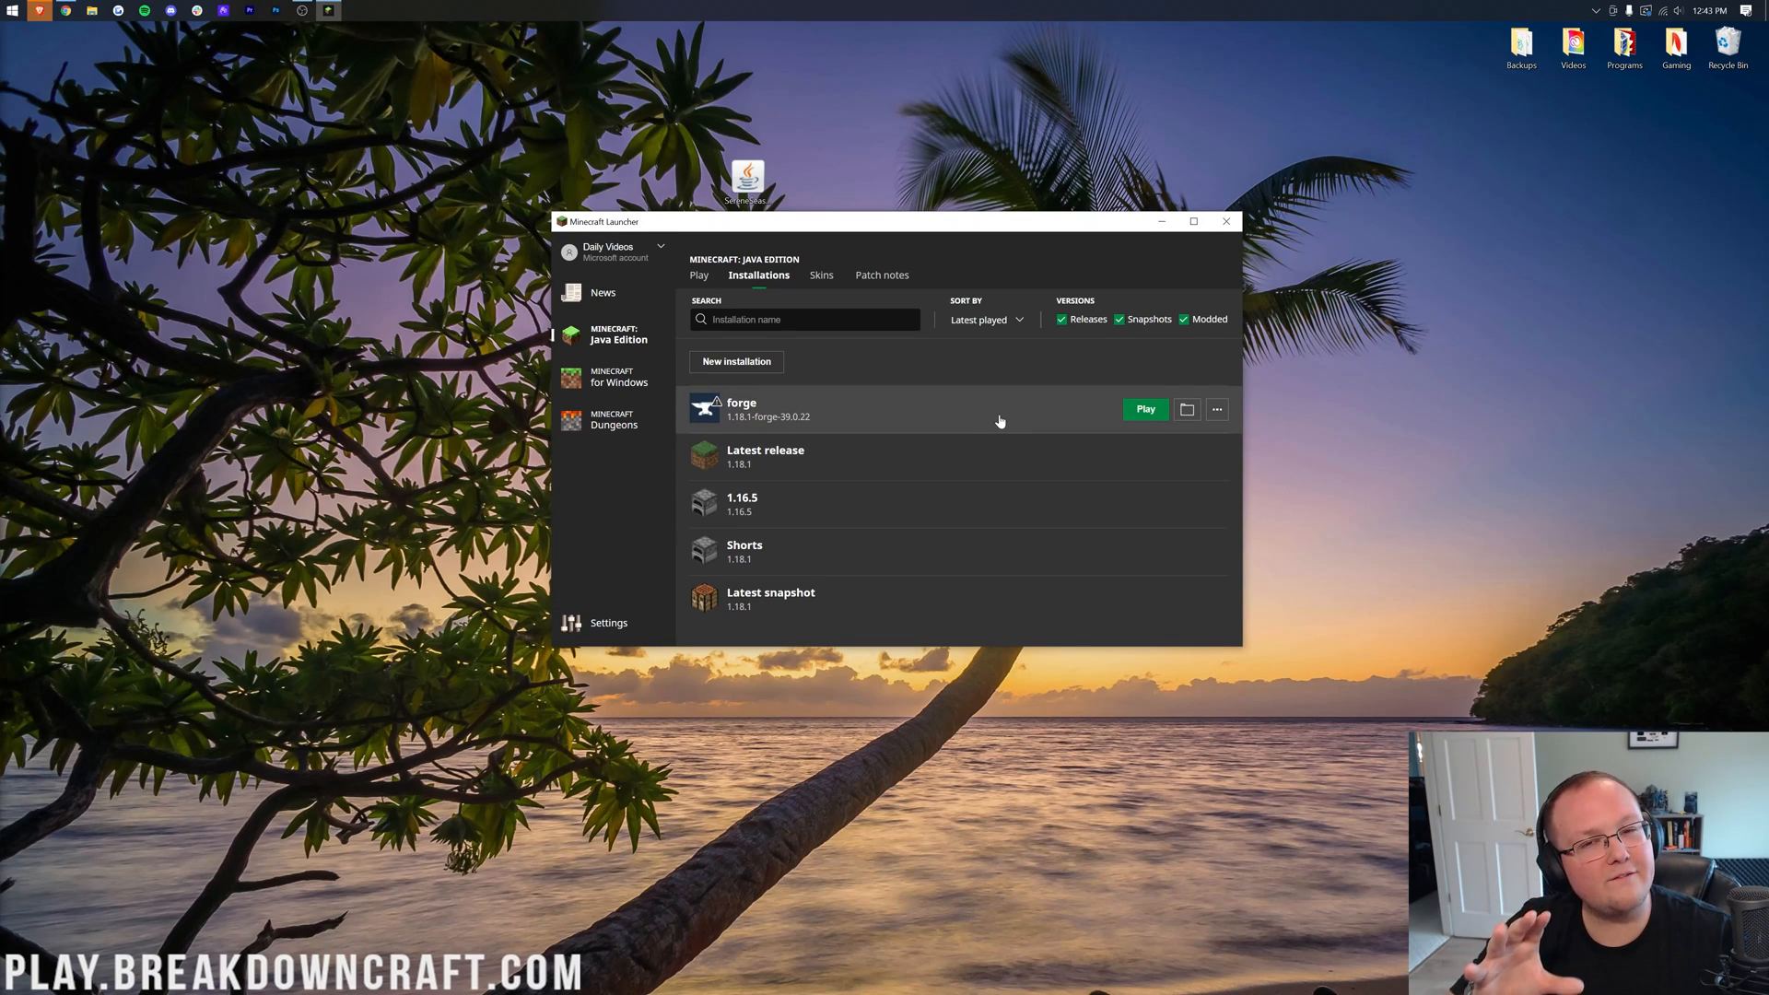
{"action": "mouse_move", "coordinate": [746, 429]}
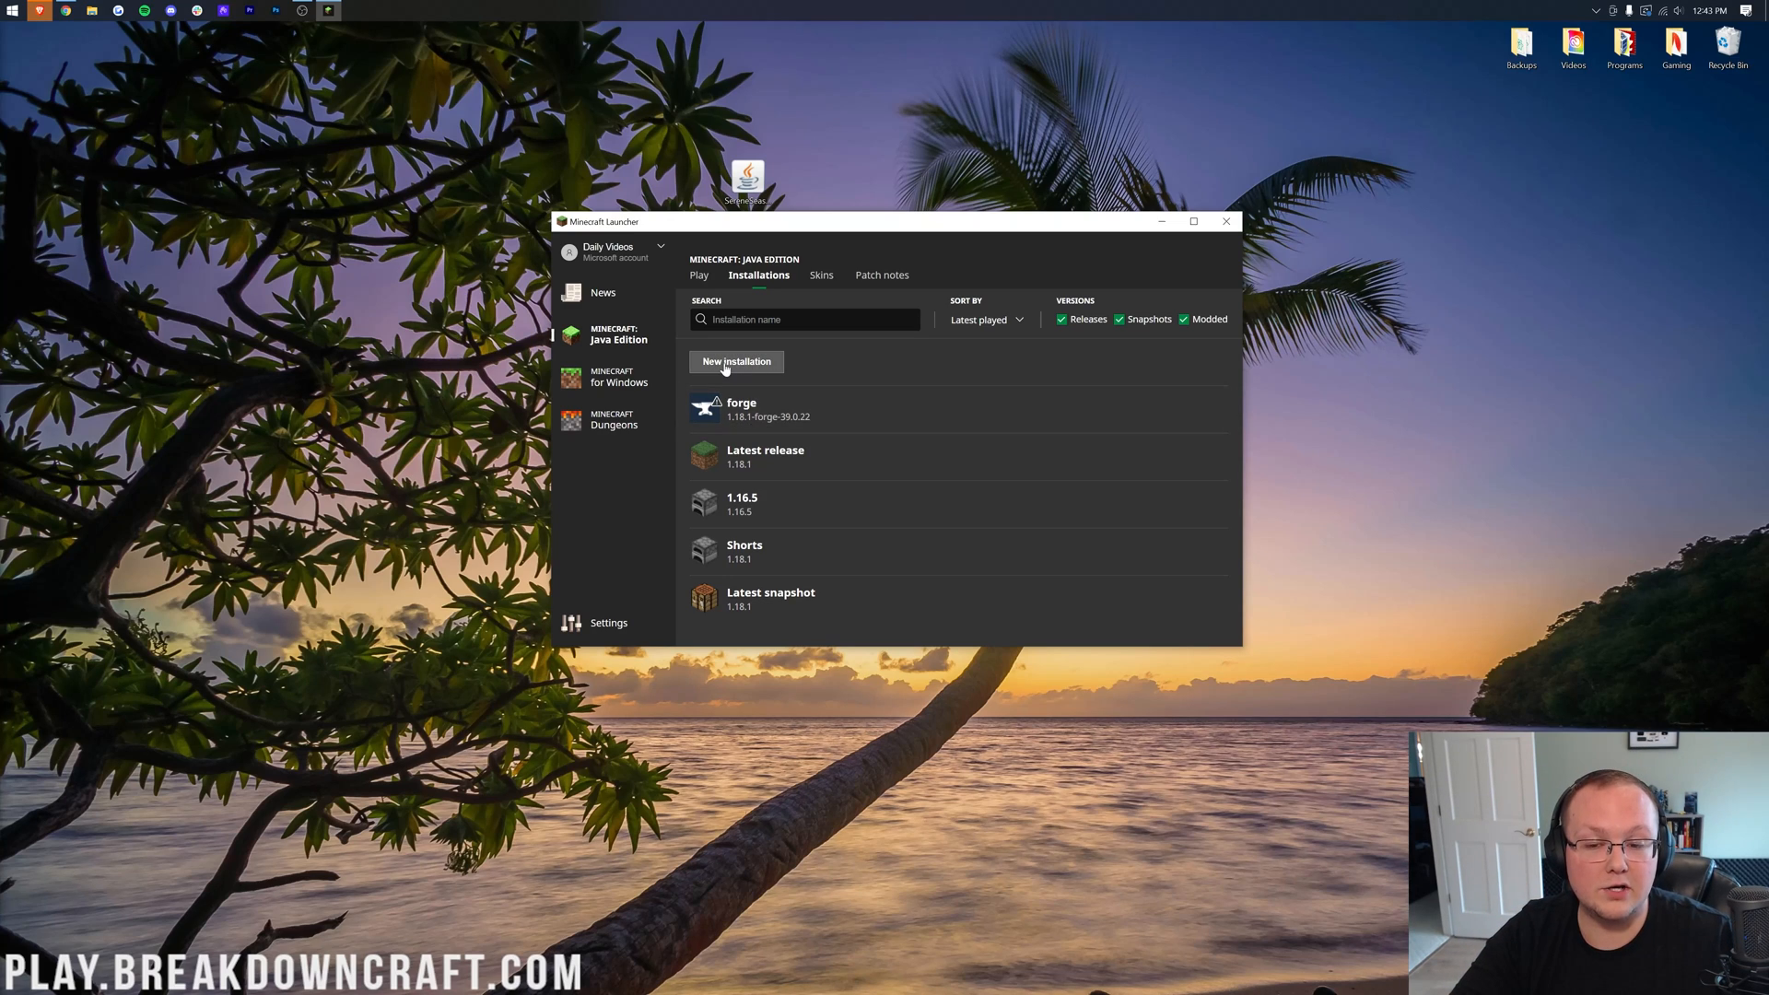
- Create installation 'Play.BreakdownCraft.com' on release 1.18.1-forge-39.0.22 at 1920×1080
{"action": "left_click", "coordinate": [735, 361]}
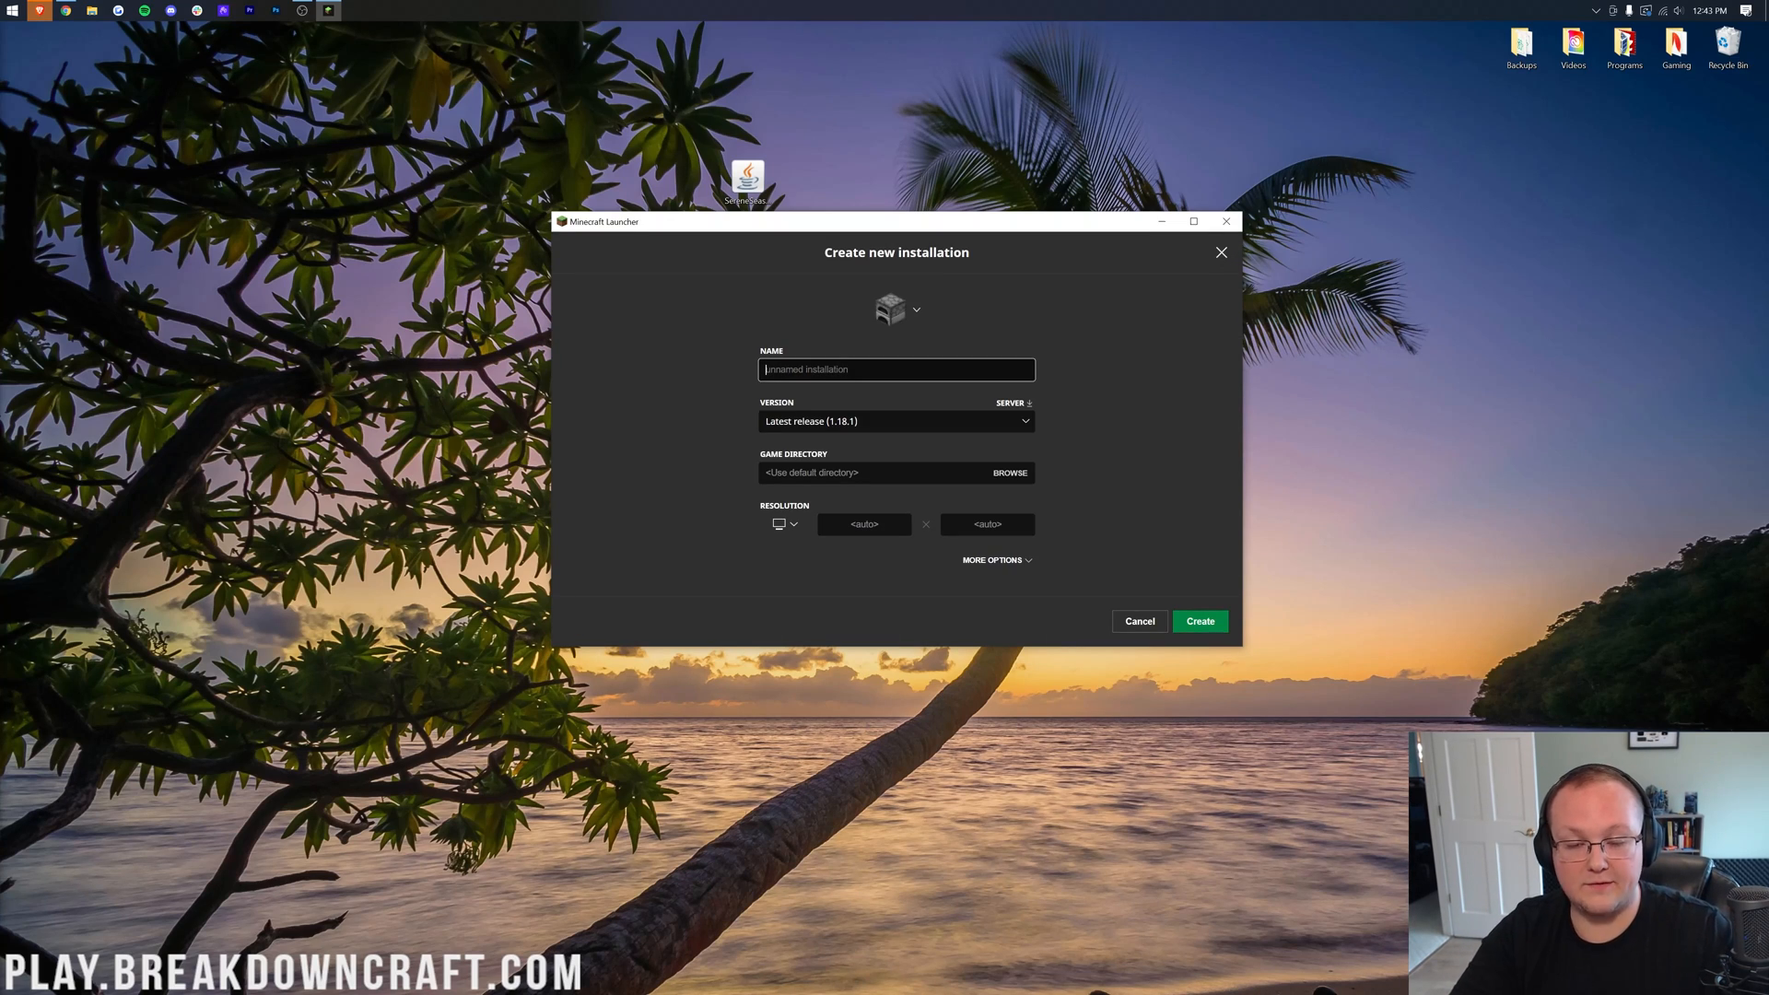
{"action": "type", "text": "Play.BreakdownCraft.com"}
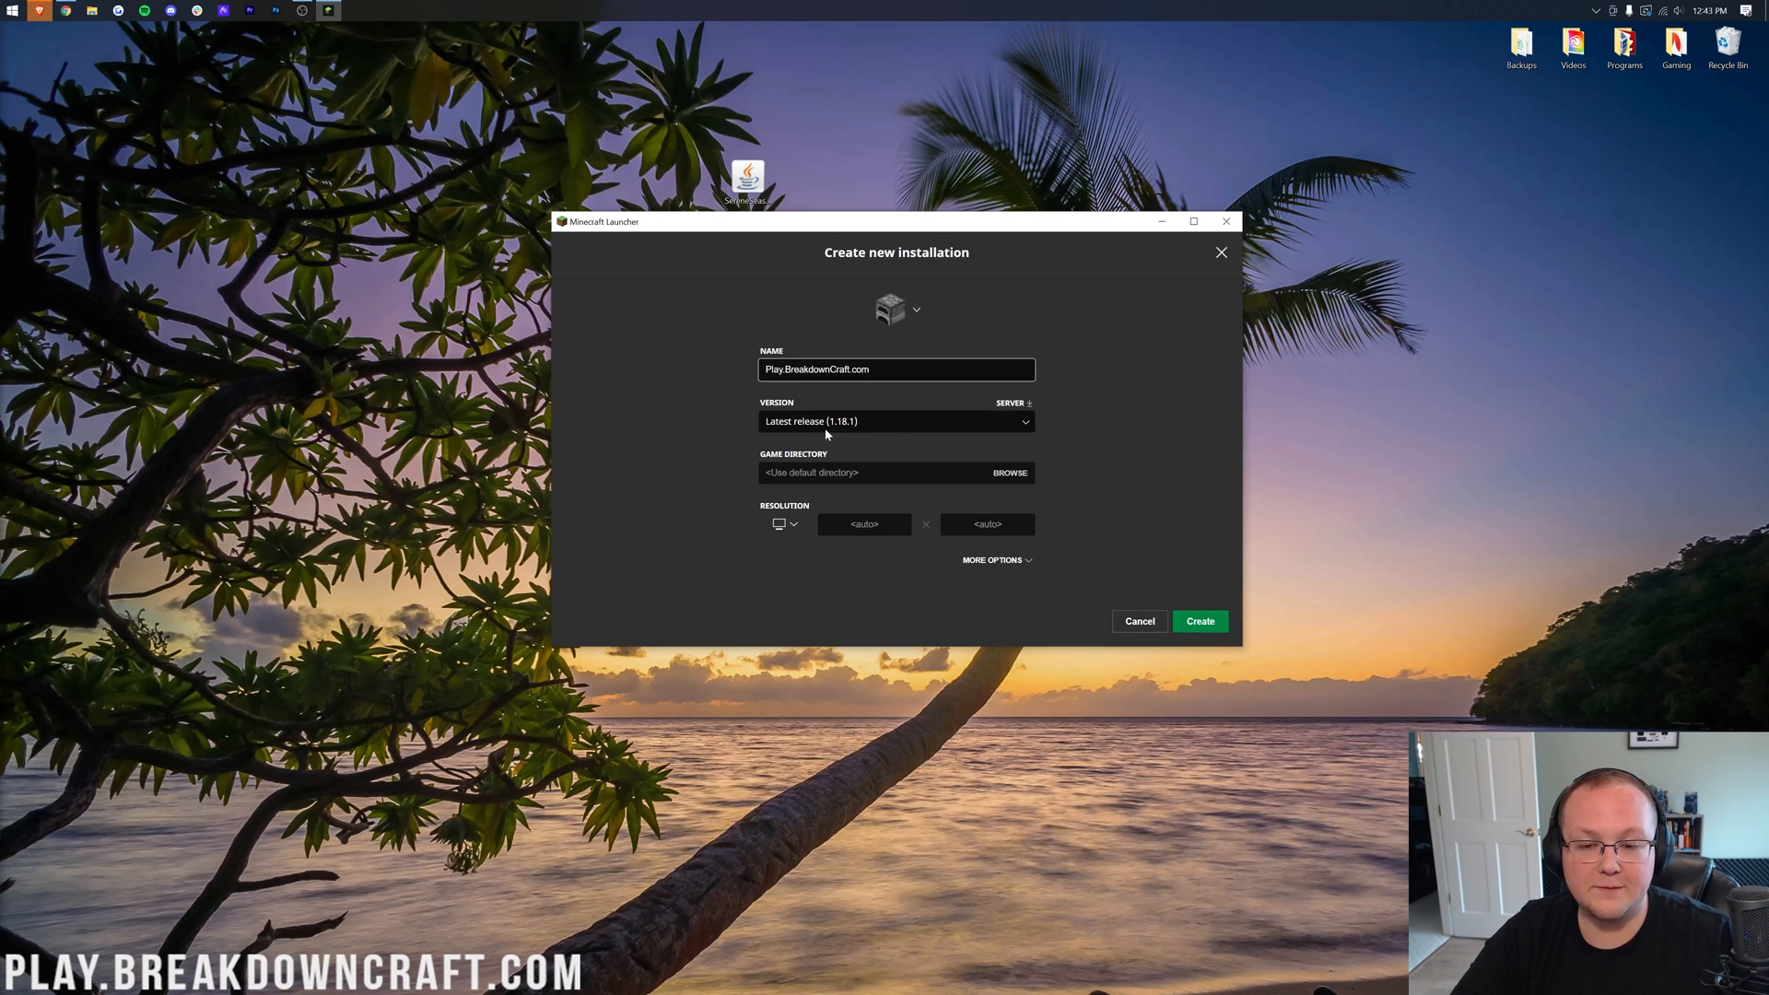
{"action": "left_click", "coordinate": [891, 420]}
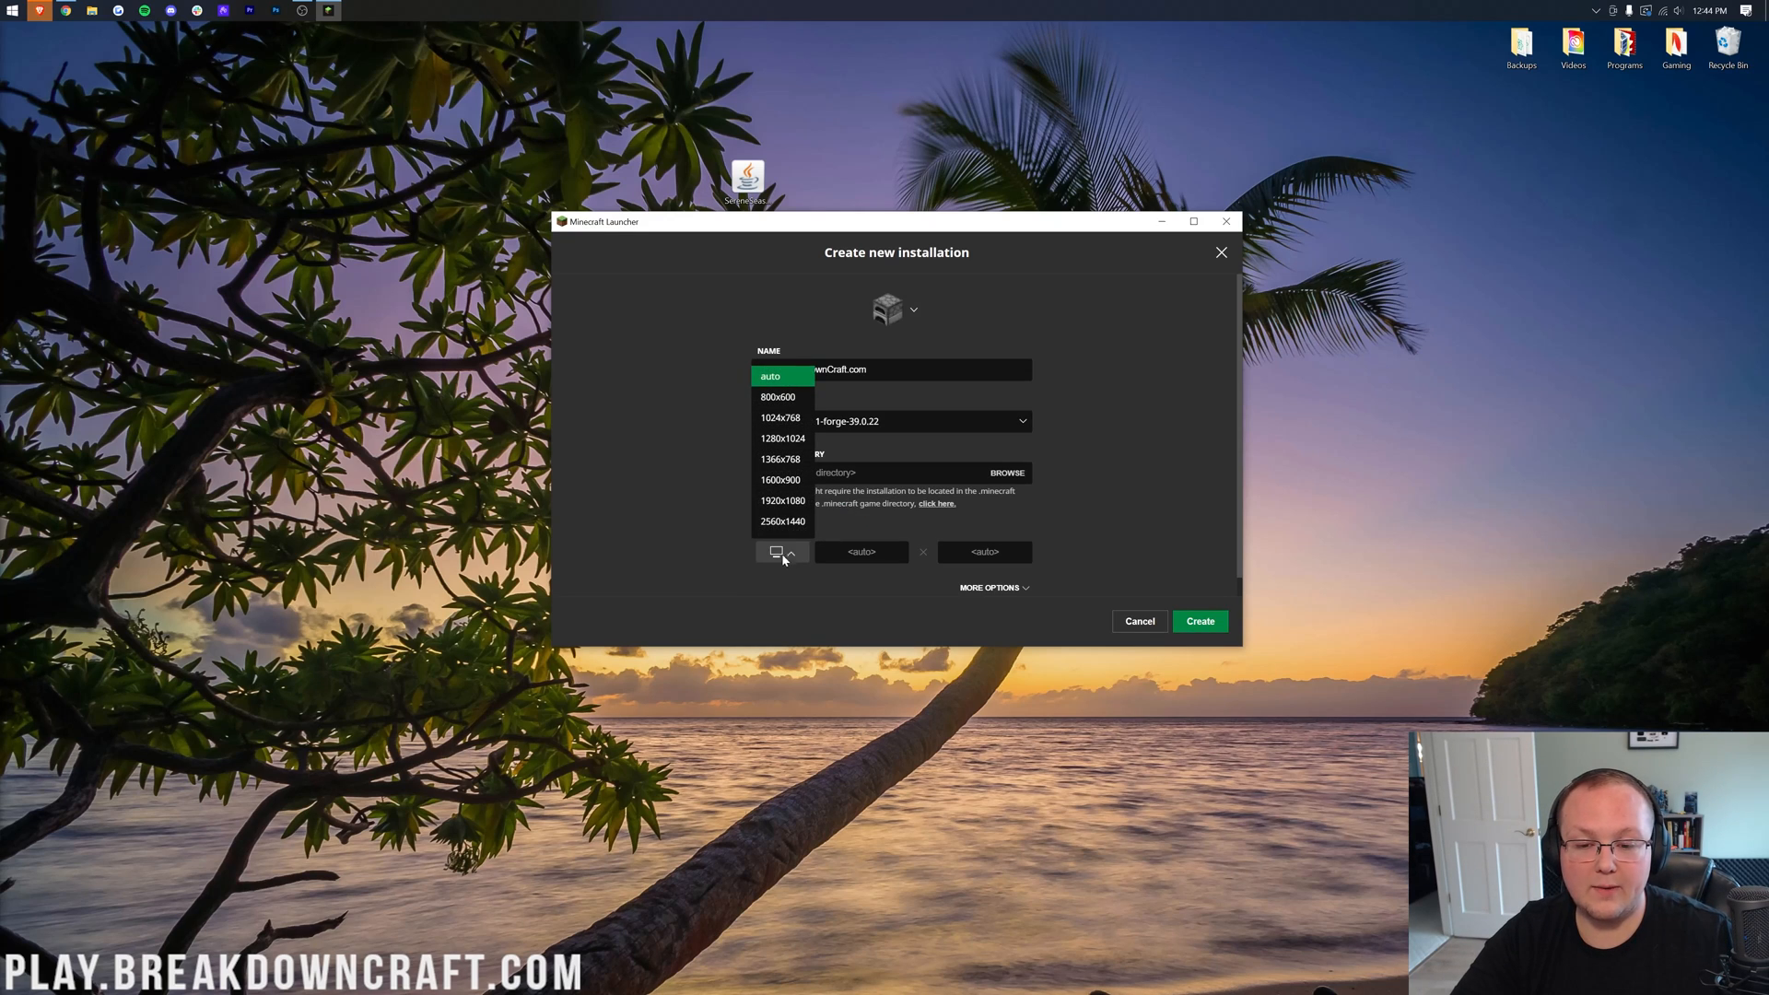
{"action": "left_click", "coordinate": [777, 499]}
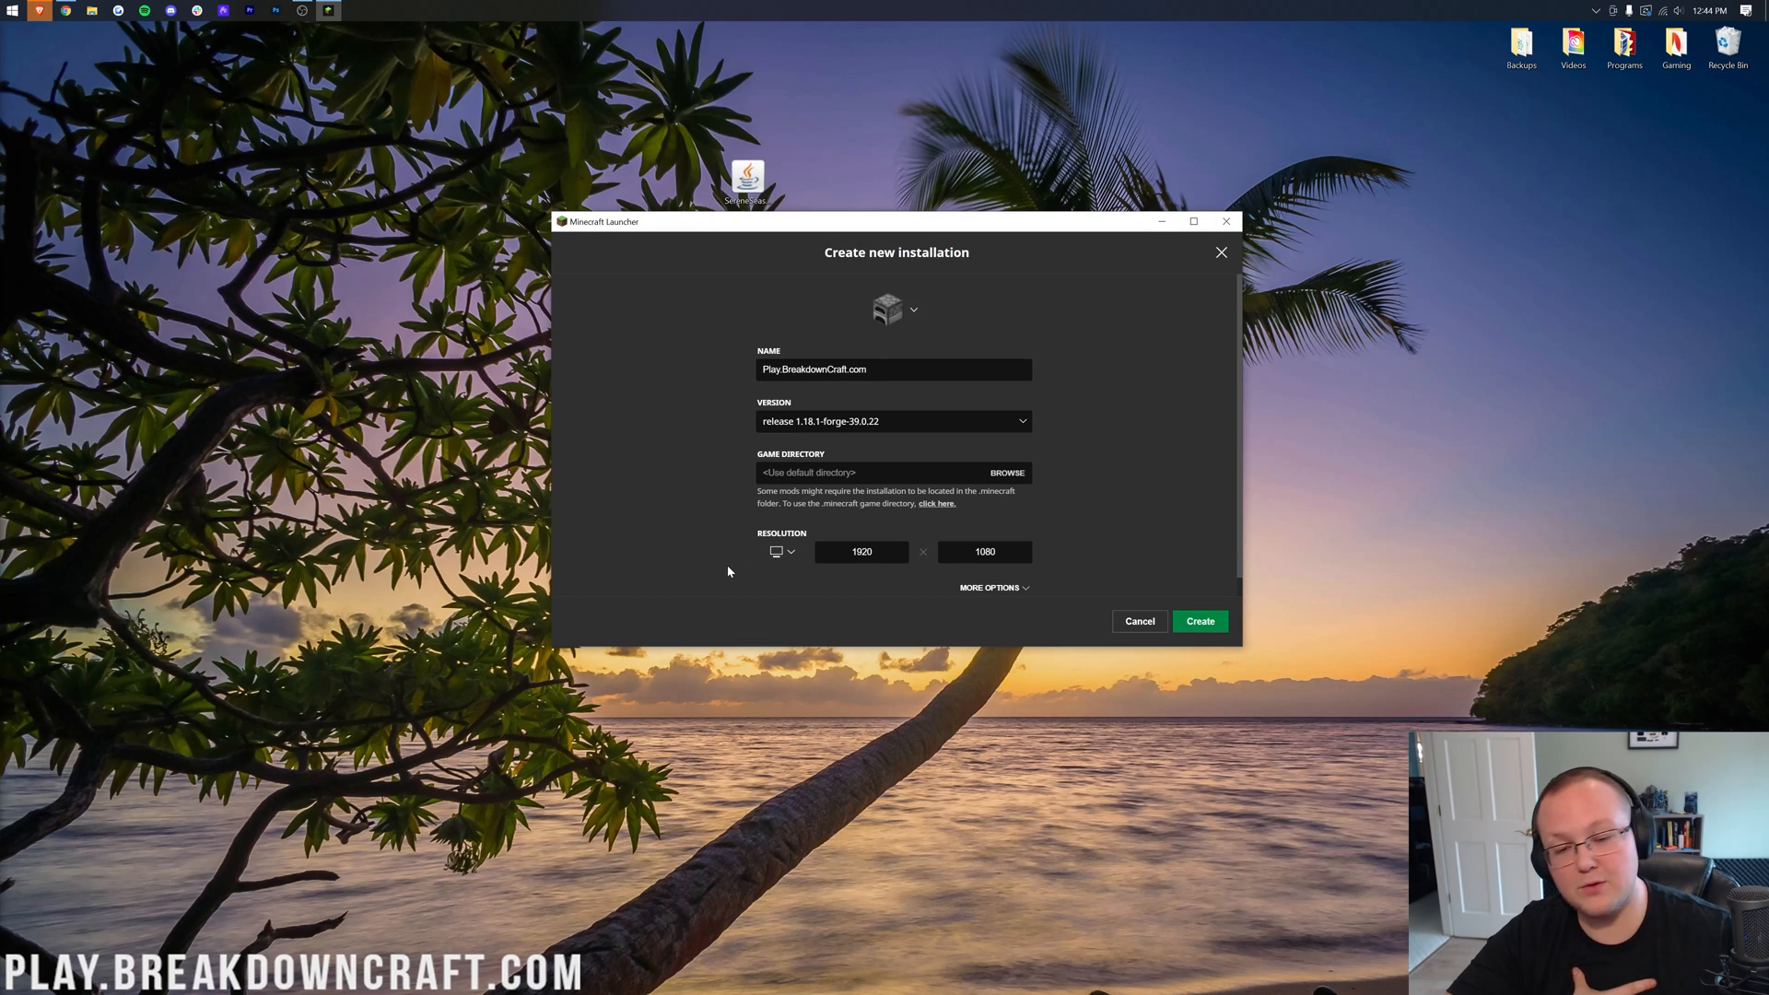
{"action": "mouse_move", "coordinate": [719, 431]}
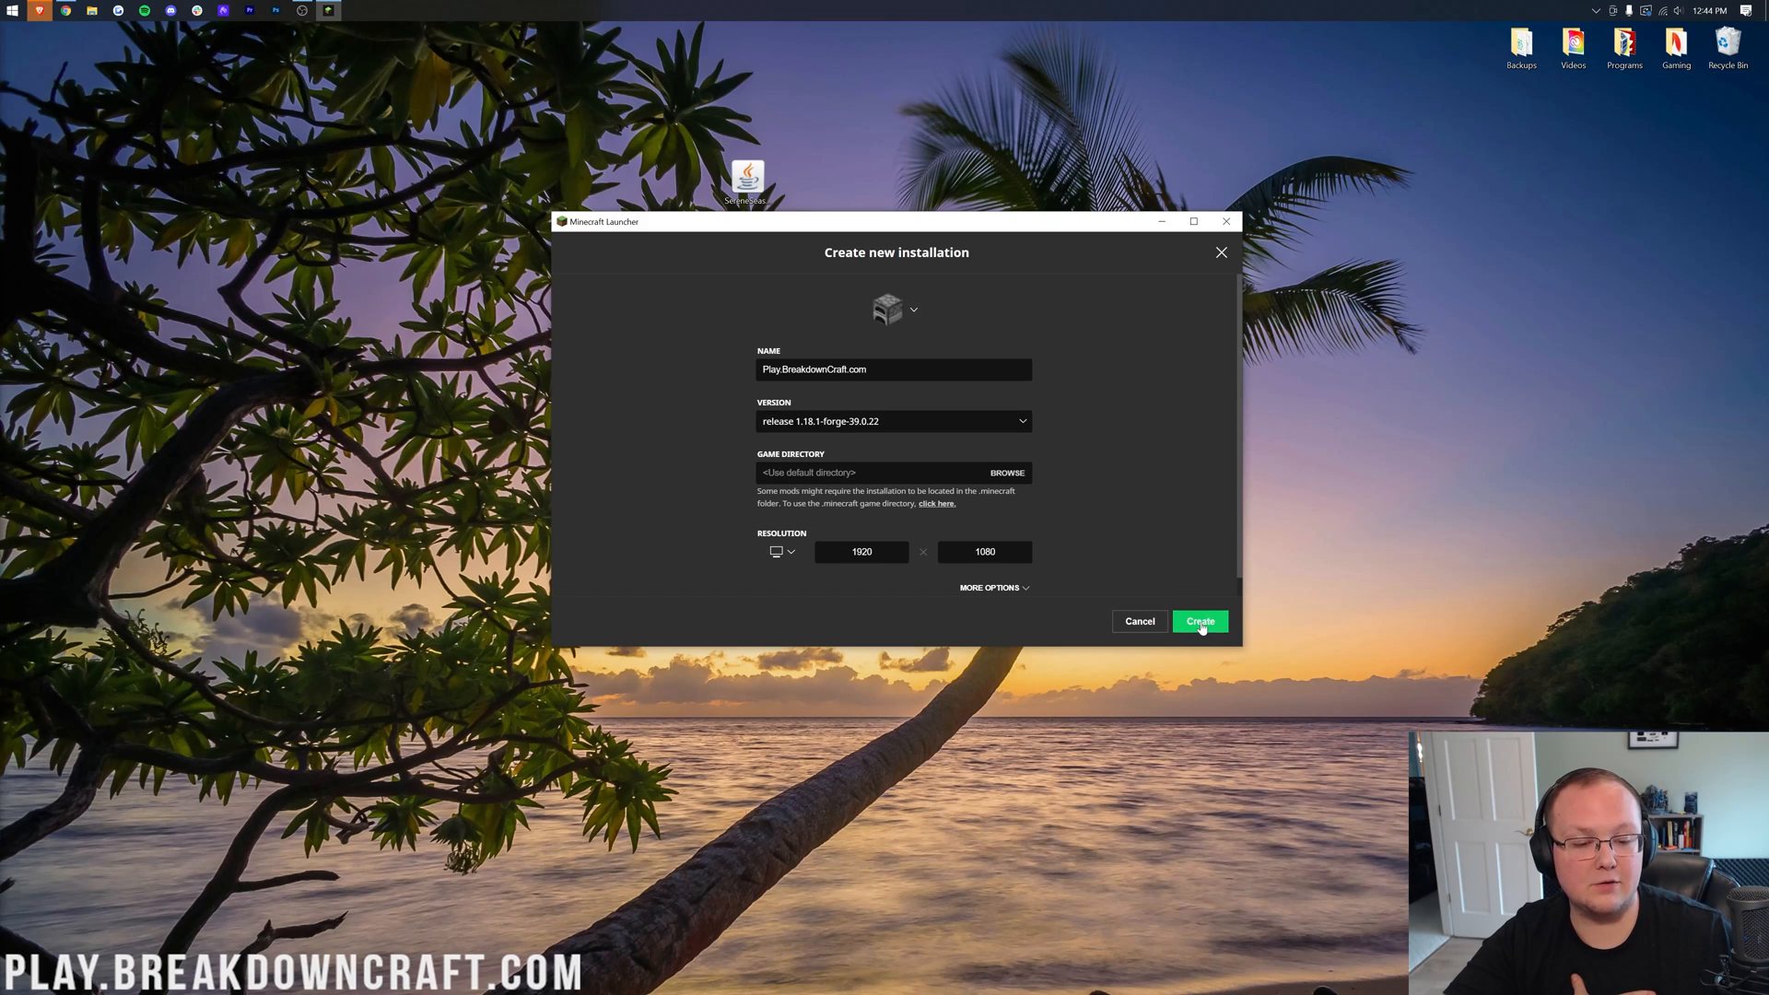
{"action": "left_click", "coordinate": [1200, 621]}
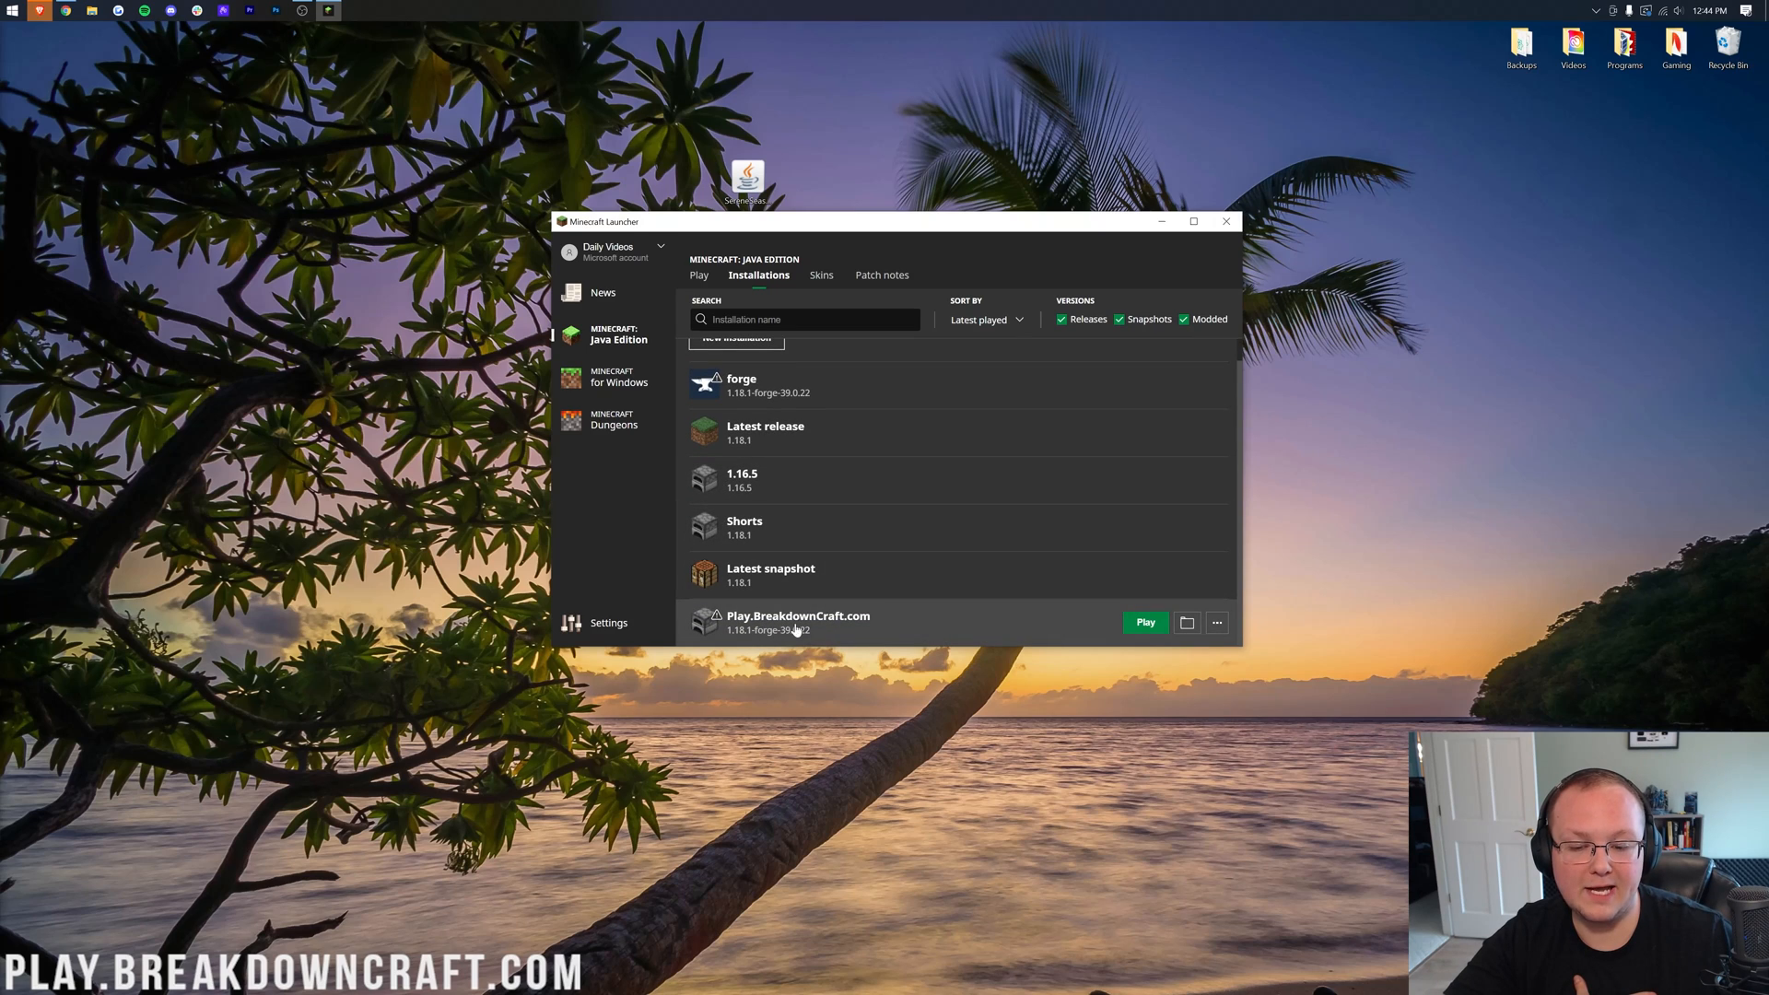
{"action": "mouse_move", "coordinate": [877, 632]}
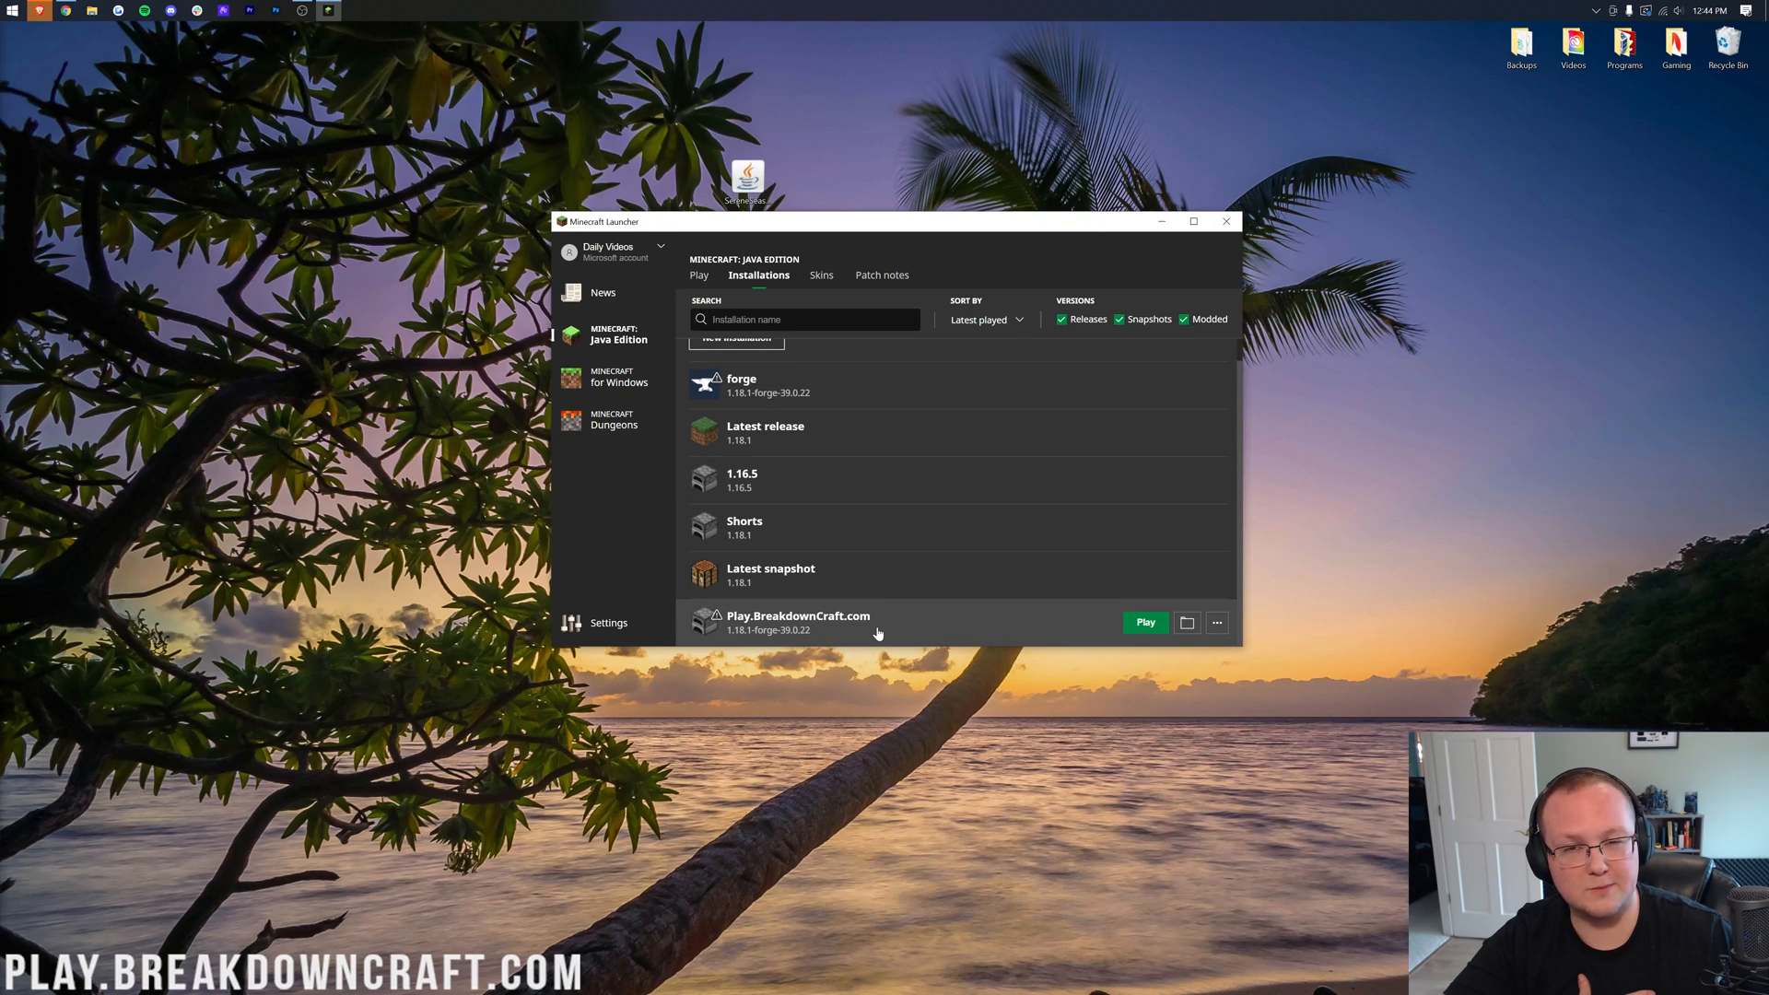
{"action": "mouse_move", "coordinate": [755, 639]}
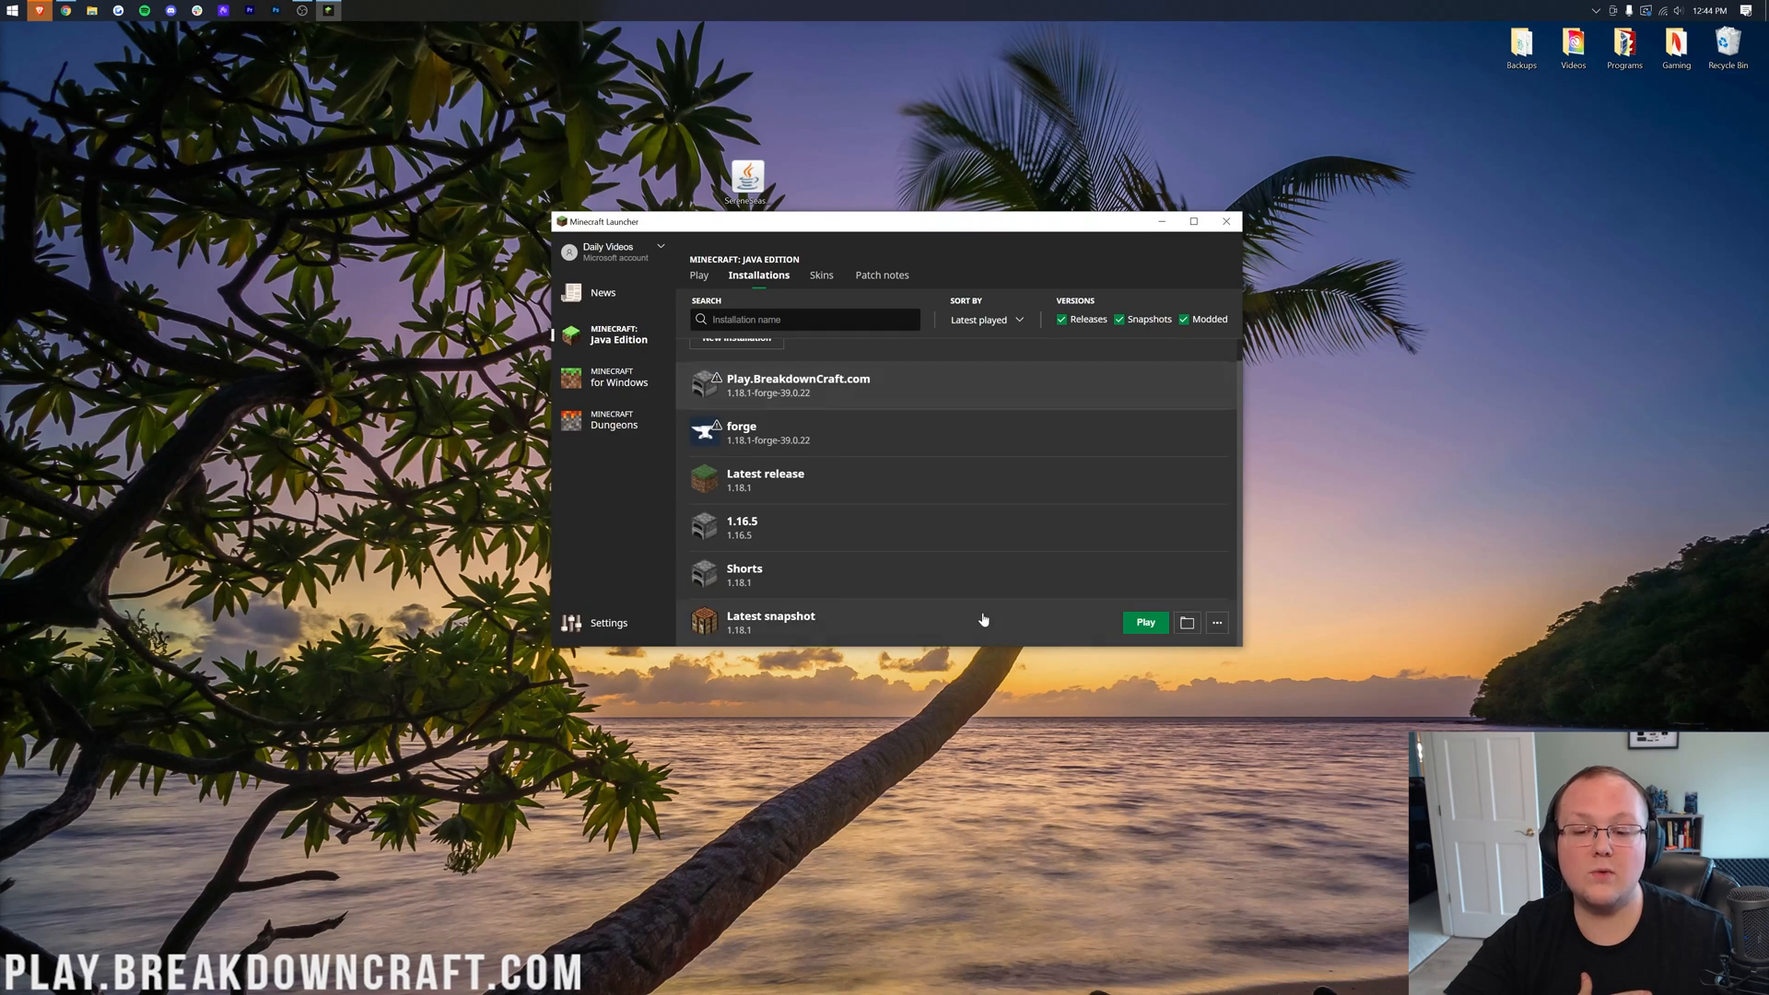
- Play the Play.BreakdownCraft.com Forge 1.18.1 installation and let Minecraft load to the title screen
{"action": "left_click", "coordinate": [1225, 221]}
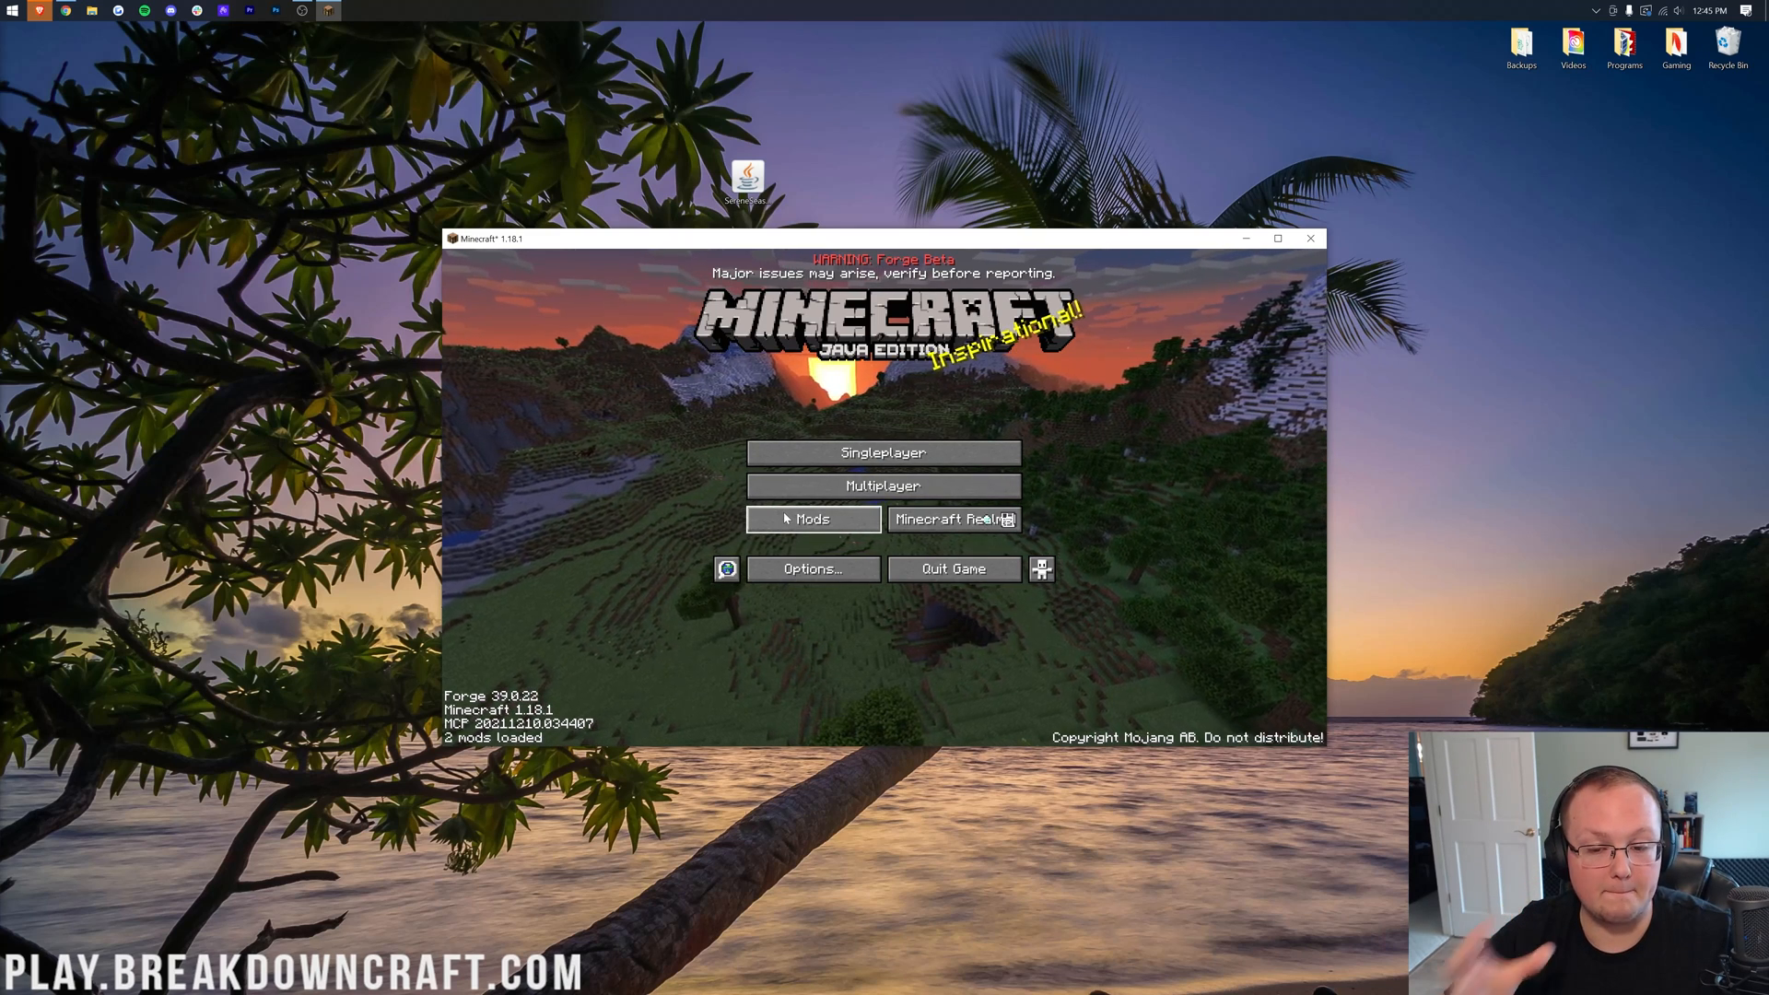
- Check the Mods list shows only Minecraft 1.18.1 and Forge 39.0.22, and open the mods folder
{"action": "left_click", "coordinate": [813, 519]}
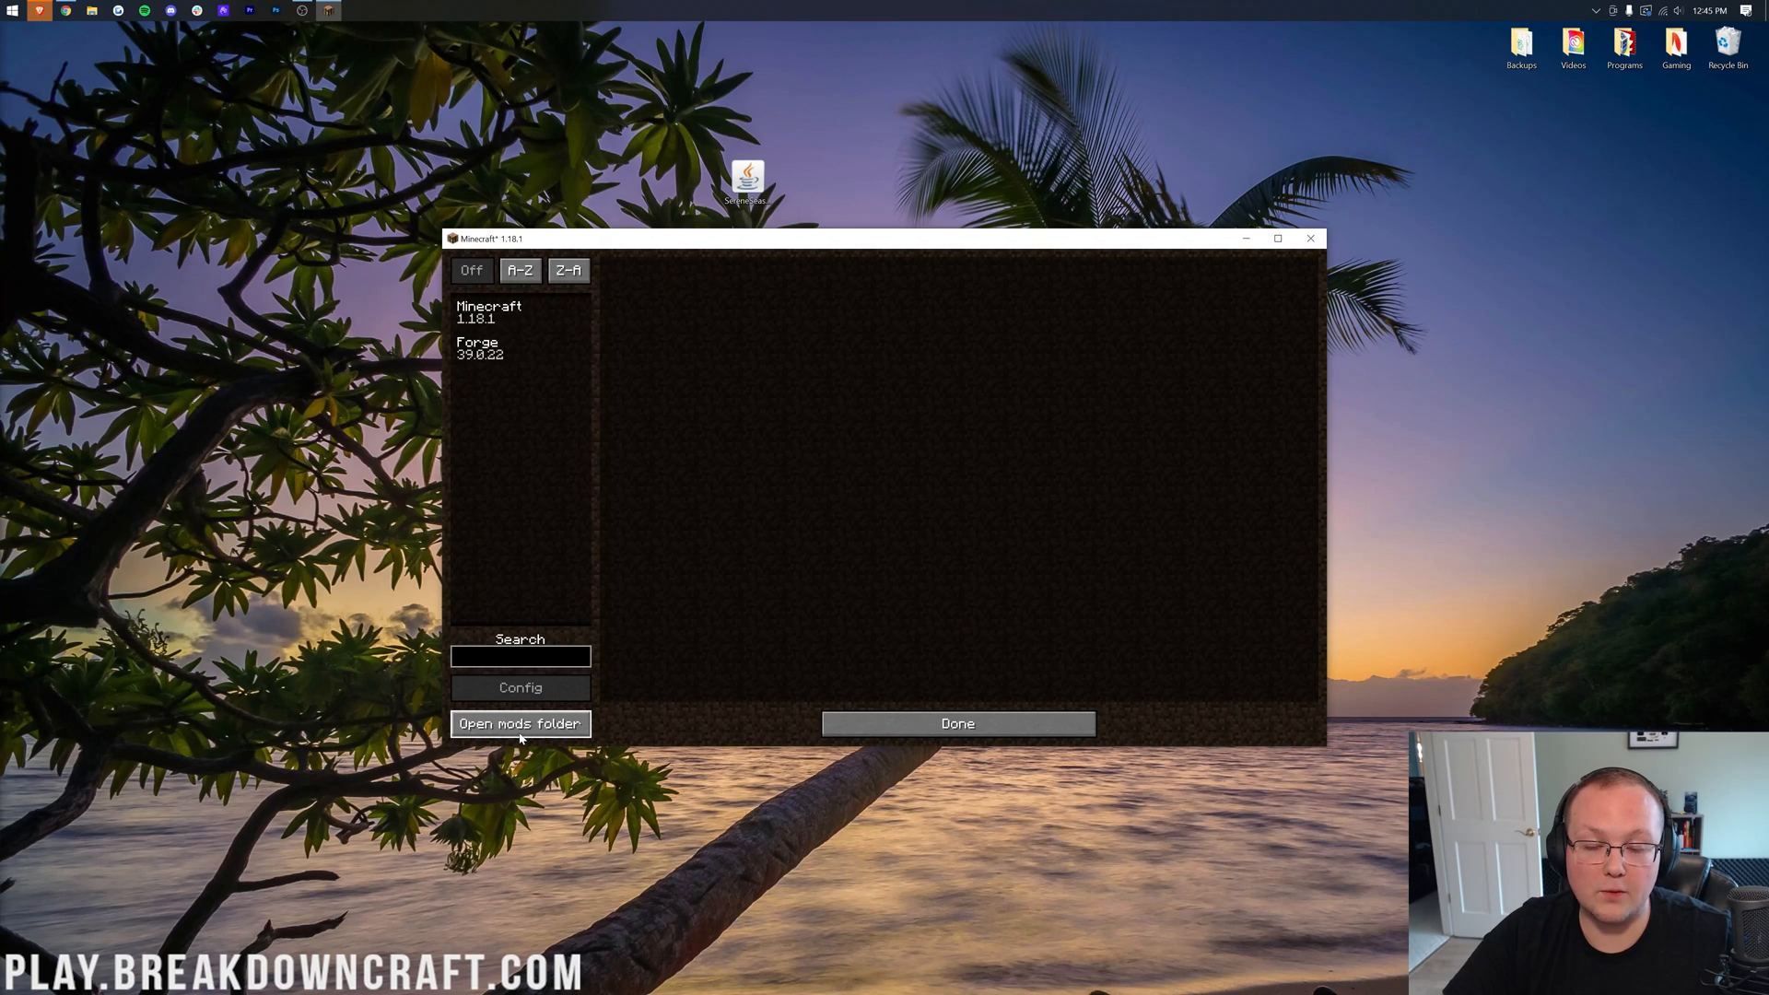
{"action": "left_click", "coordinate": [520, 722]}
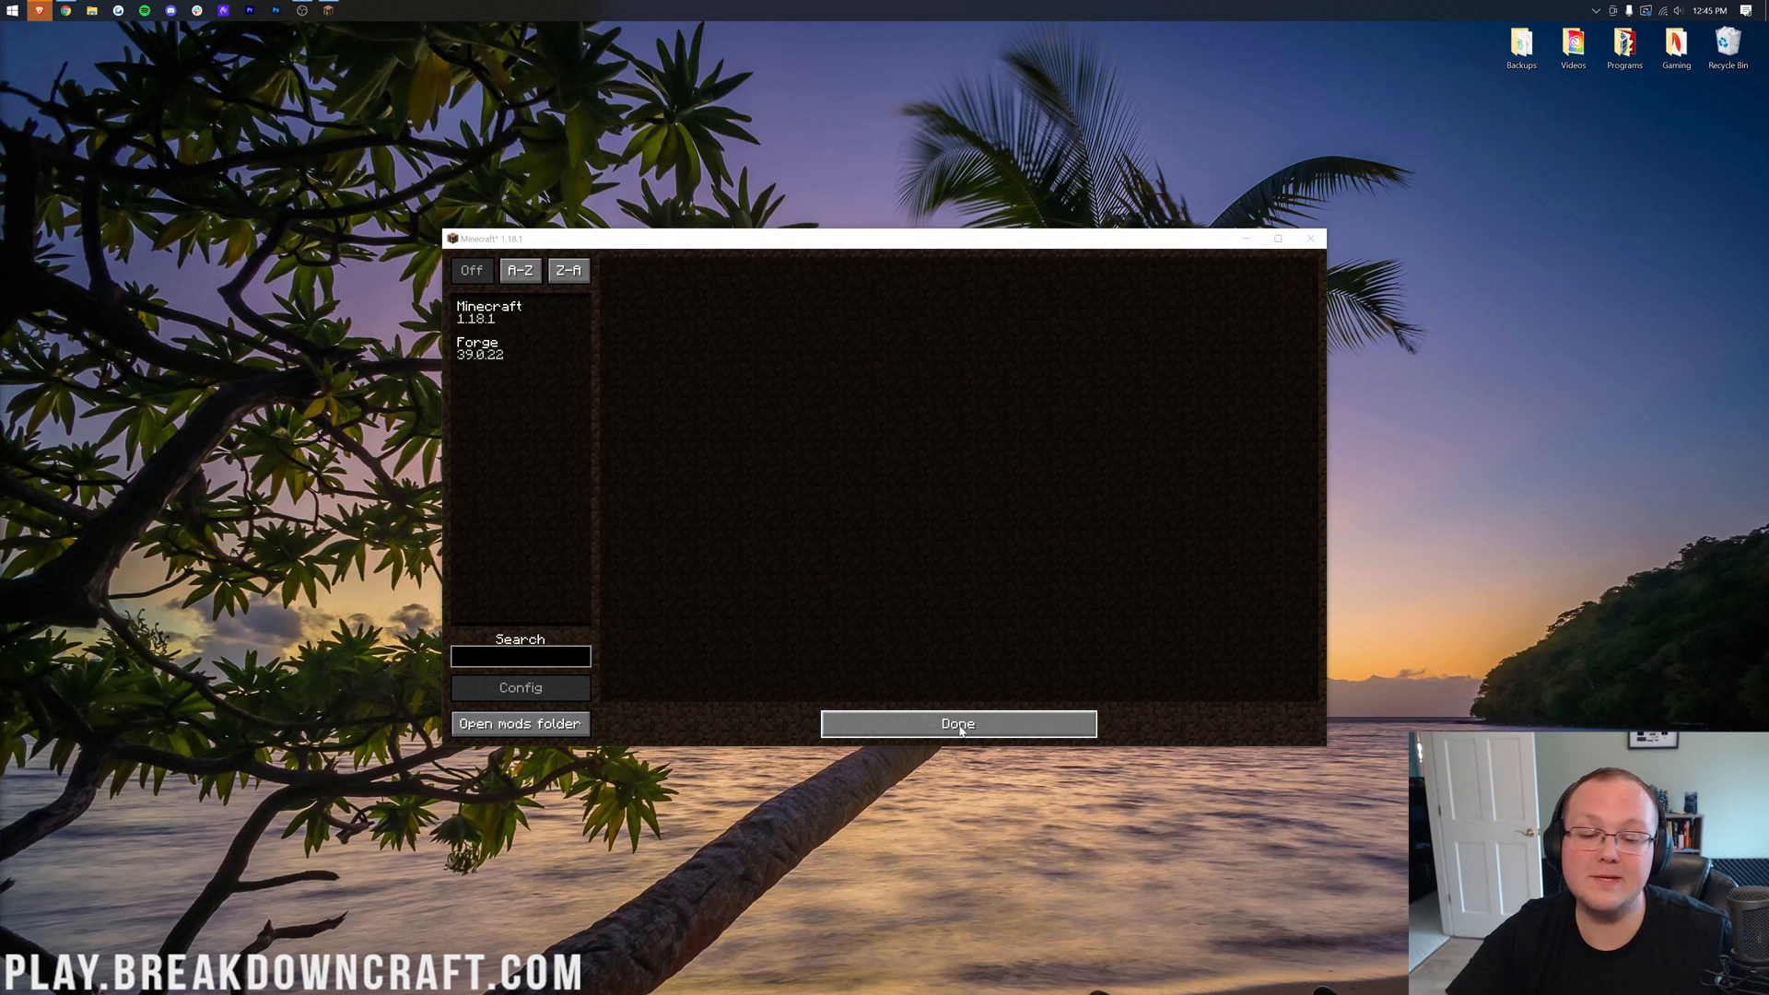
{"action": "left_click", "coordinate": [956, 722]}
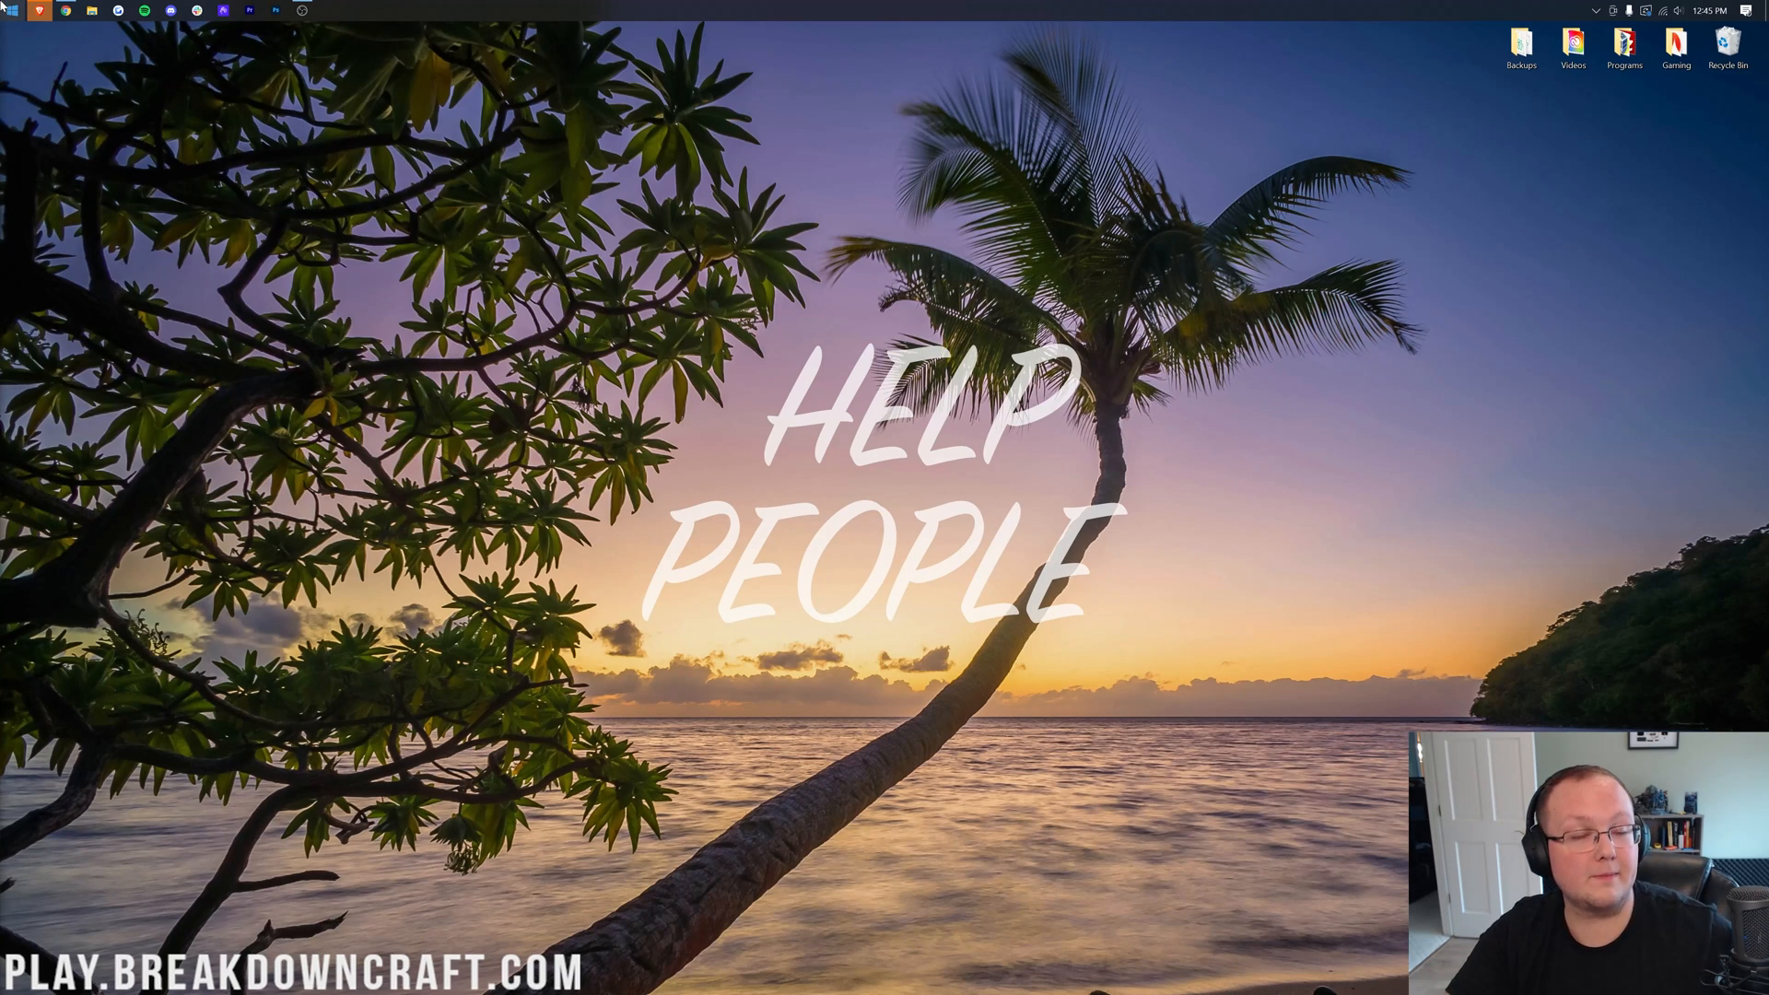
{"action": "mouse_move", "coordinate": [223, 333]}
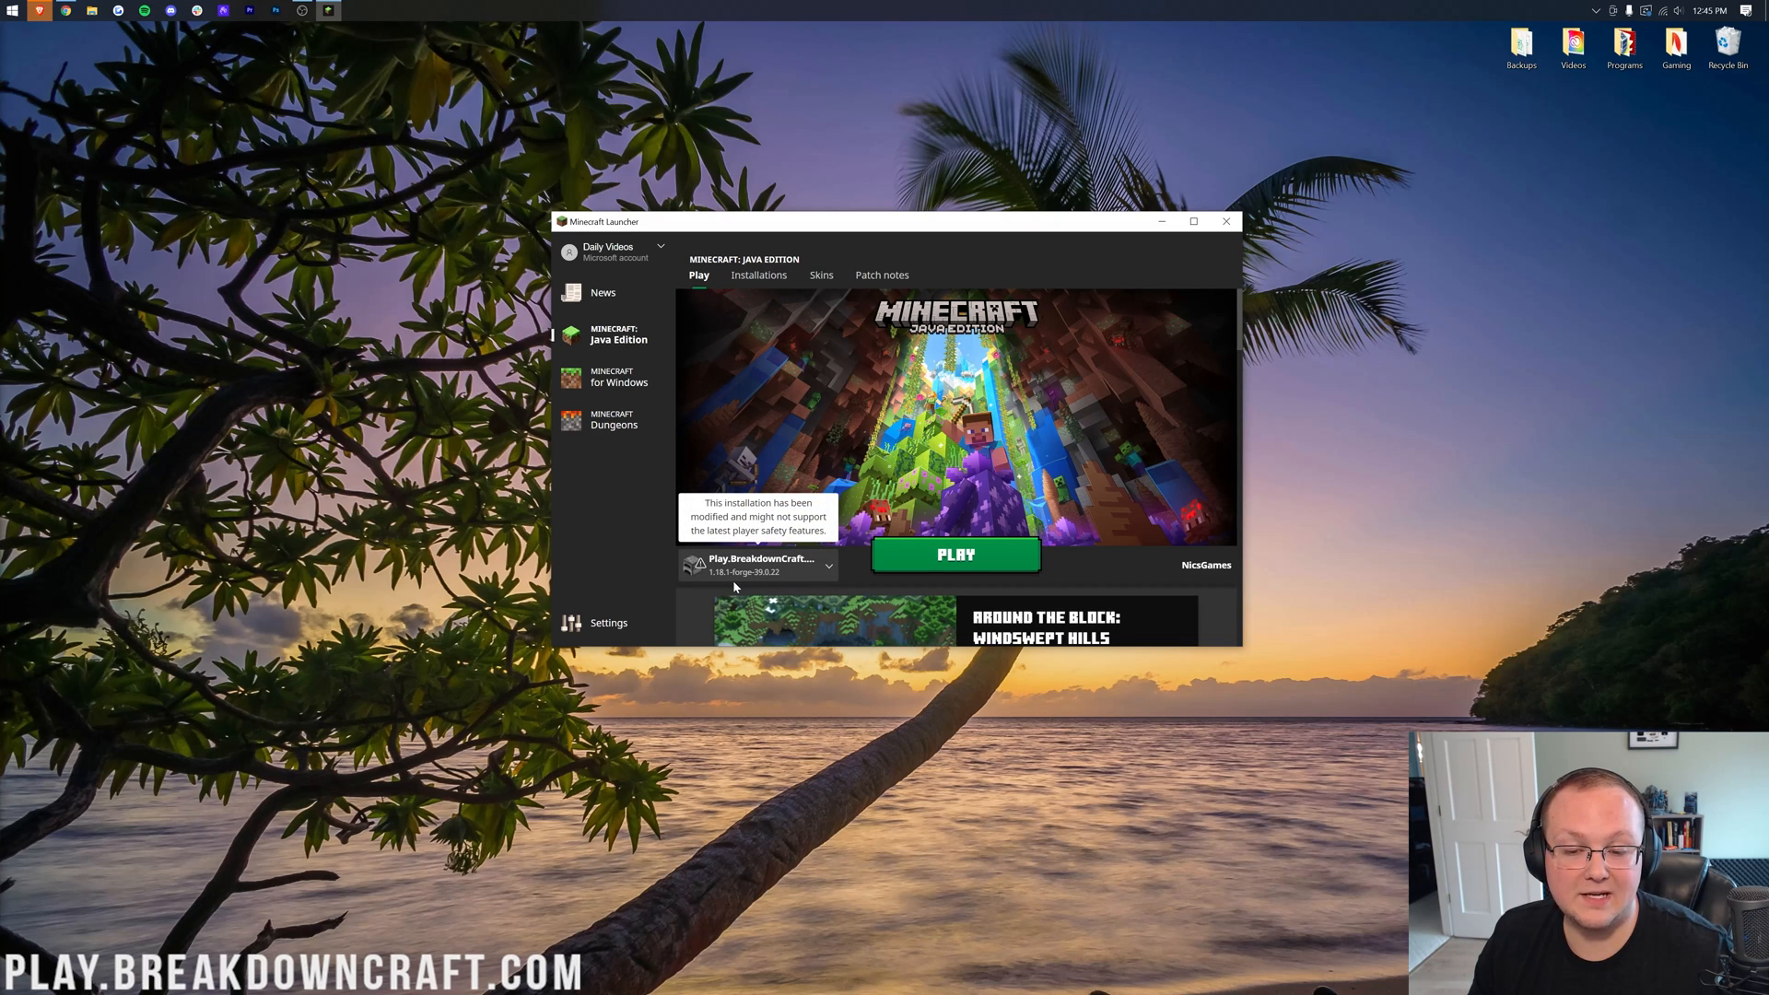
- Relaunch the Play.BreakdownCraft.com installation and confirm the modded-installation prompt
{"action": "left_click", "coordinate": [955, 555]}
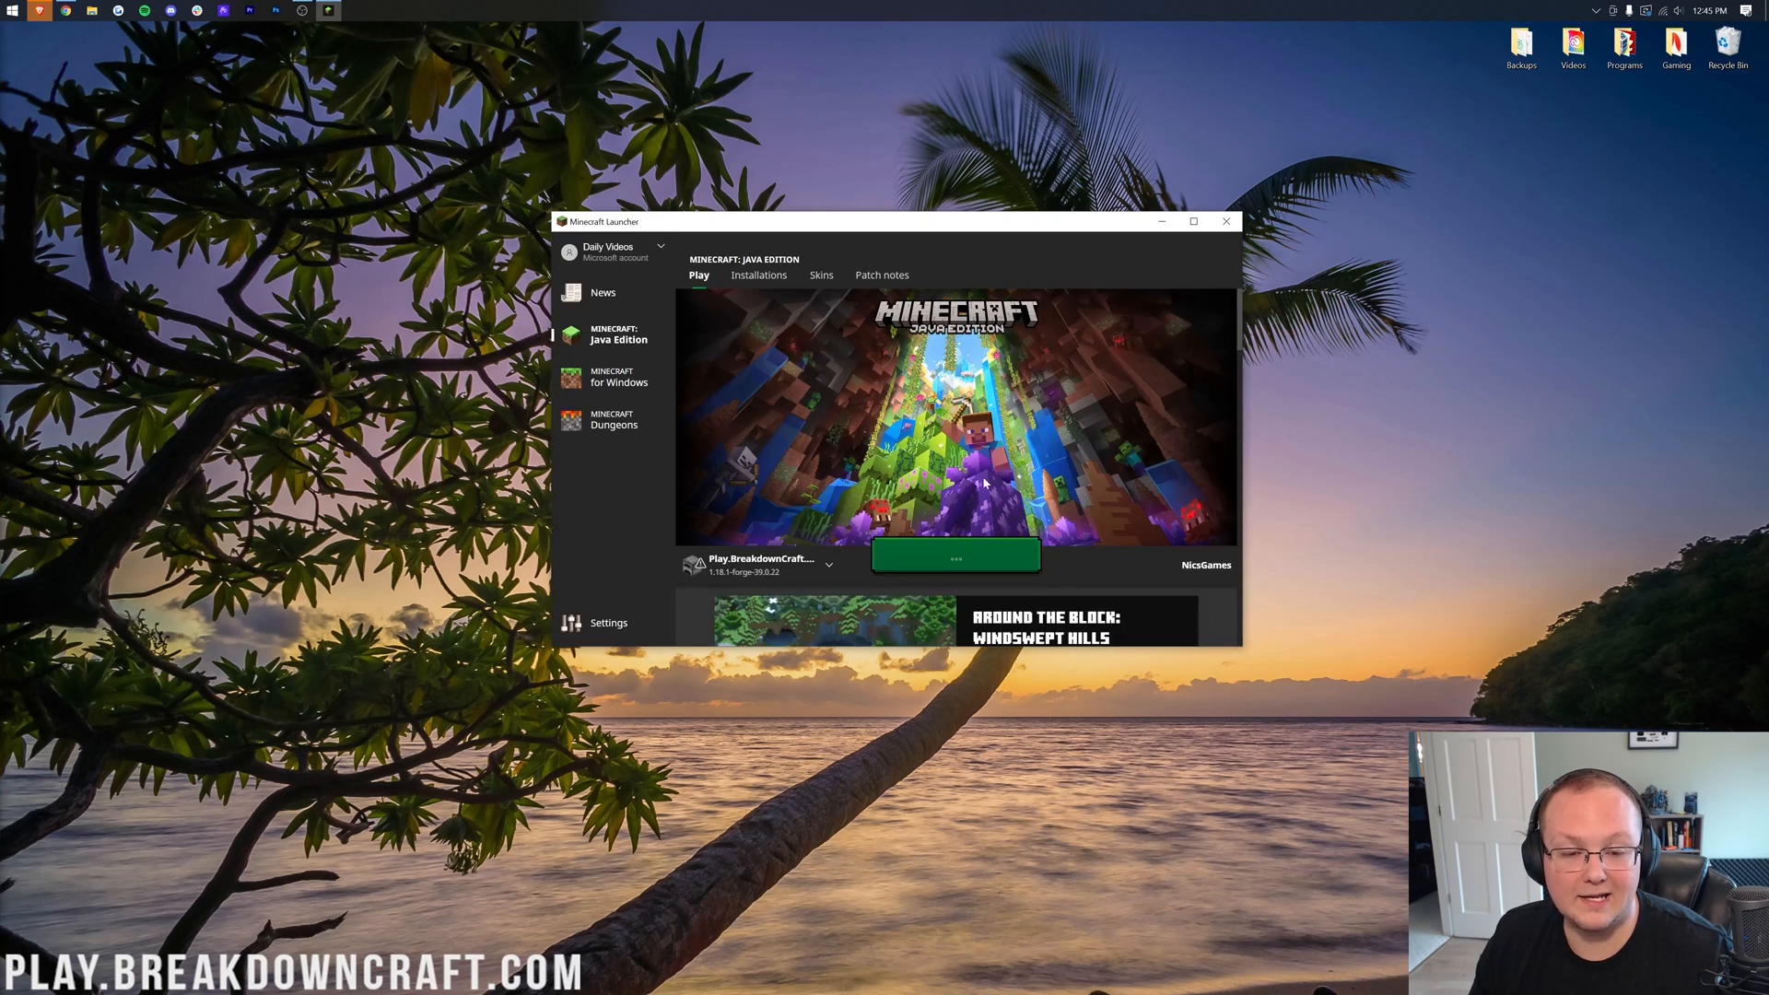
{"action": "left_click", "coordinate": [1227, 219]}
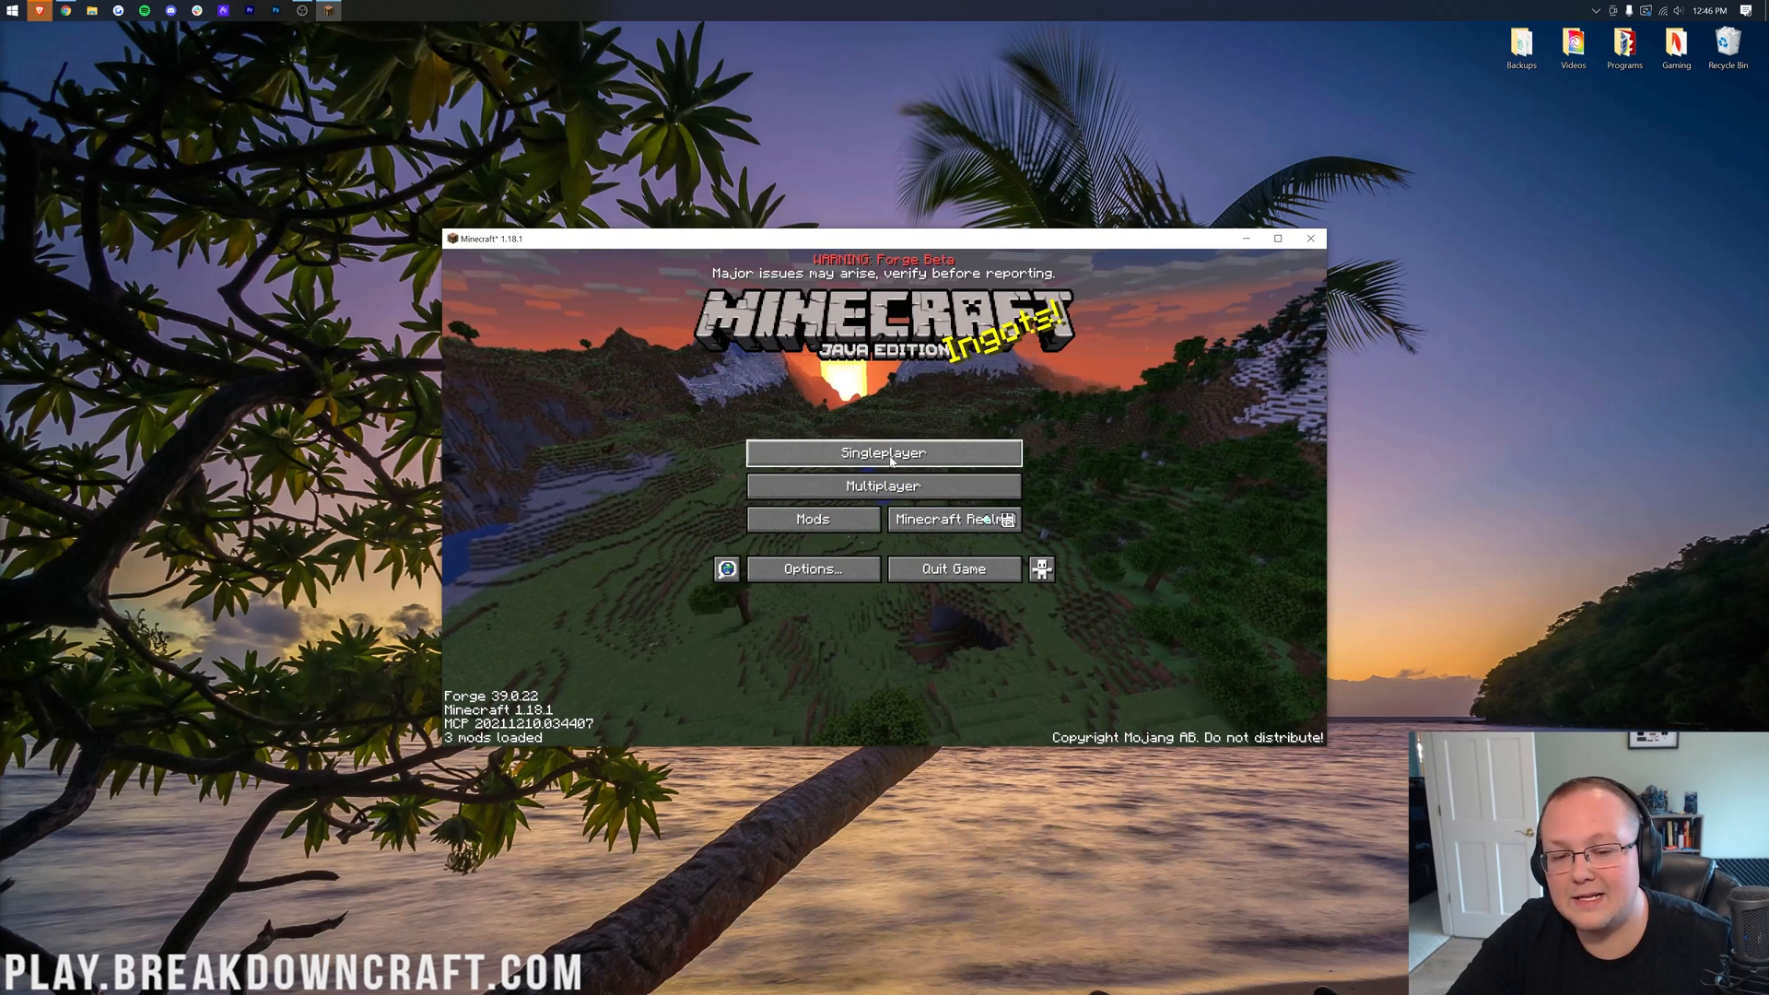
- Verify Serene Seasons is loaded, then set up a new singleplayer world named 'Seasons' and adjust its game mode
{"action": "left_click", "coordinate": [813, 519]}
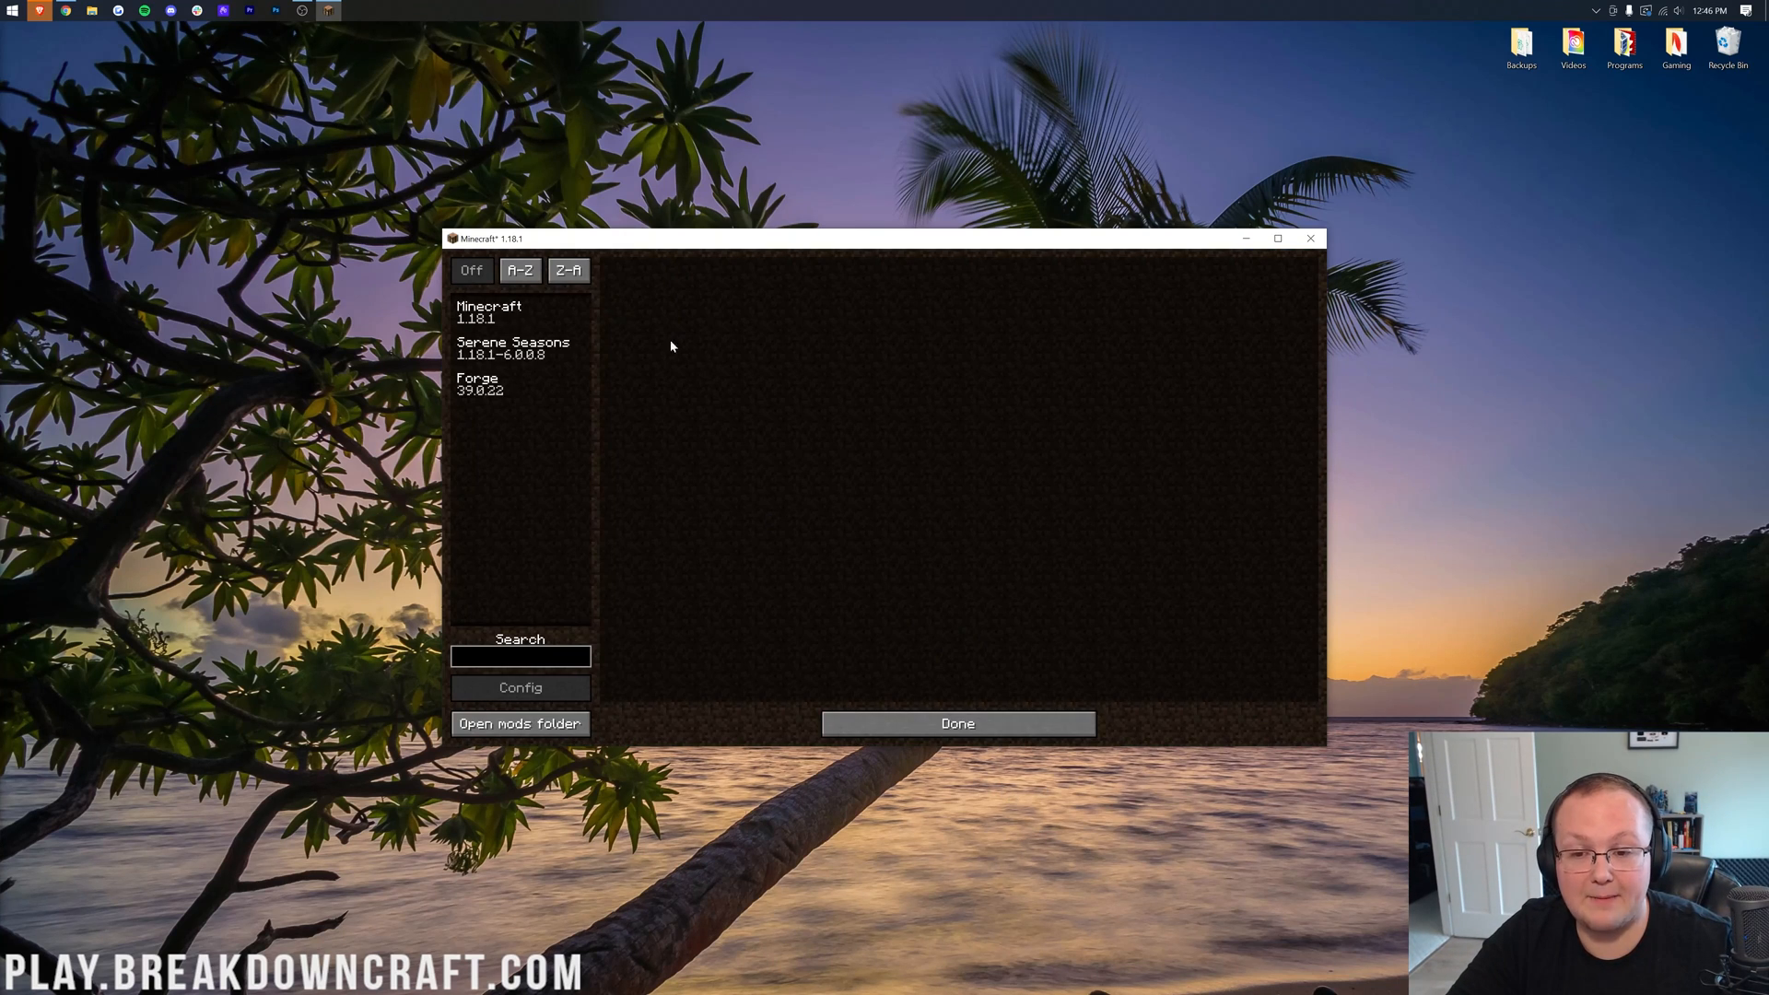
{"action": "left_click", "coordinate": [957, 722]}
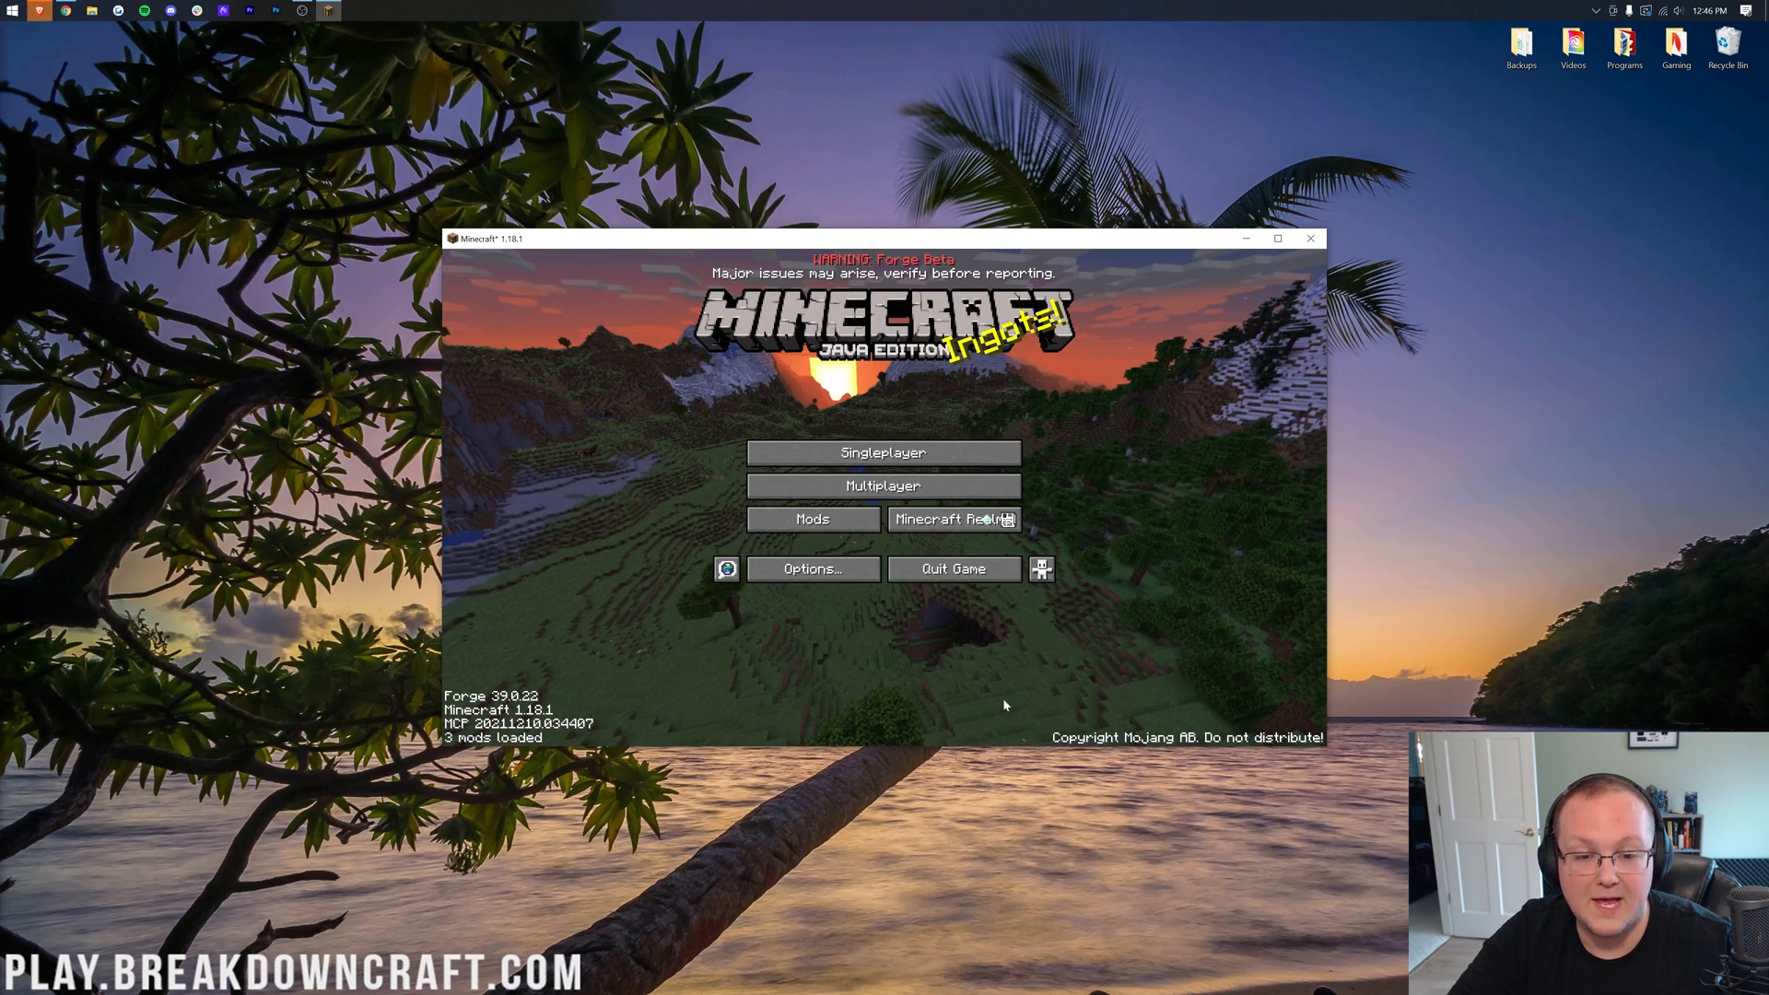
{"action": "left_click", "coordinate": [883, 453]}
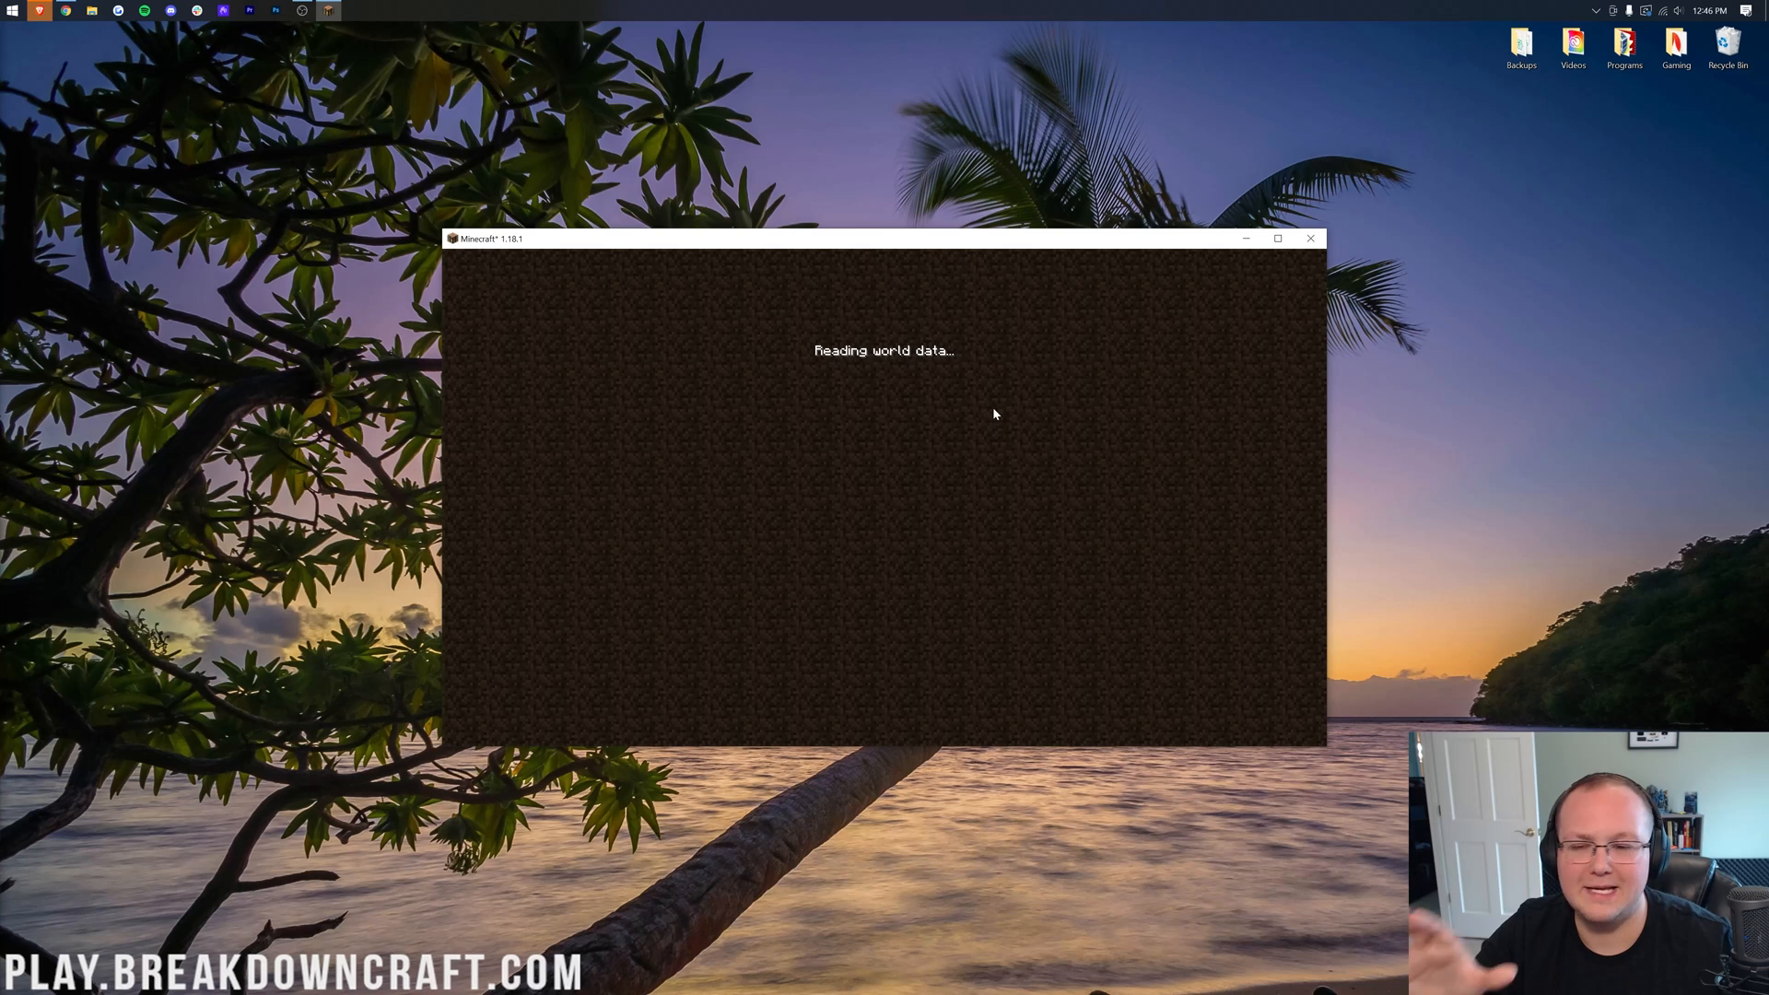
{"action": "mouse_move", "coordinate": [857, 389]}
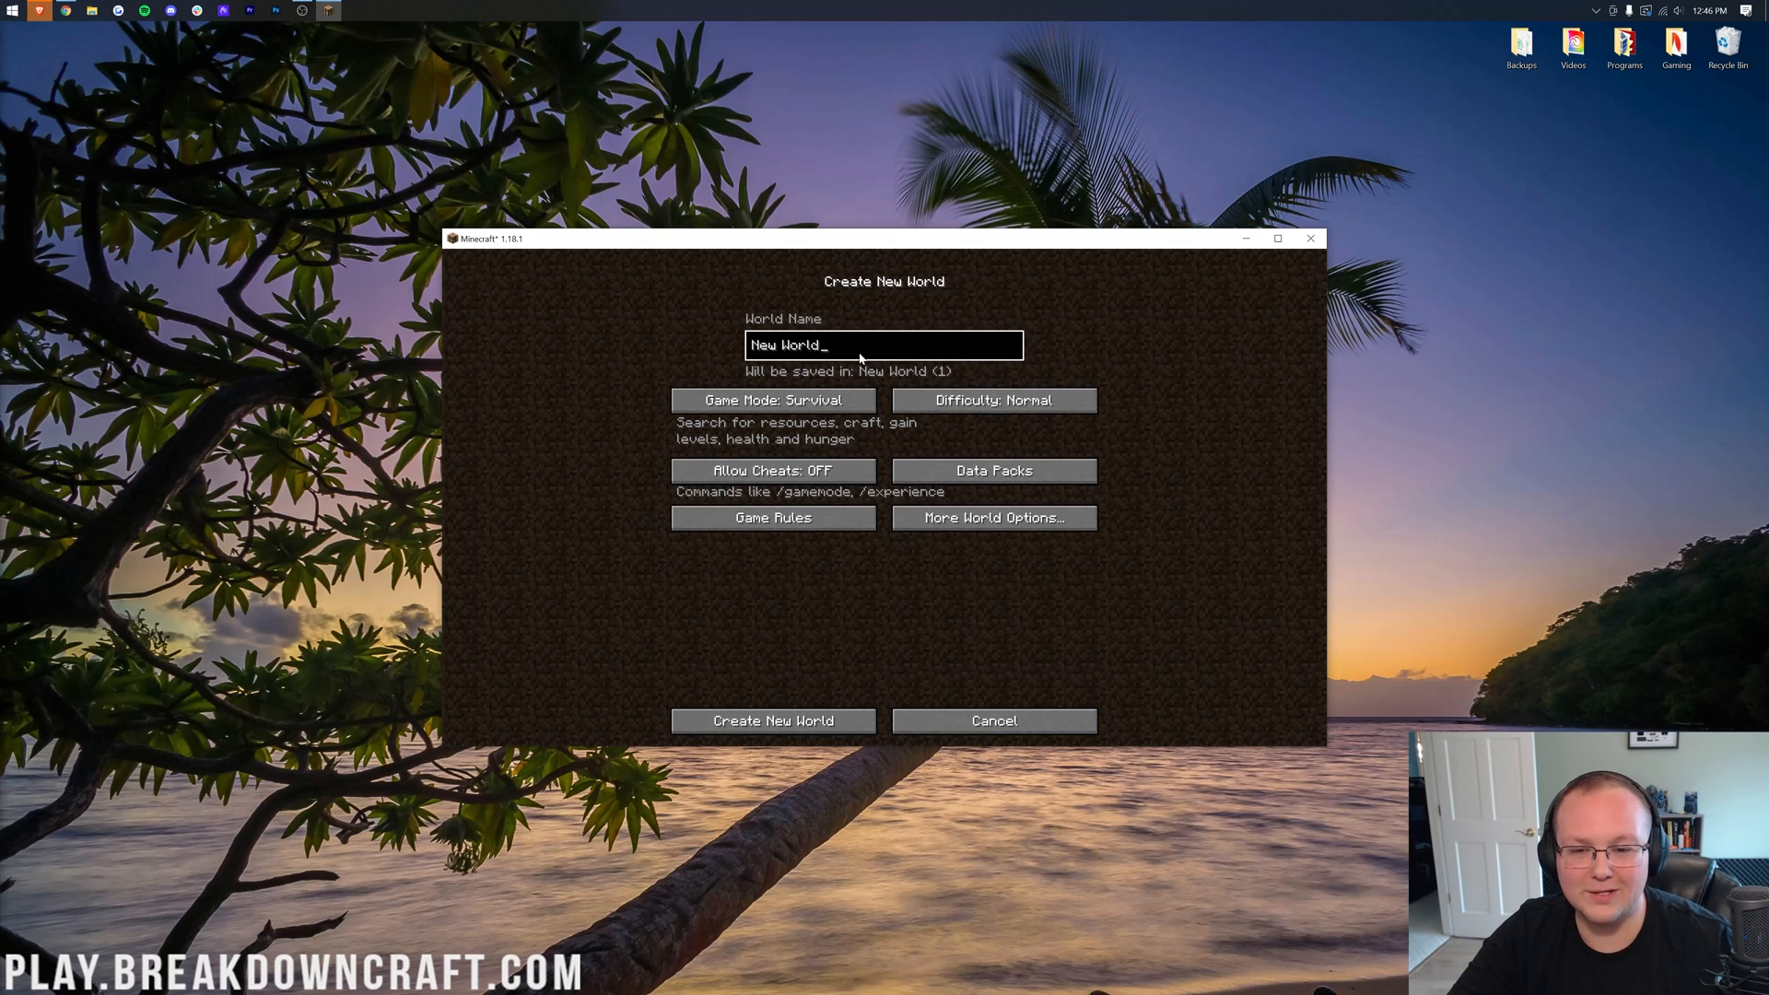
{"action": "type", "text": "Seasons"}
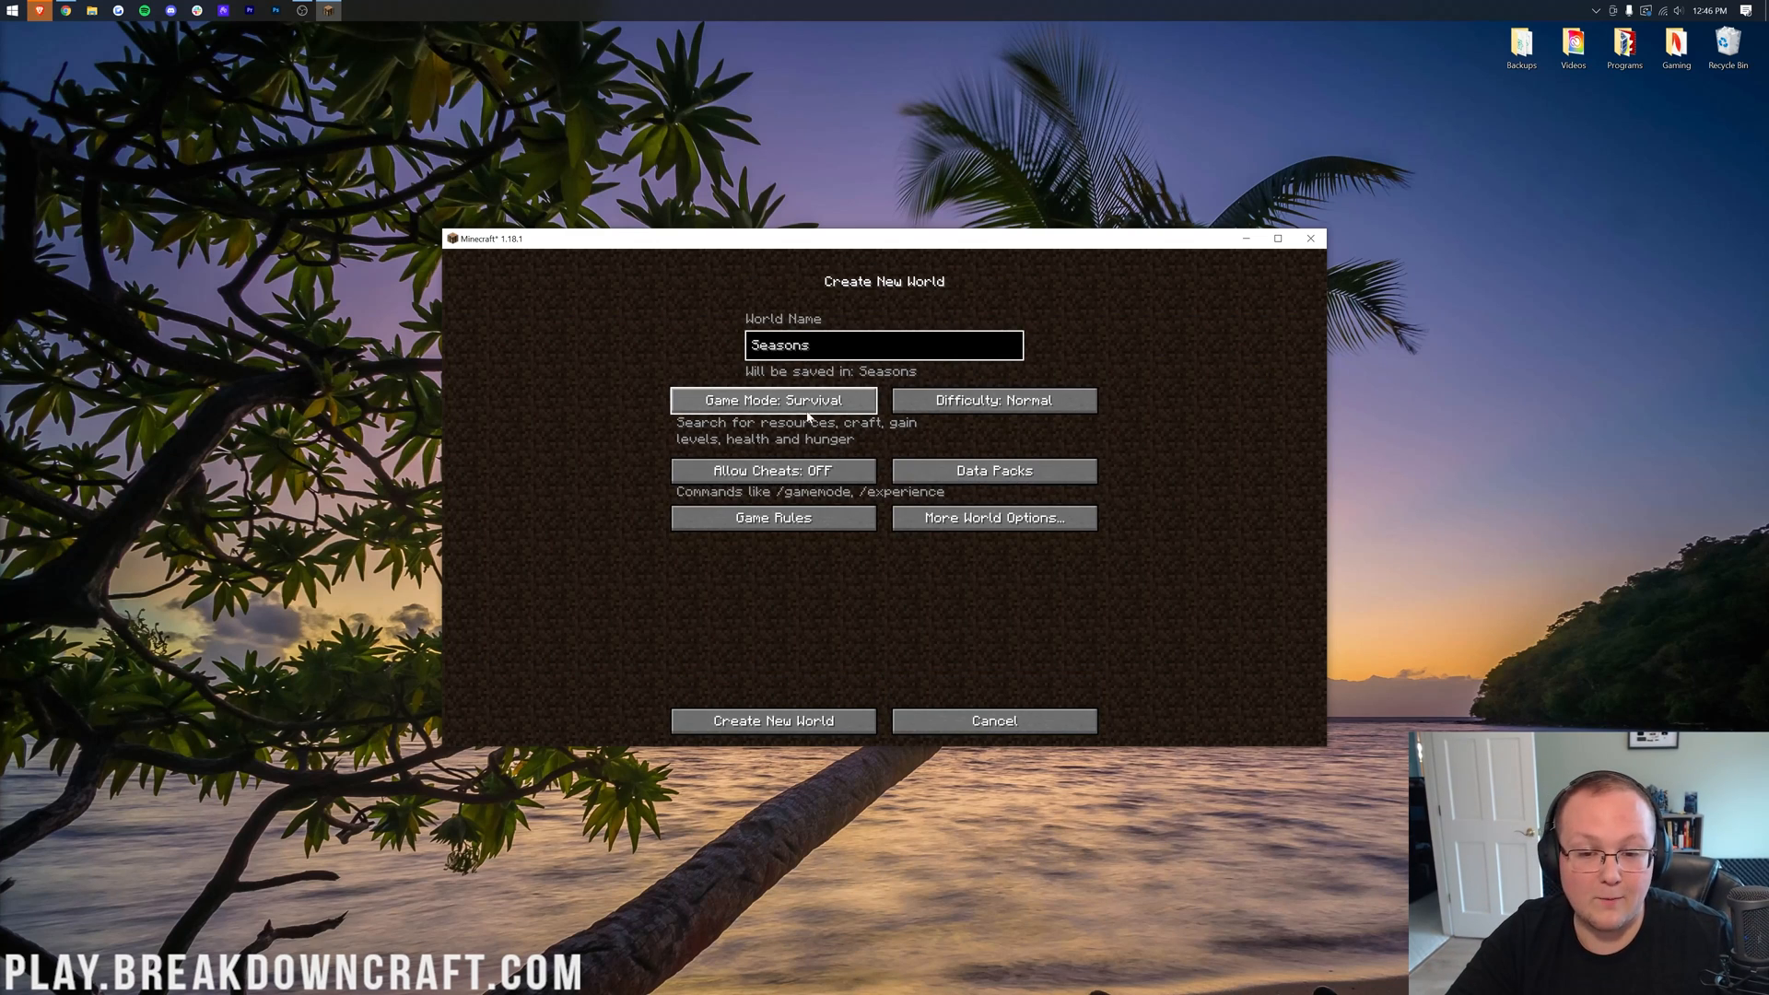
{"action": "left_click", "coordinate": [772, 720]}
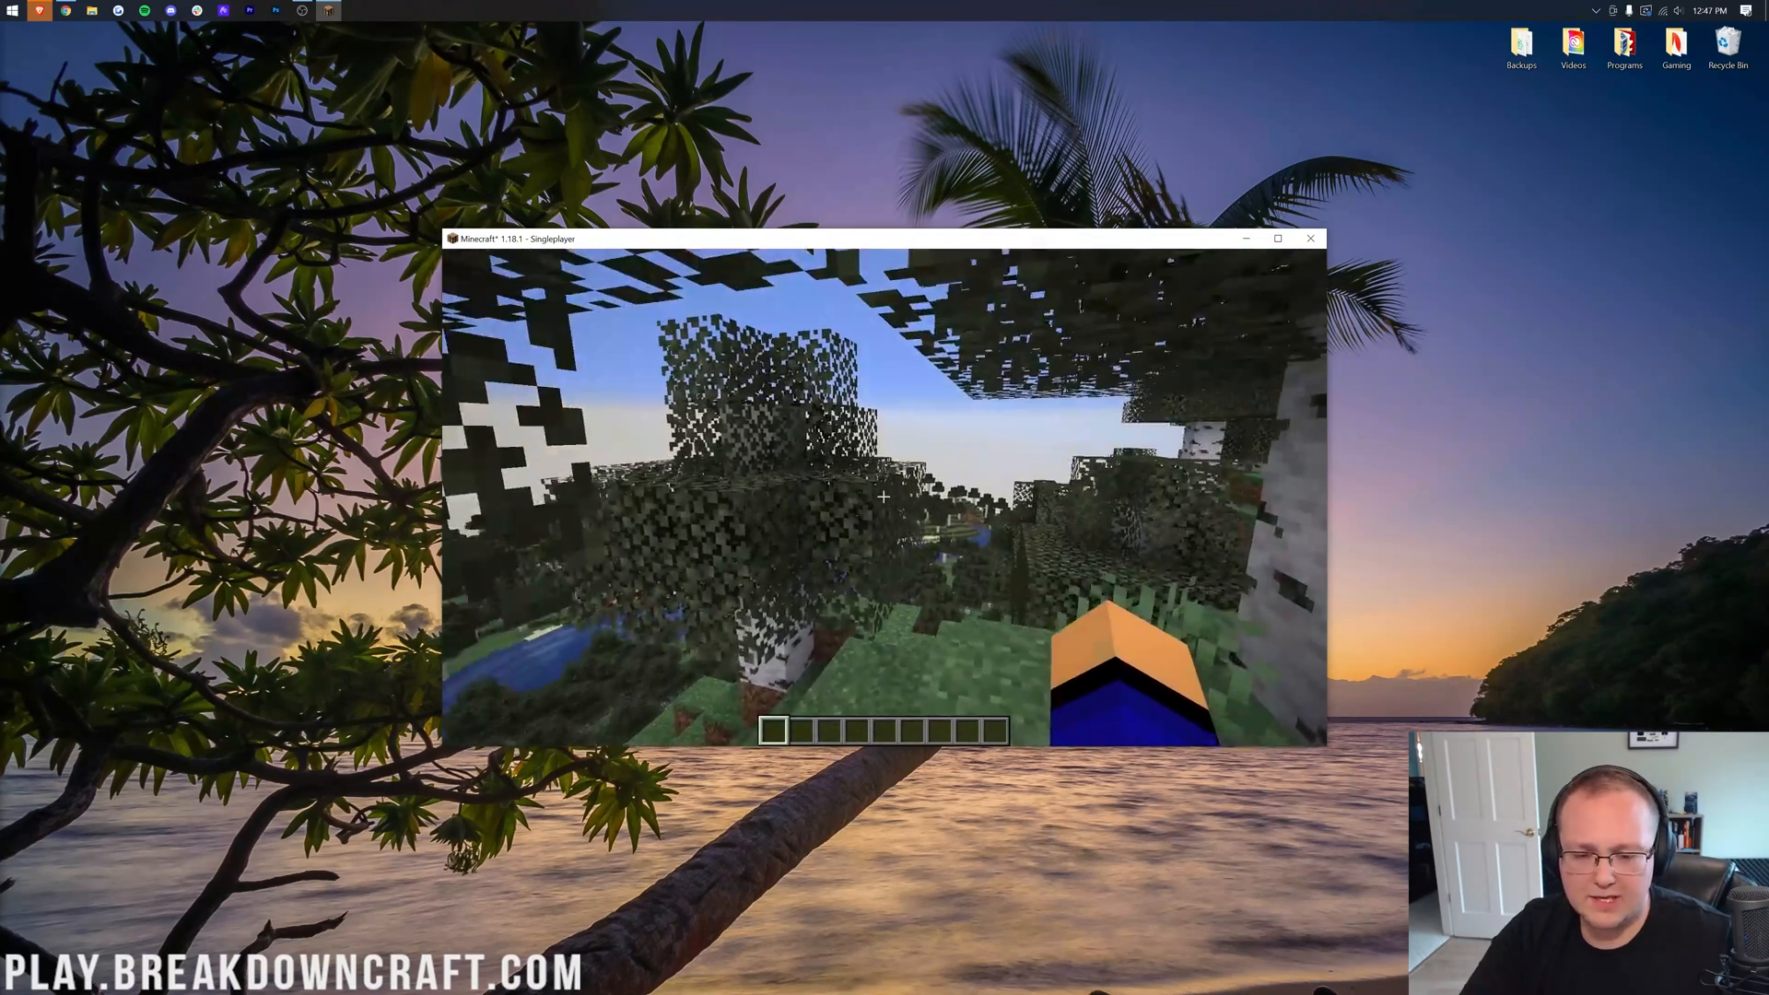
- Run the season set commands for MID_WINTER then MID_SUMMER and look around the changing terrain
{"action": "left_click", "coordinate": [1277, 238]}
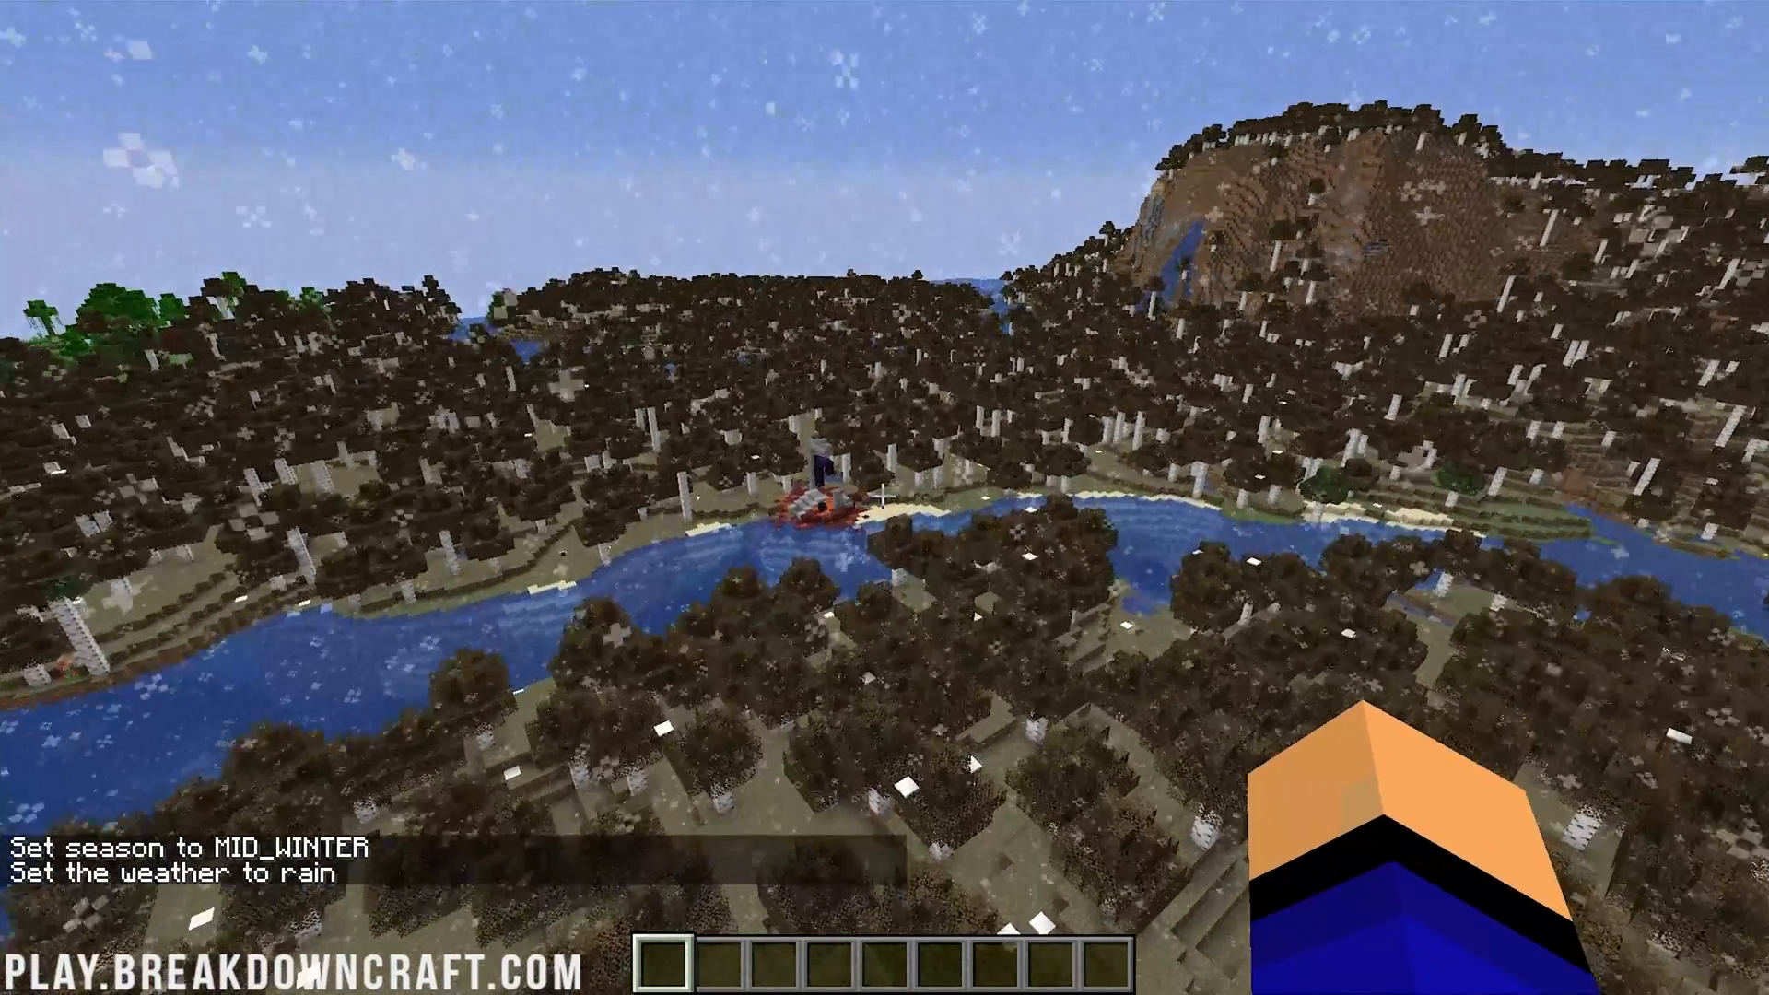
{"action": "mouse_move", "coordinate": [885, 497]}
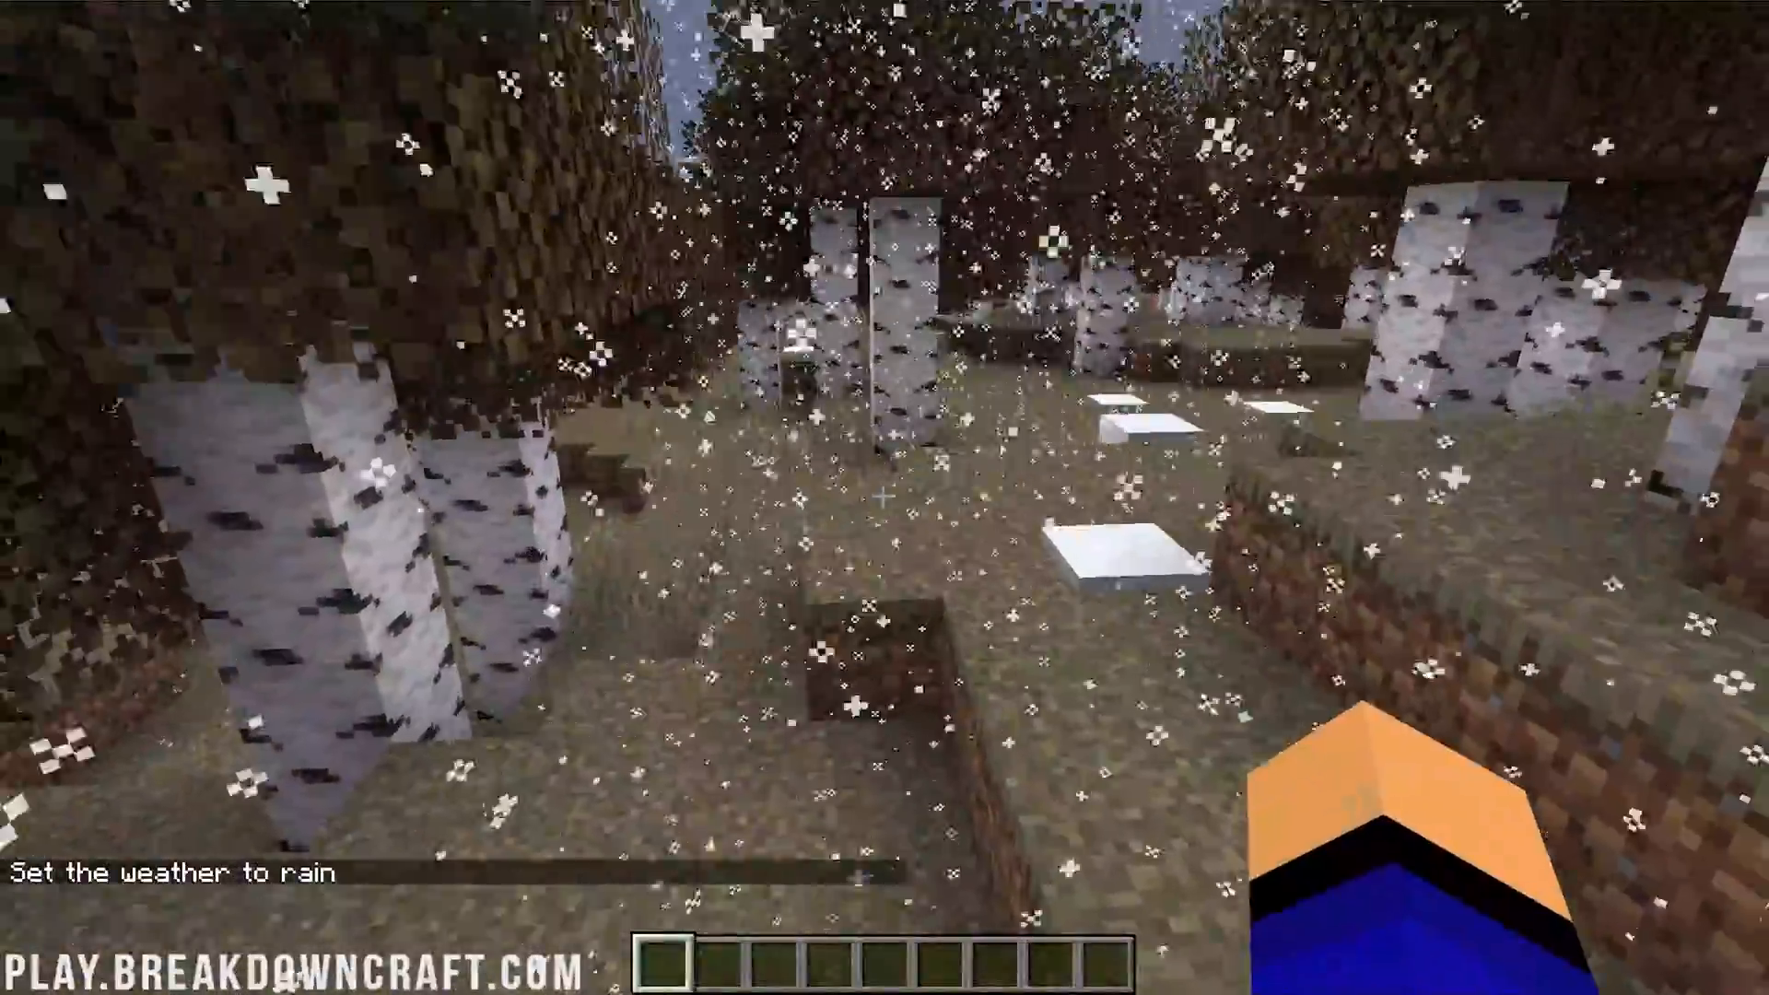
{"action": "mouse_move", "coordinate": [884, 497]}
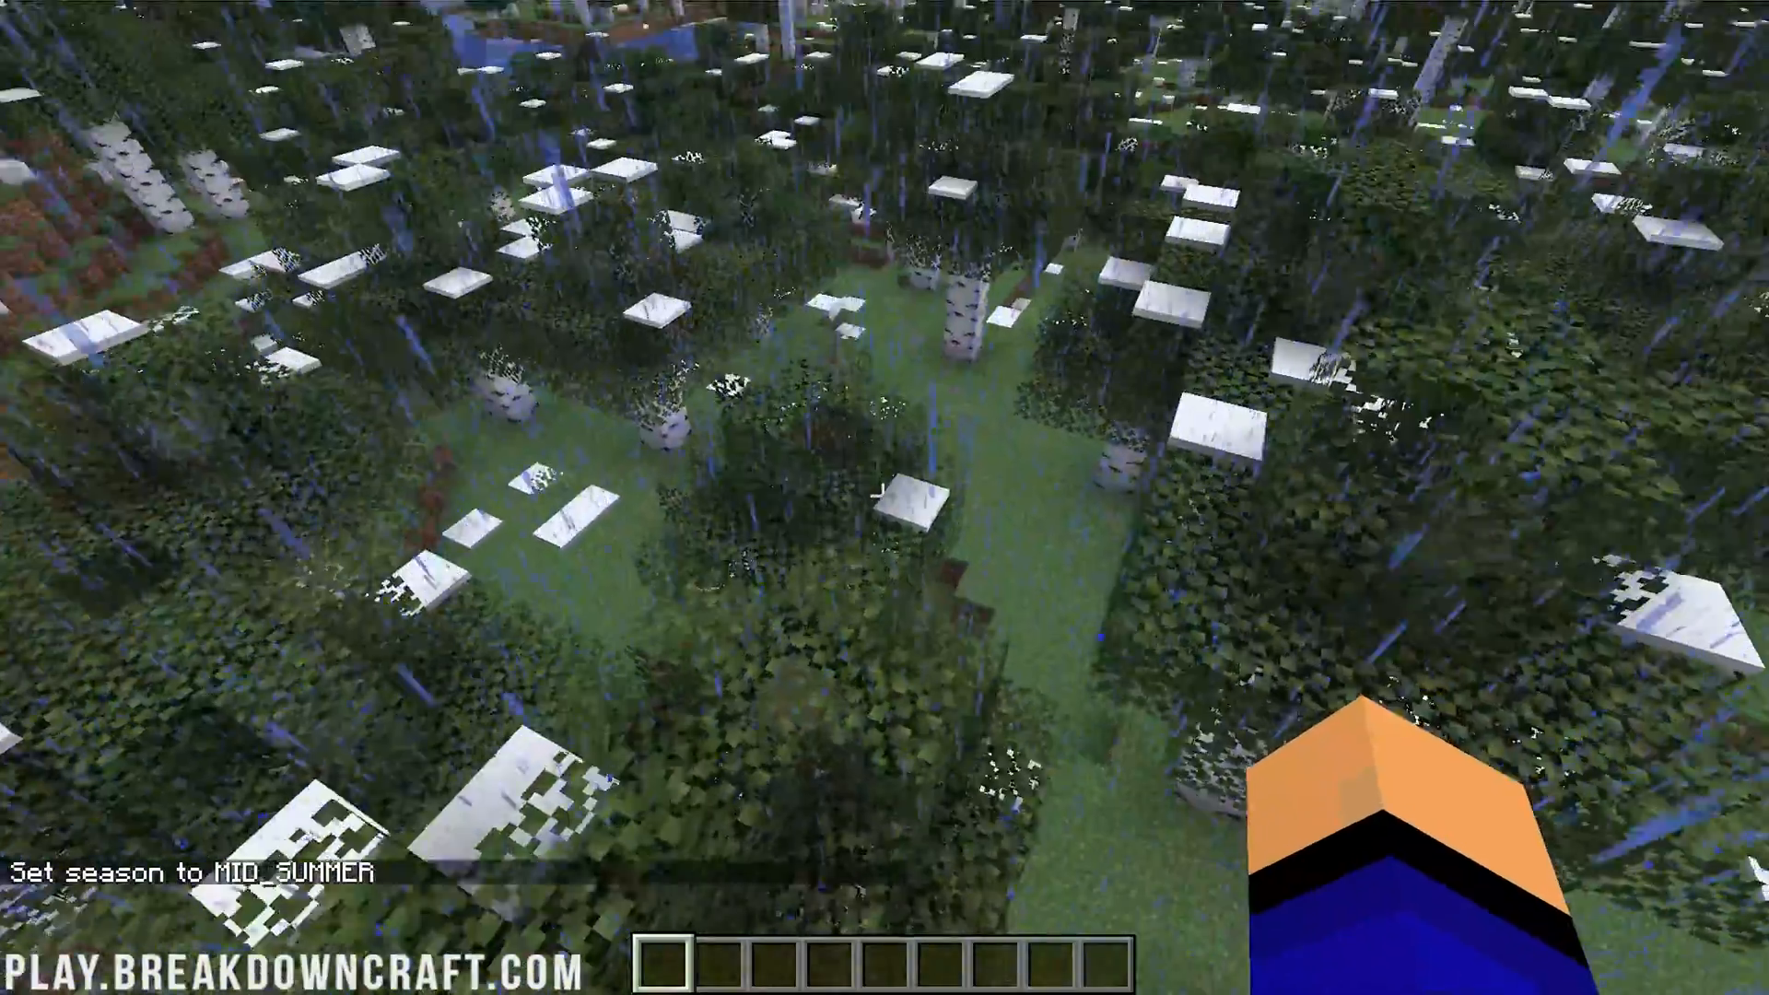
{"action": "mouse_move", "coordinate": [884, 497]}
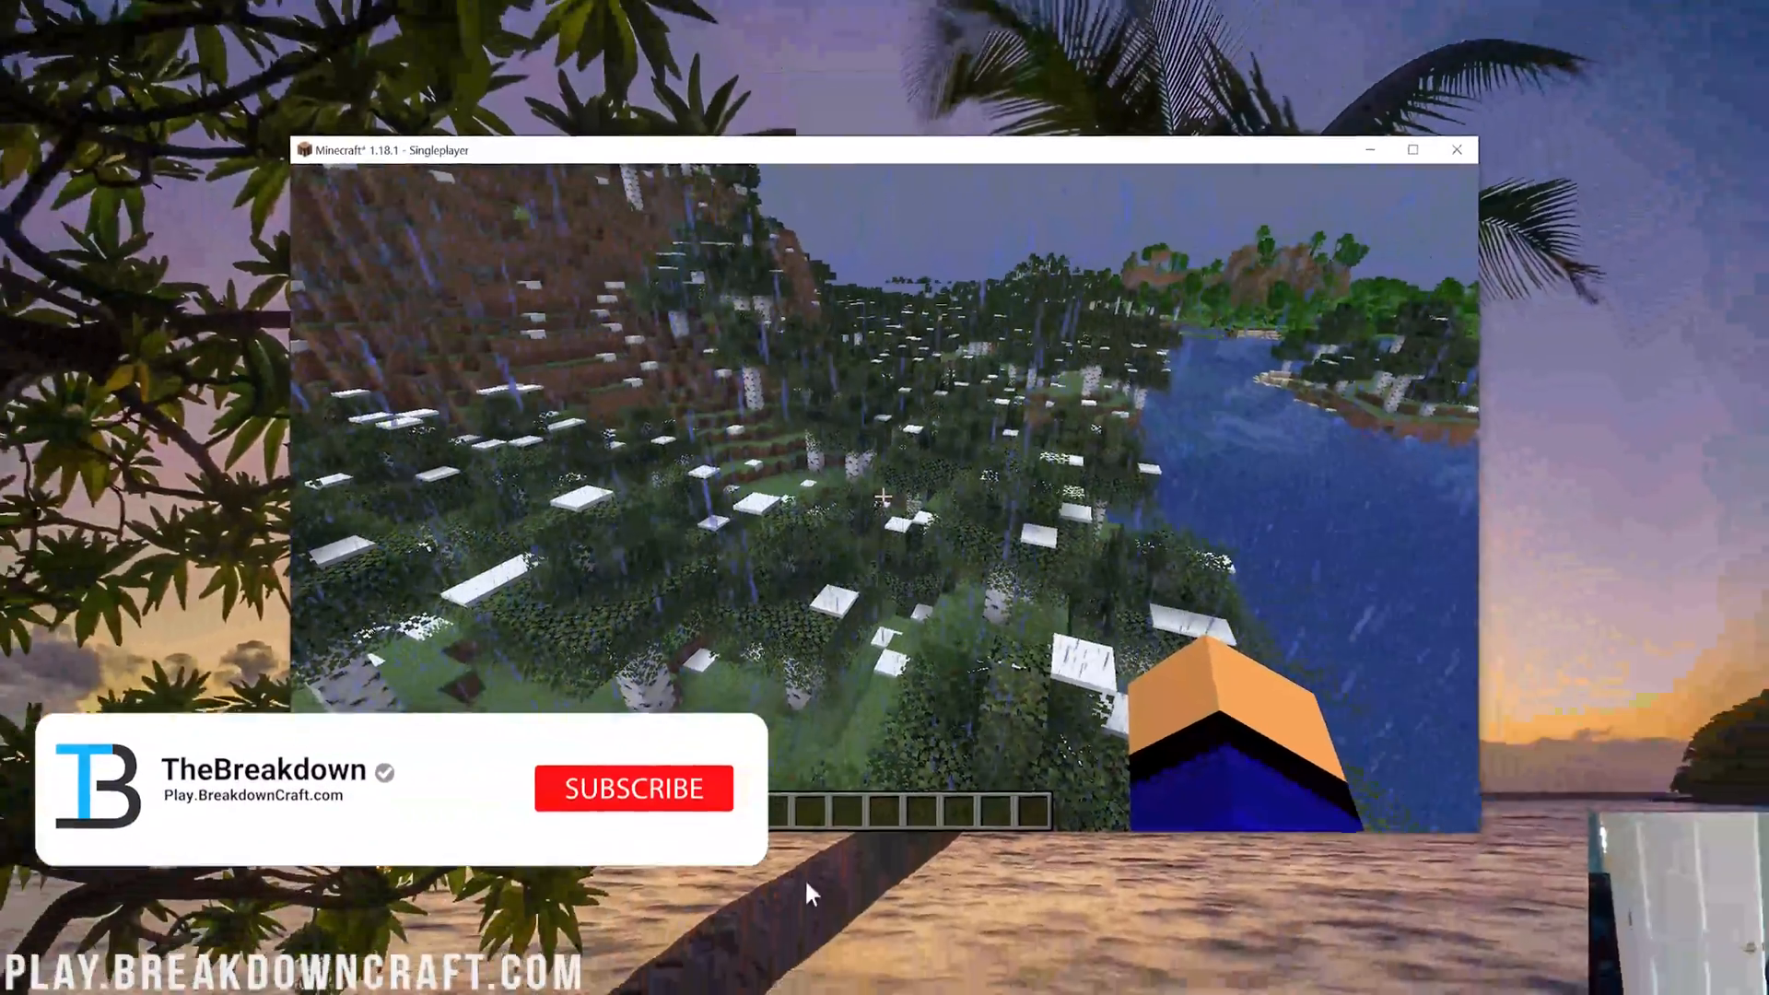
{"action": "left_click", "coordinate": [632, 786]}
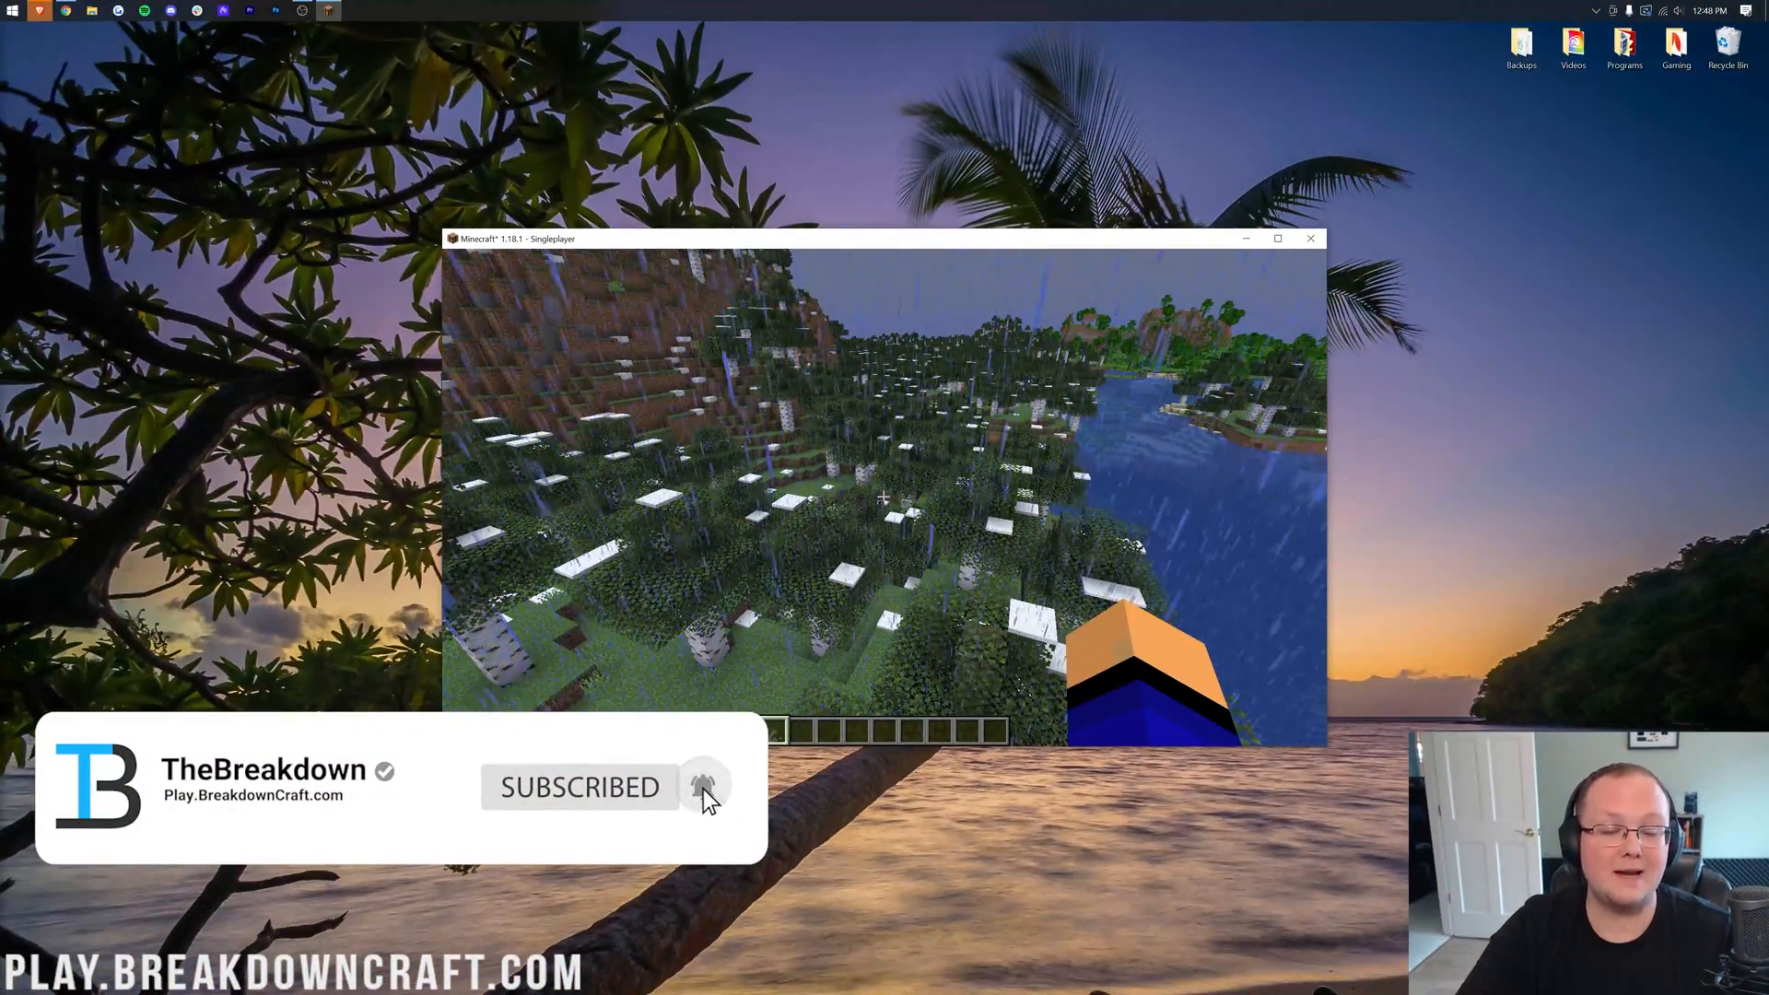